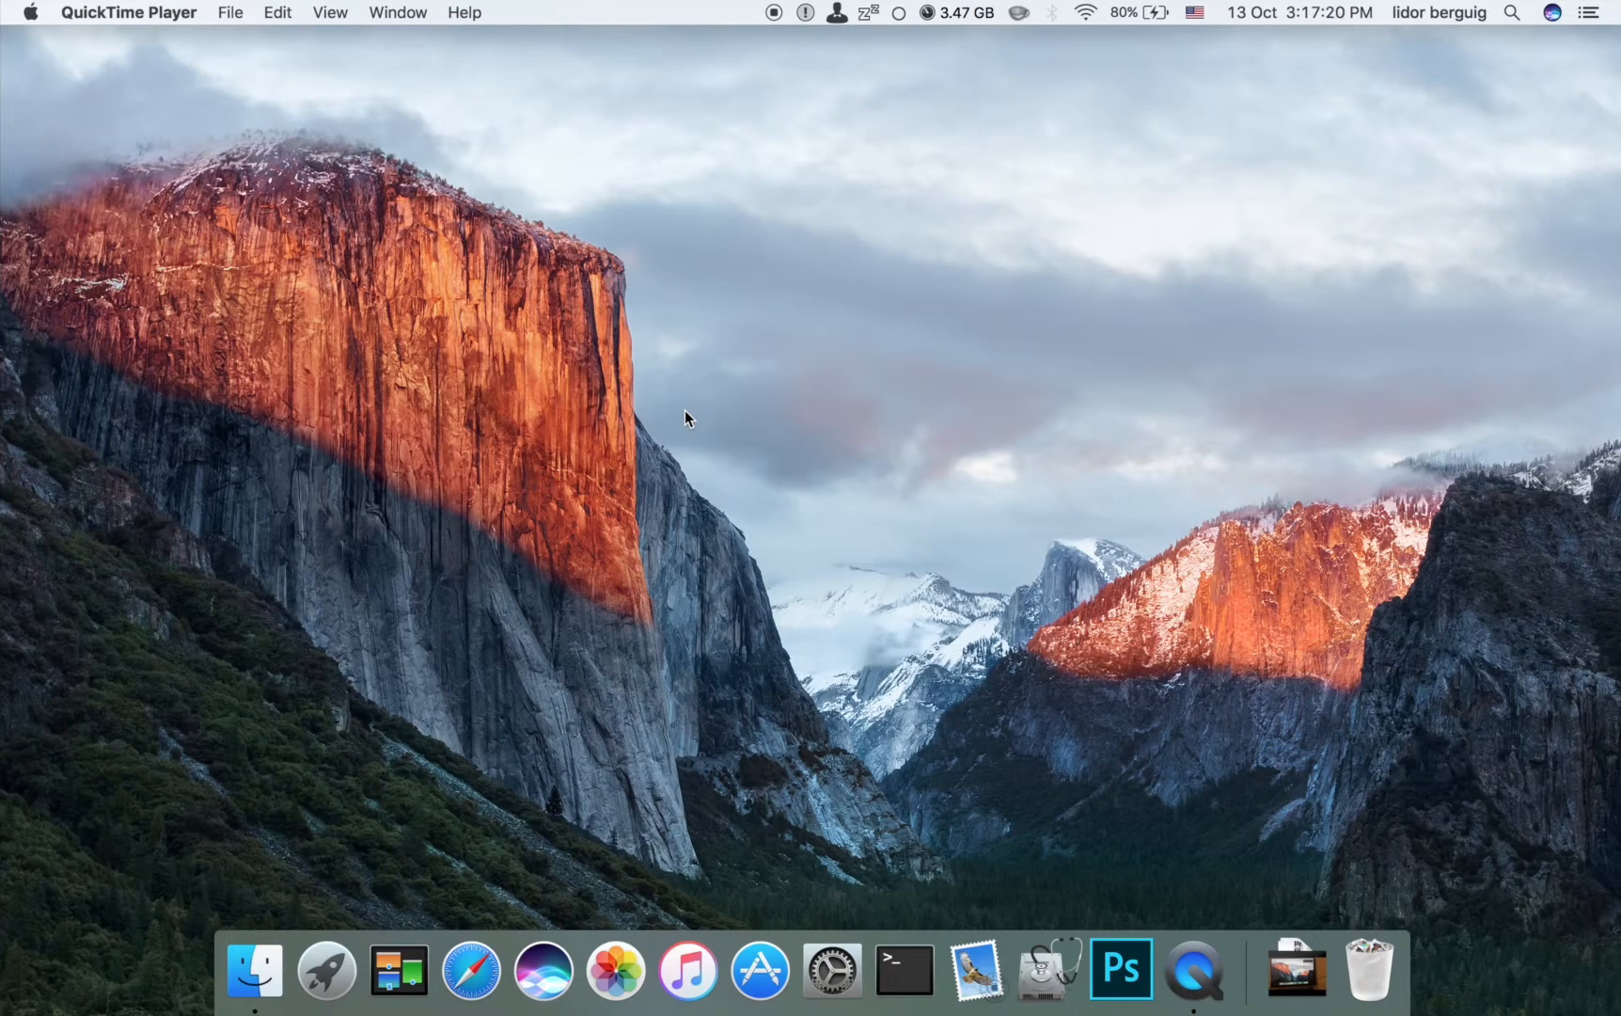
pyautogui.moveTo(781, 863)
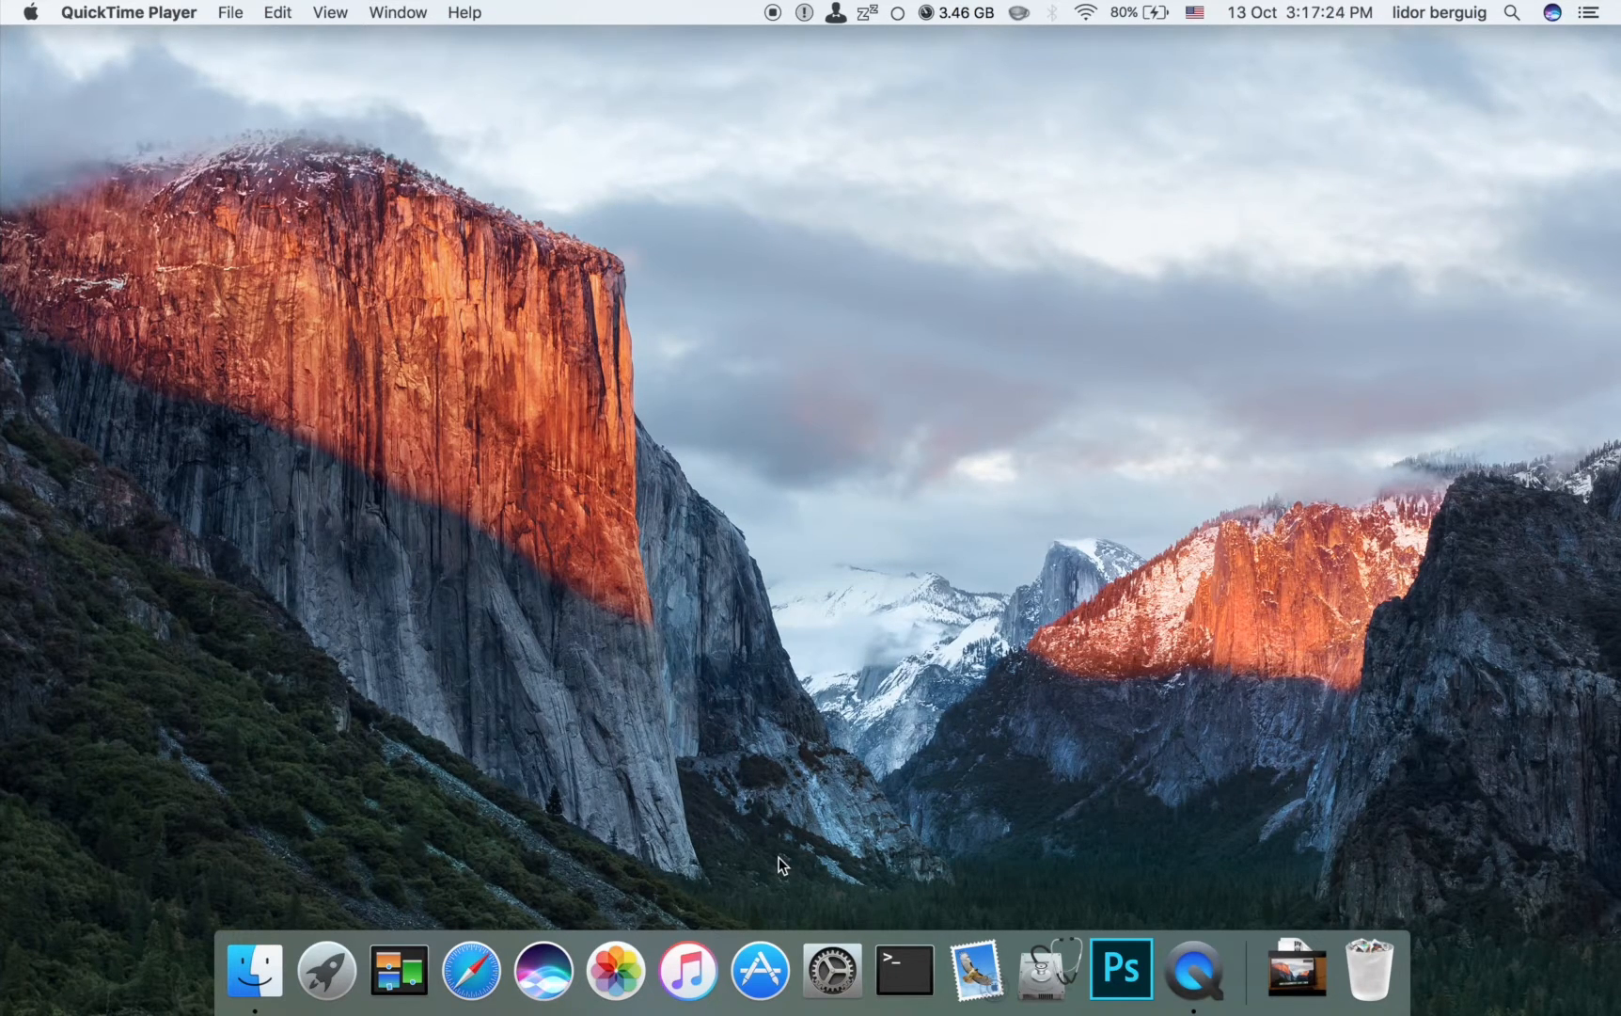
pyautogui.moveTo(832, 970)
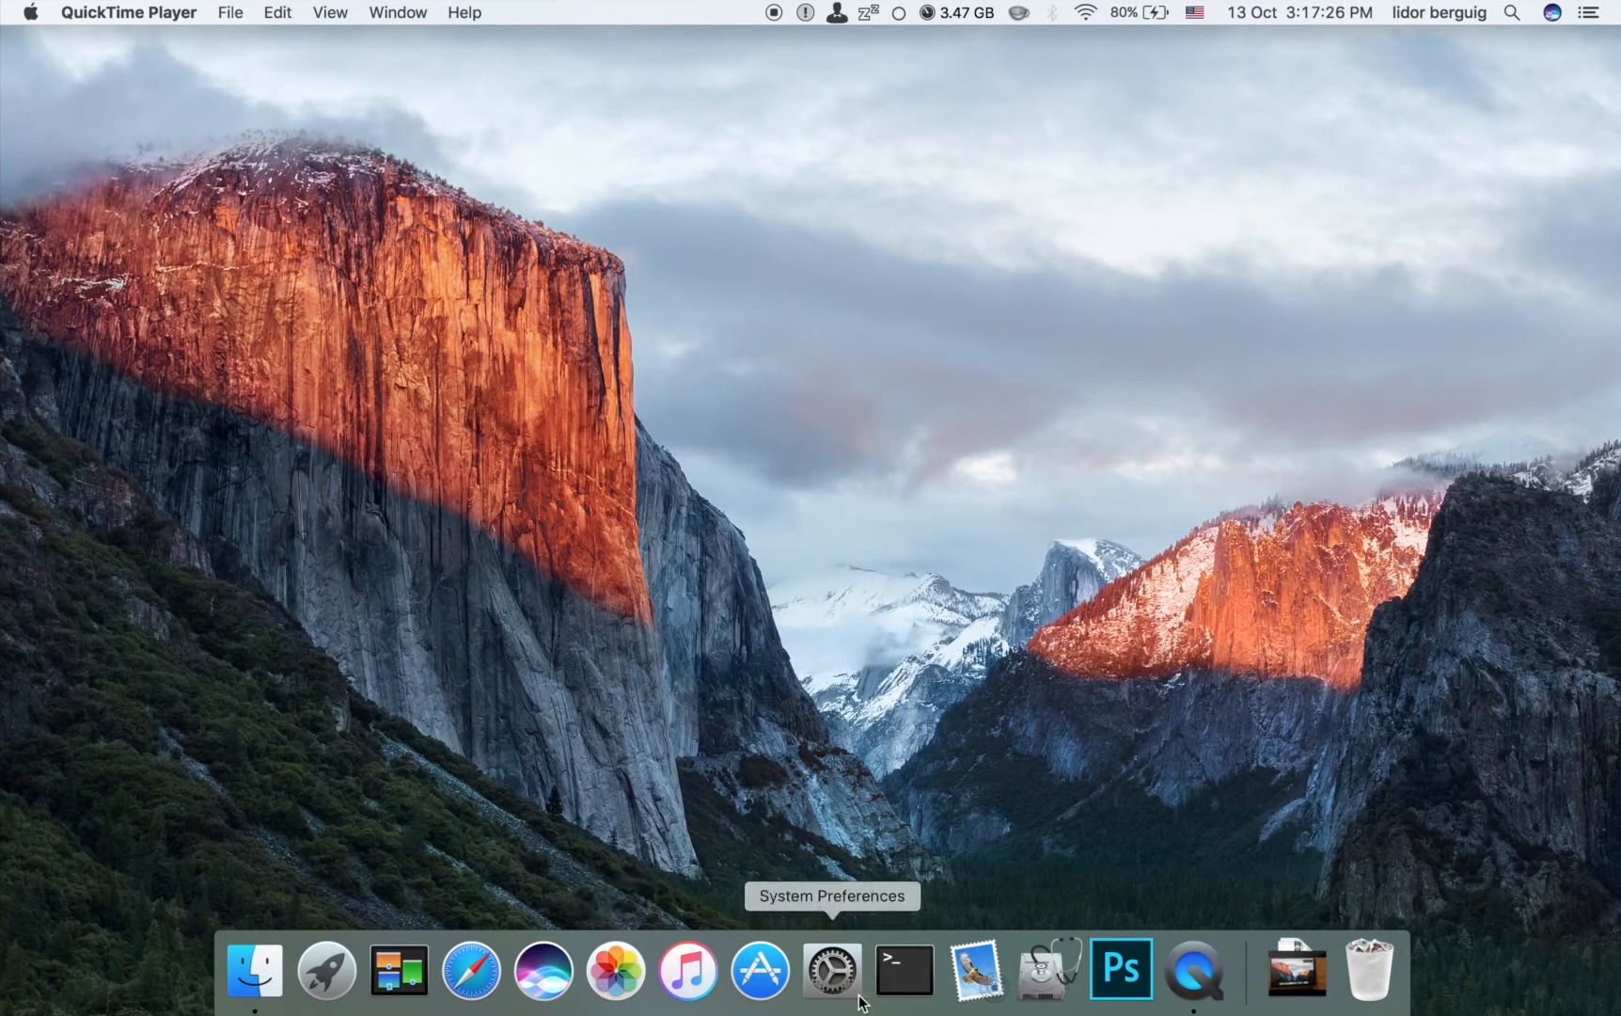
# Step: Open System Preferences, confirm Siri is enabled, and return to the full pane grid
pyautogui.click(832, 971)
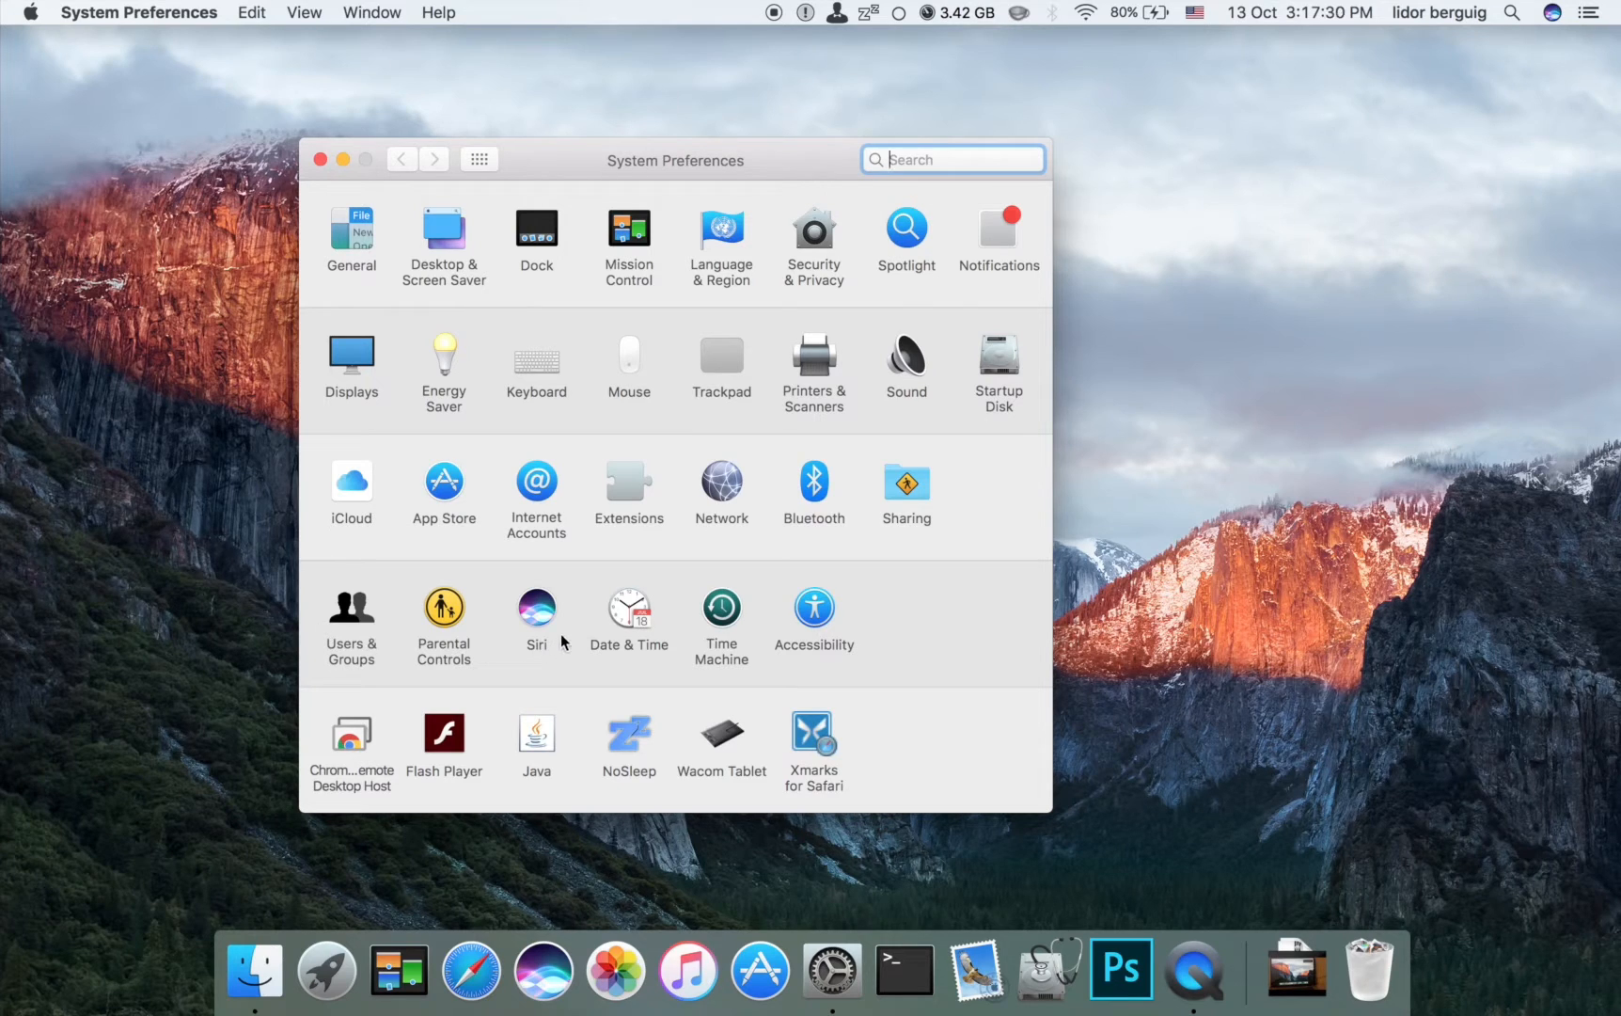
pyautogui.click(537, 610)
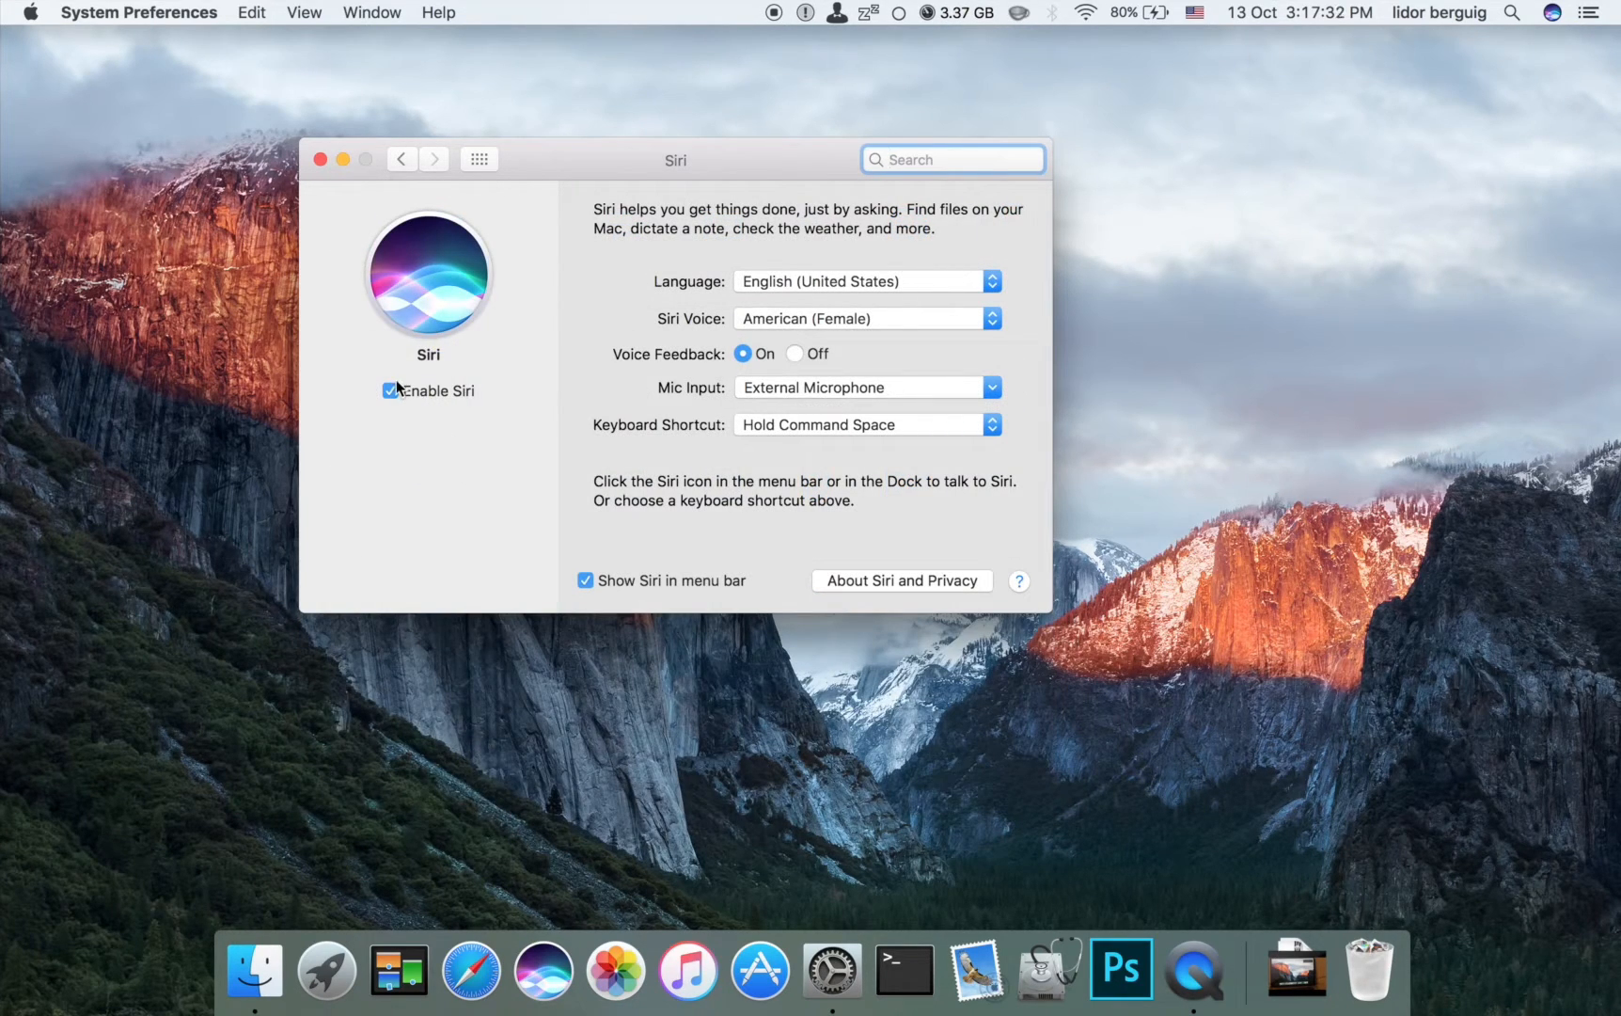
pyautogui.click(403, 159)
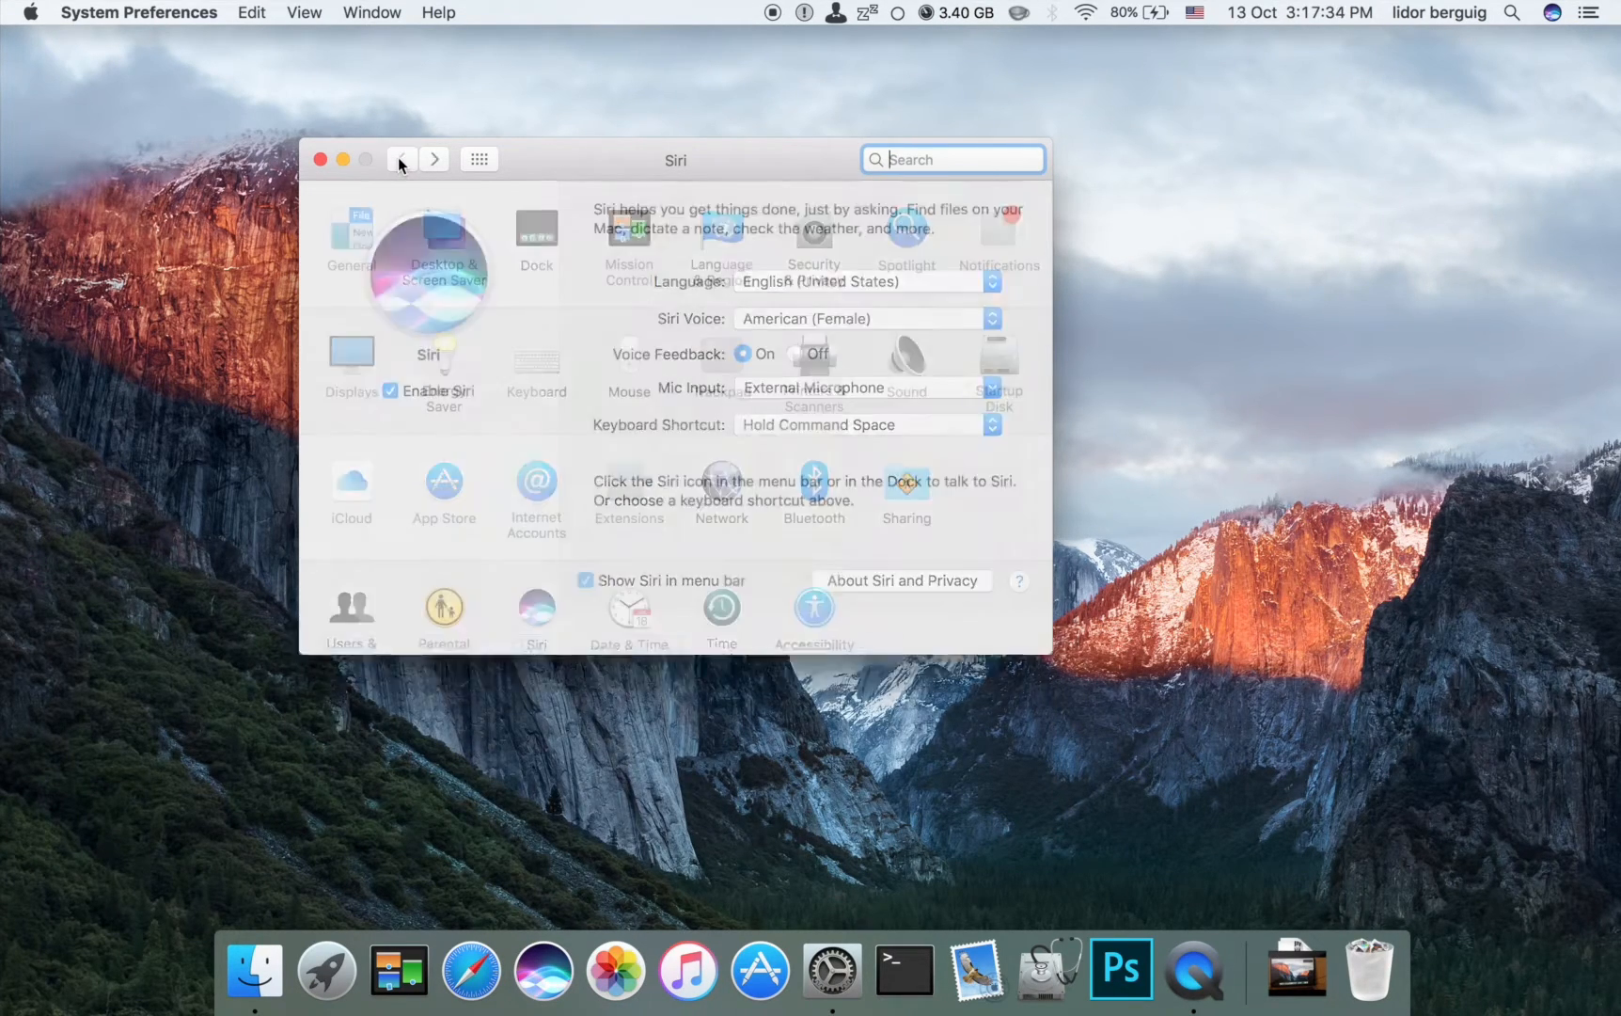
pyautogui.click(403, 158)
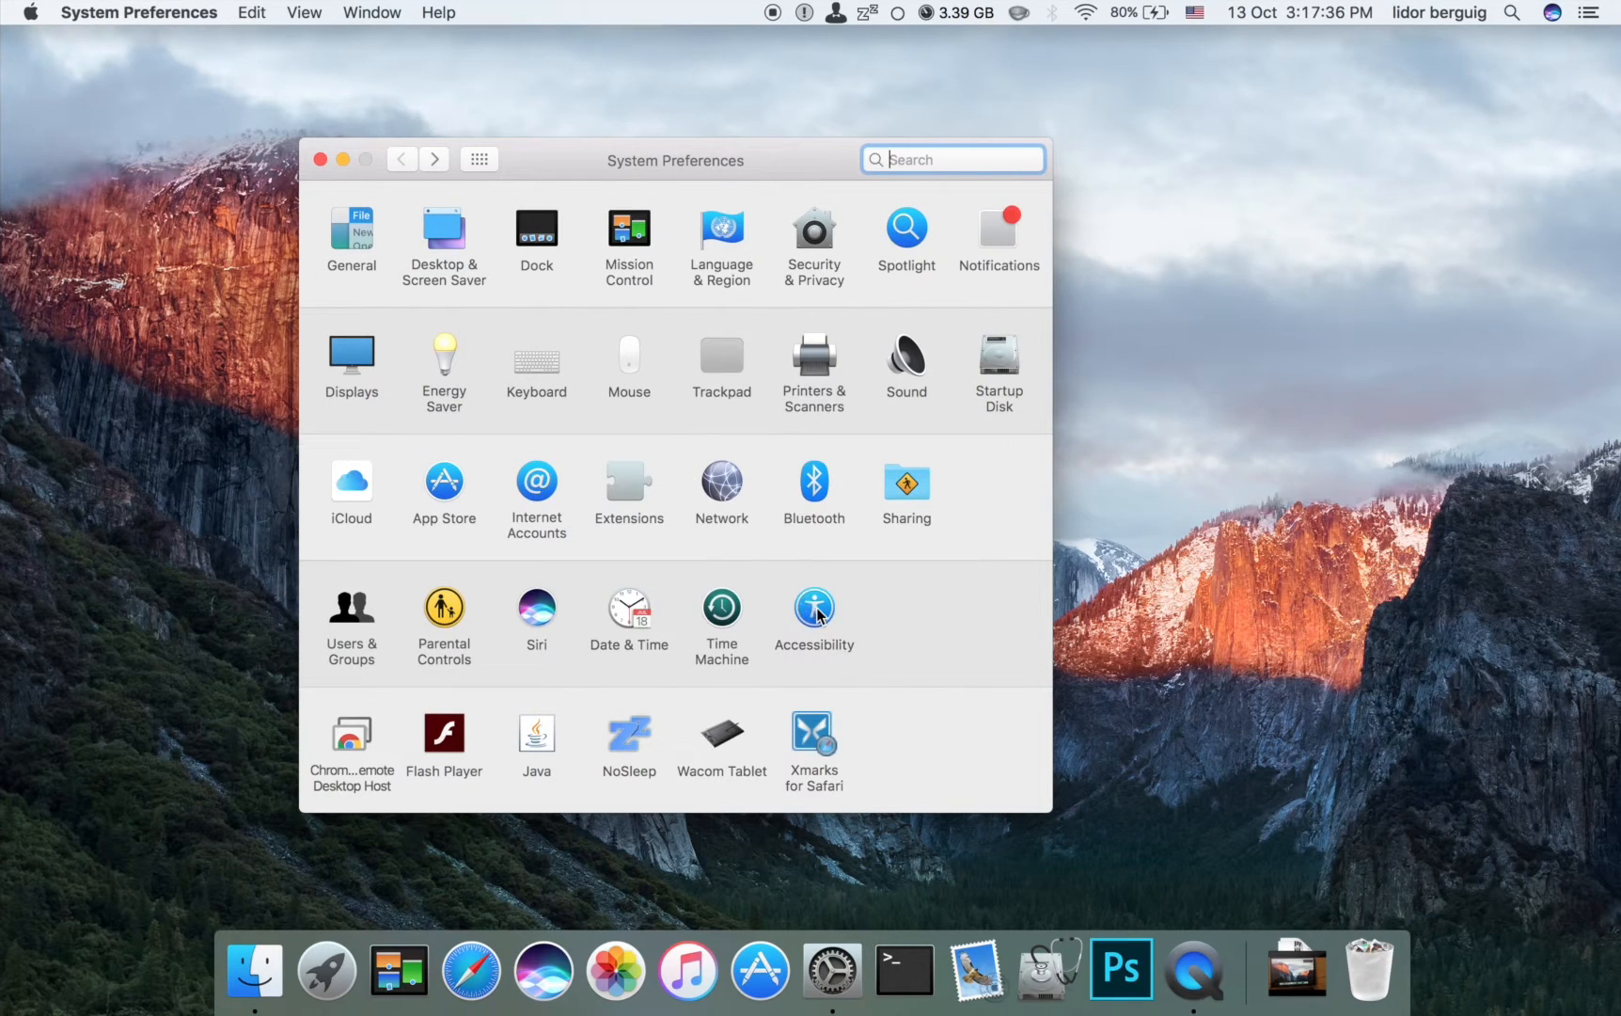
# Step: Turn on the Accessibility dictation keyword phrase and set it to 'hey'
pyautogui.click(815, 608)
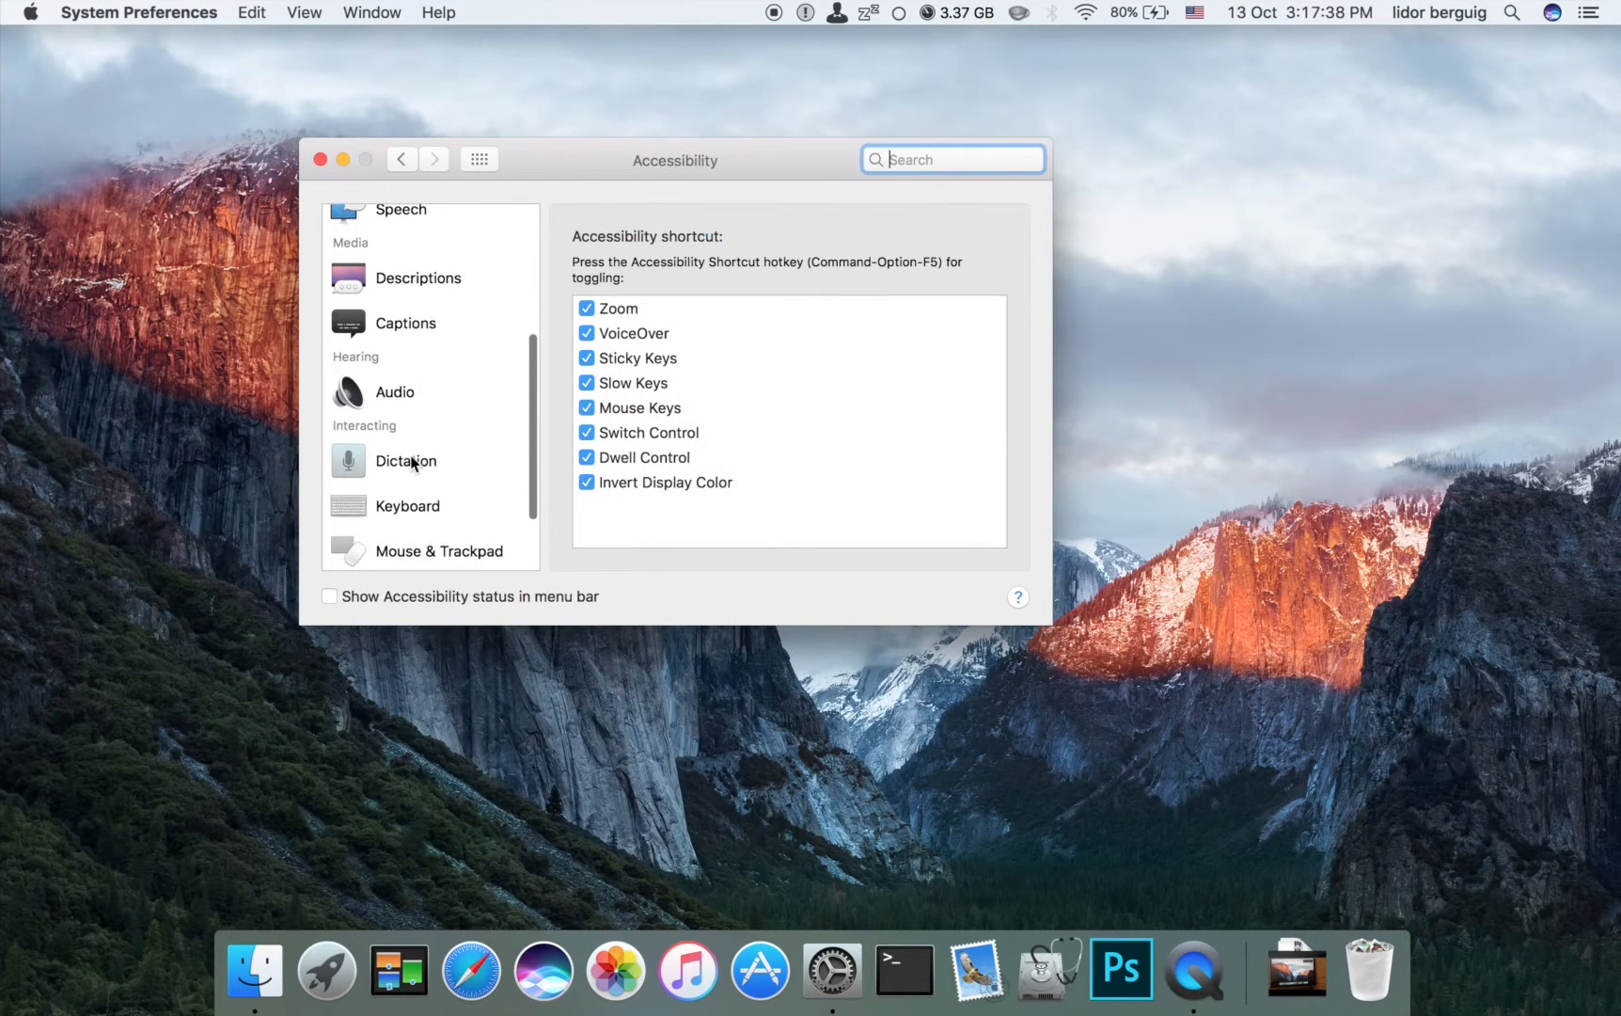
pyautogui.click(405, 460)
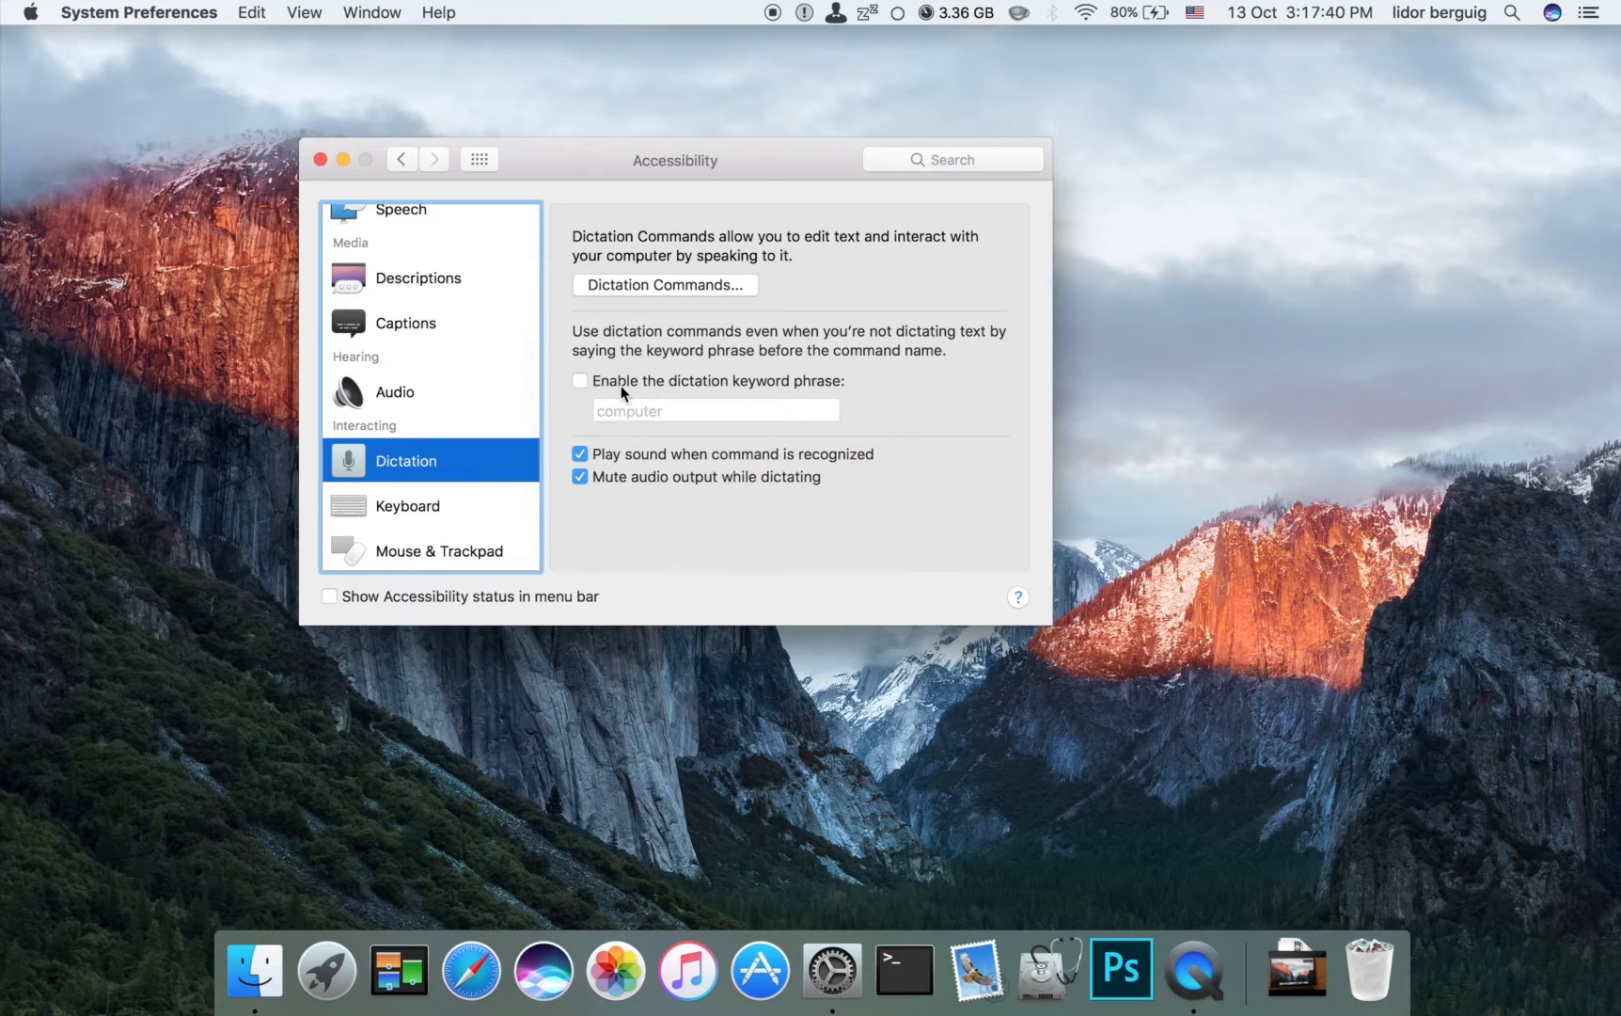
pyautogui.click(580, 380)
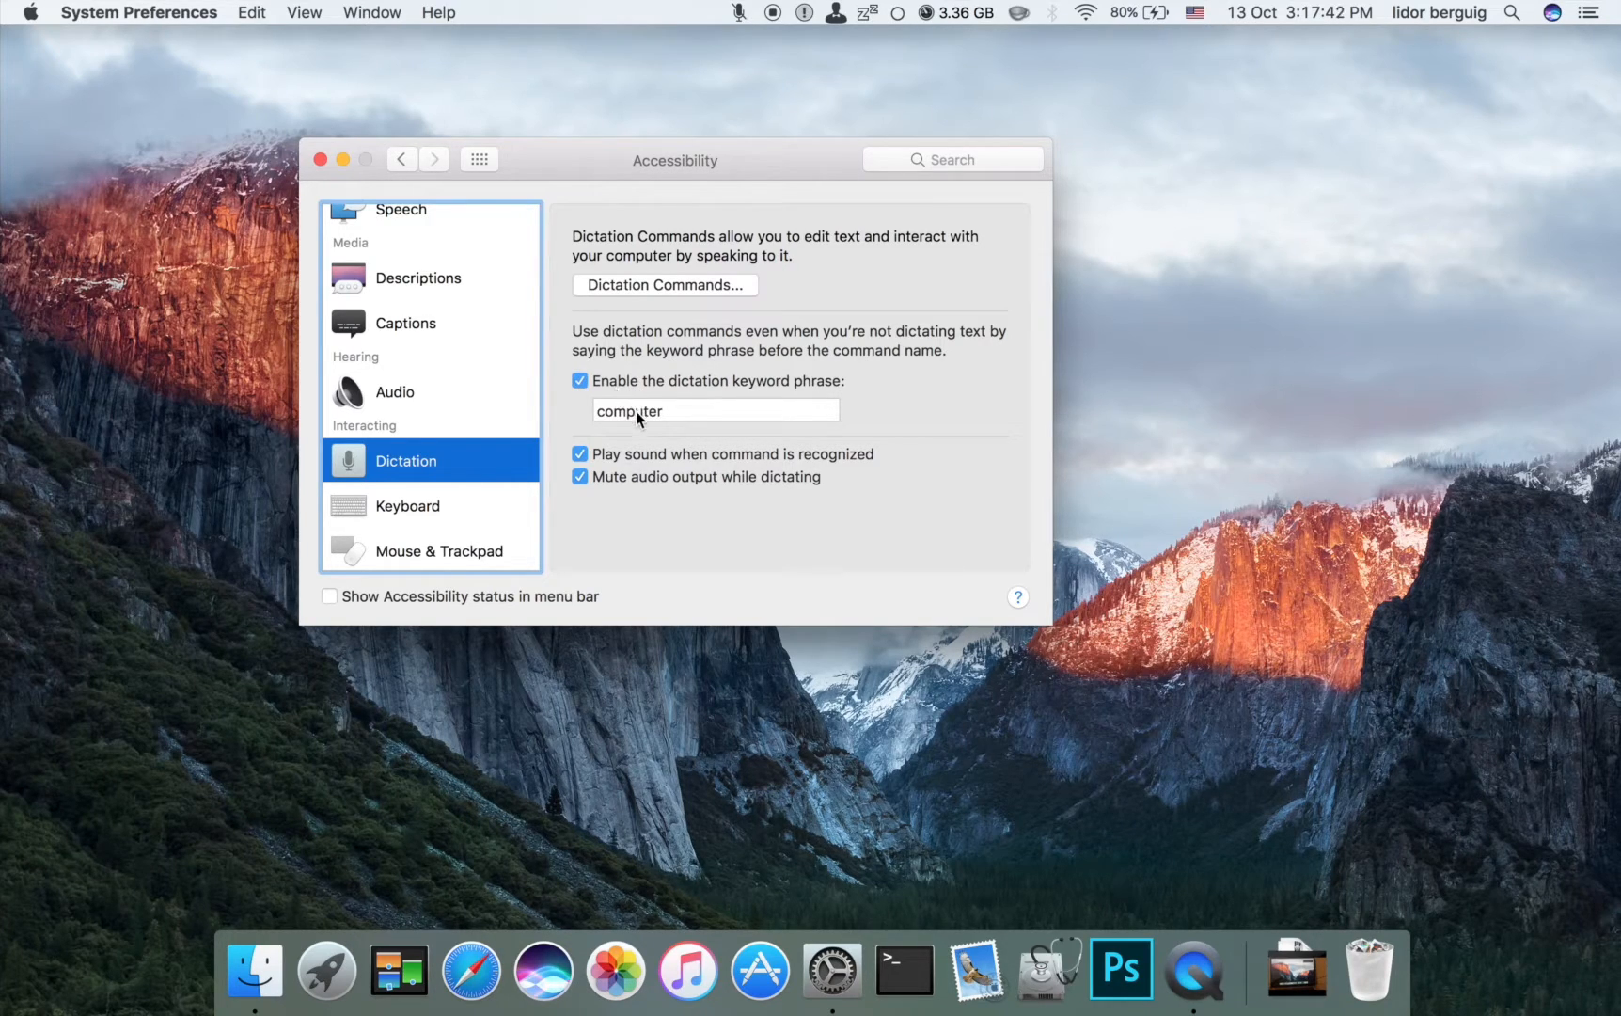
pyautogui.write('hey')
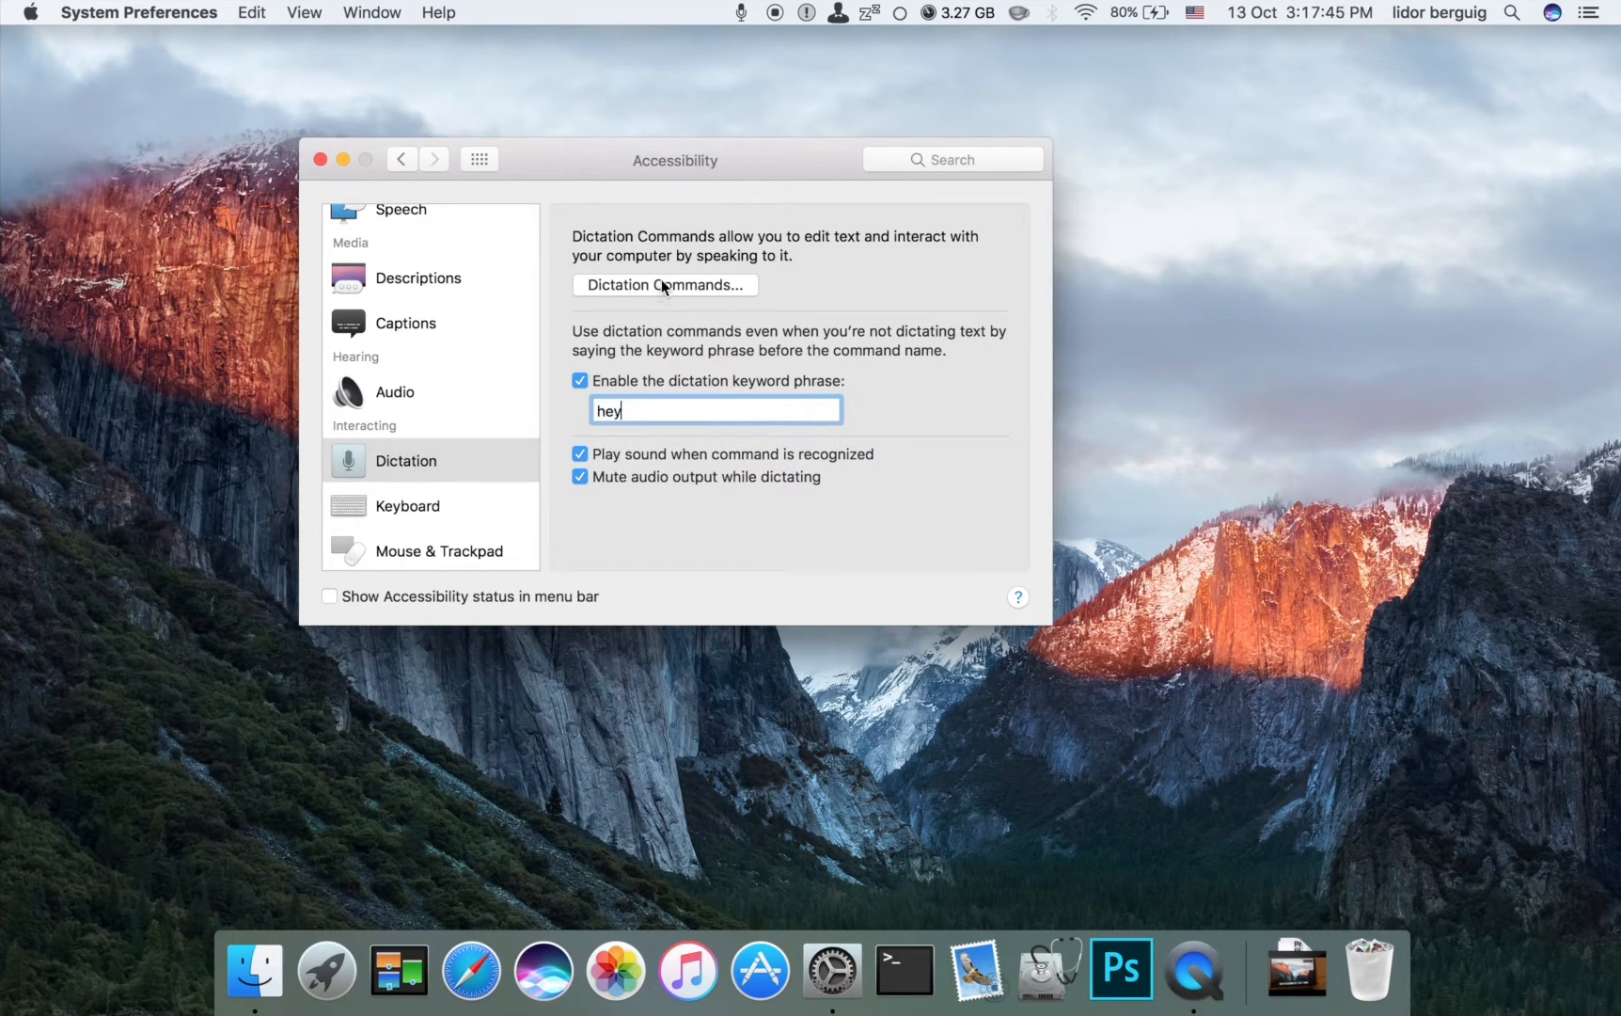
# Step: Enable advanced dictation commands and add a new command triggered by 'siri'
pyautogui.click(664, 284)
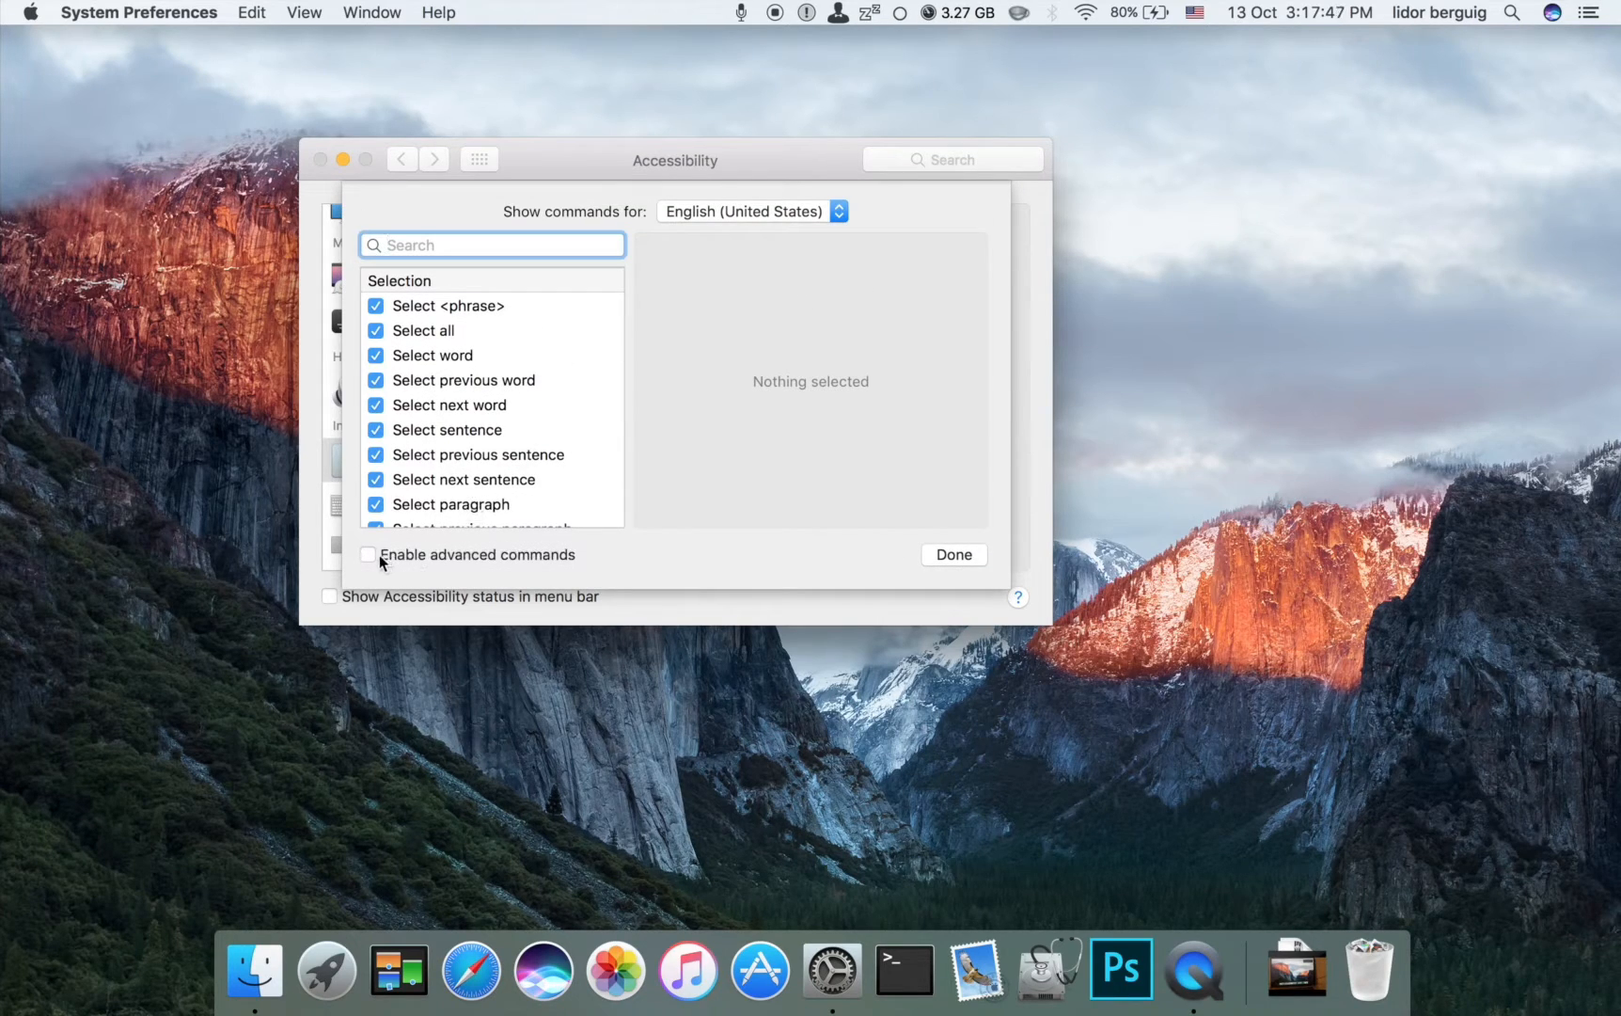
pyautogui.click(368, 554)
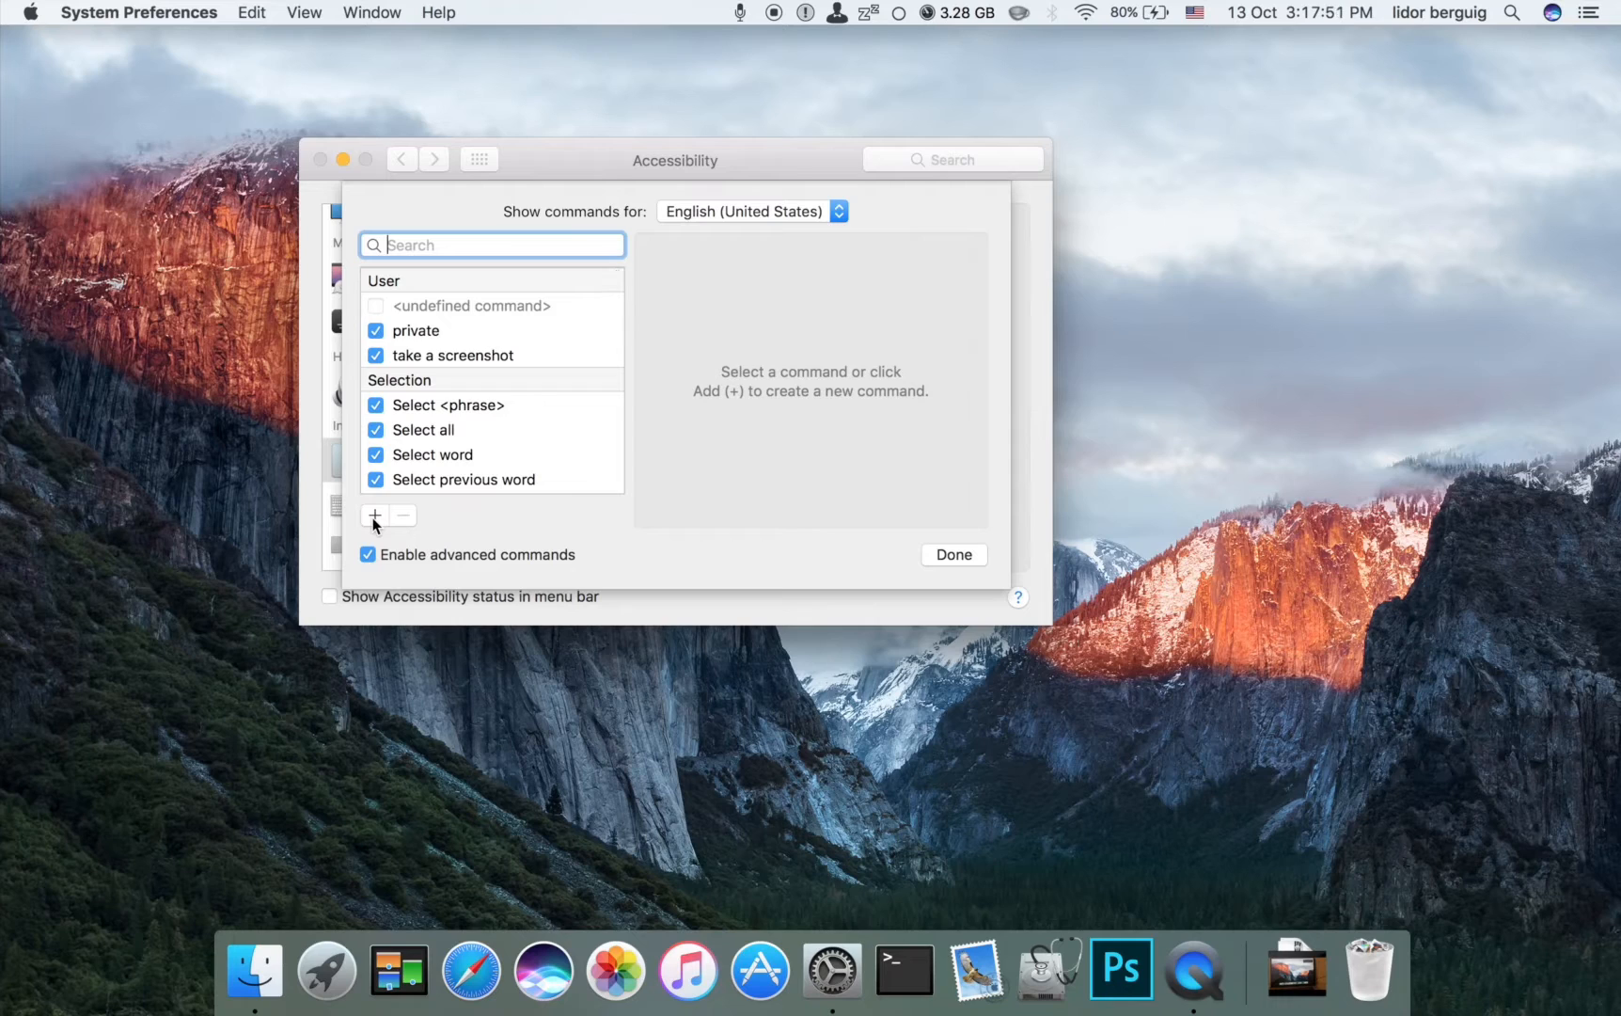
pyautogui.click(374, 515)
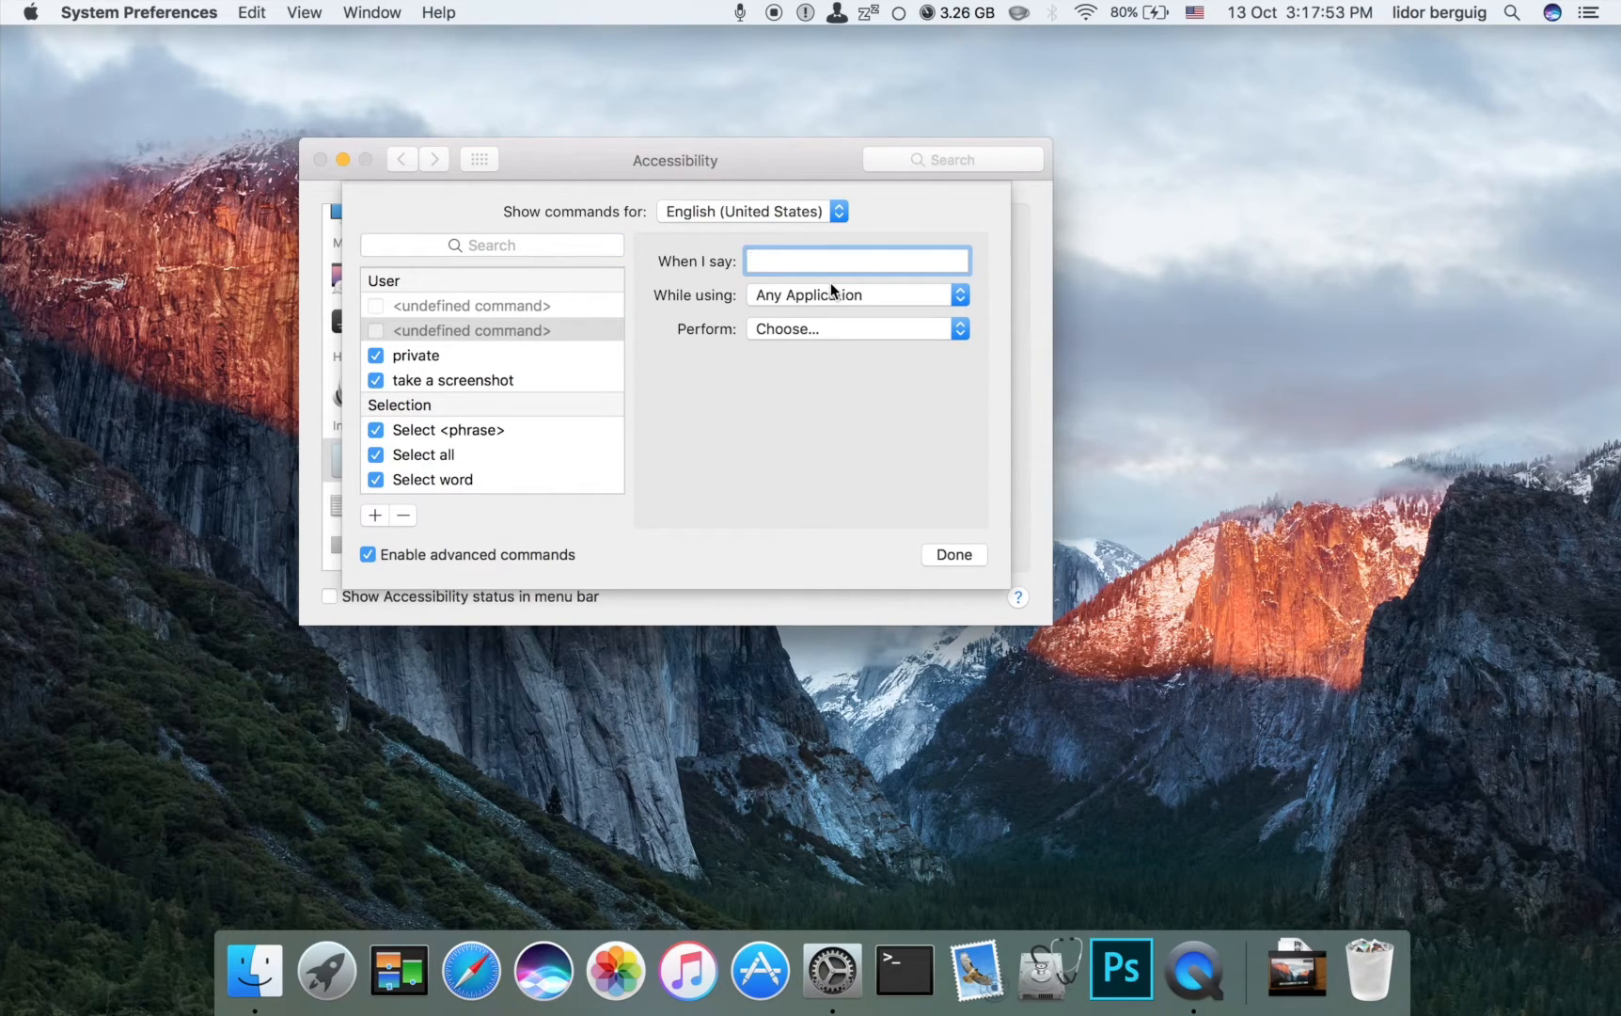
pyautogui.click(851, 328)
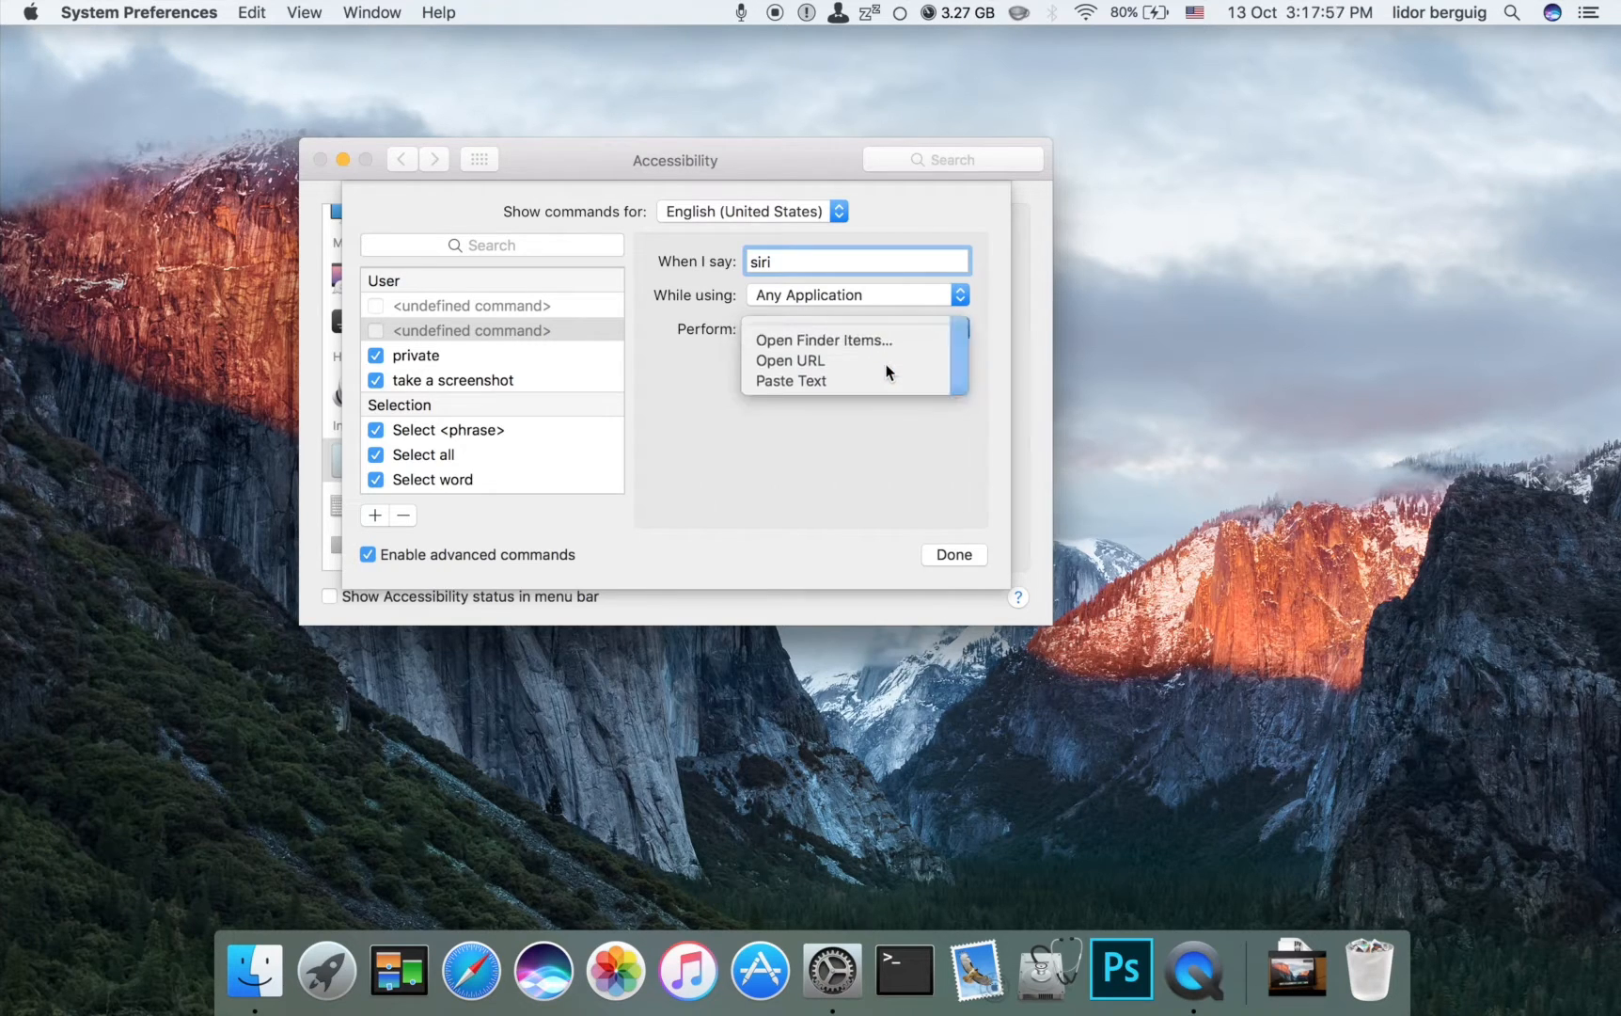
# Step: Make the 'siri' command open a Finder item, choosing Siri from Applications
pyautogui.click(822, 341)
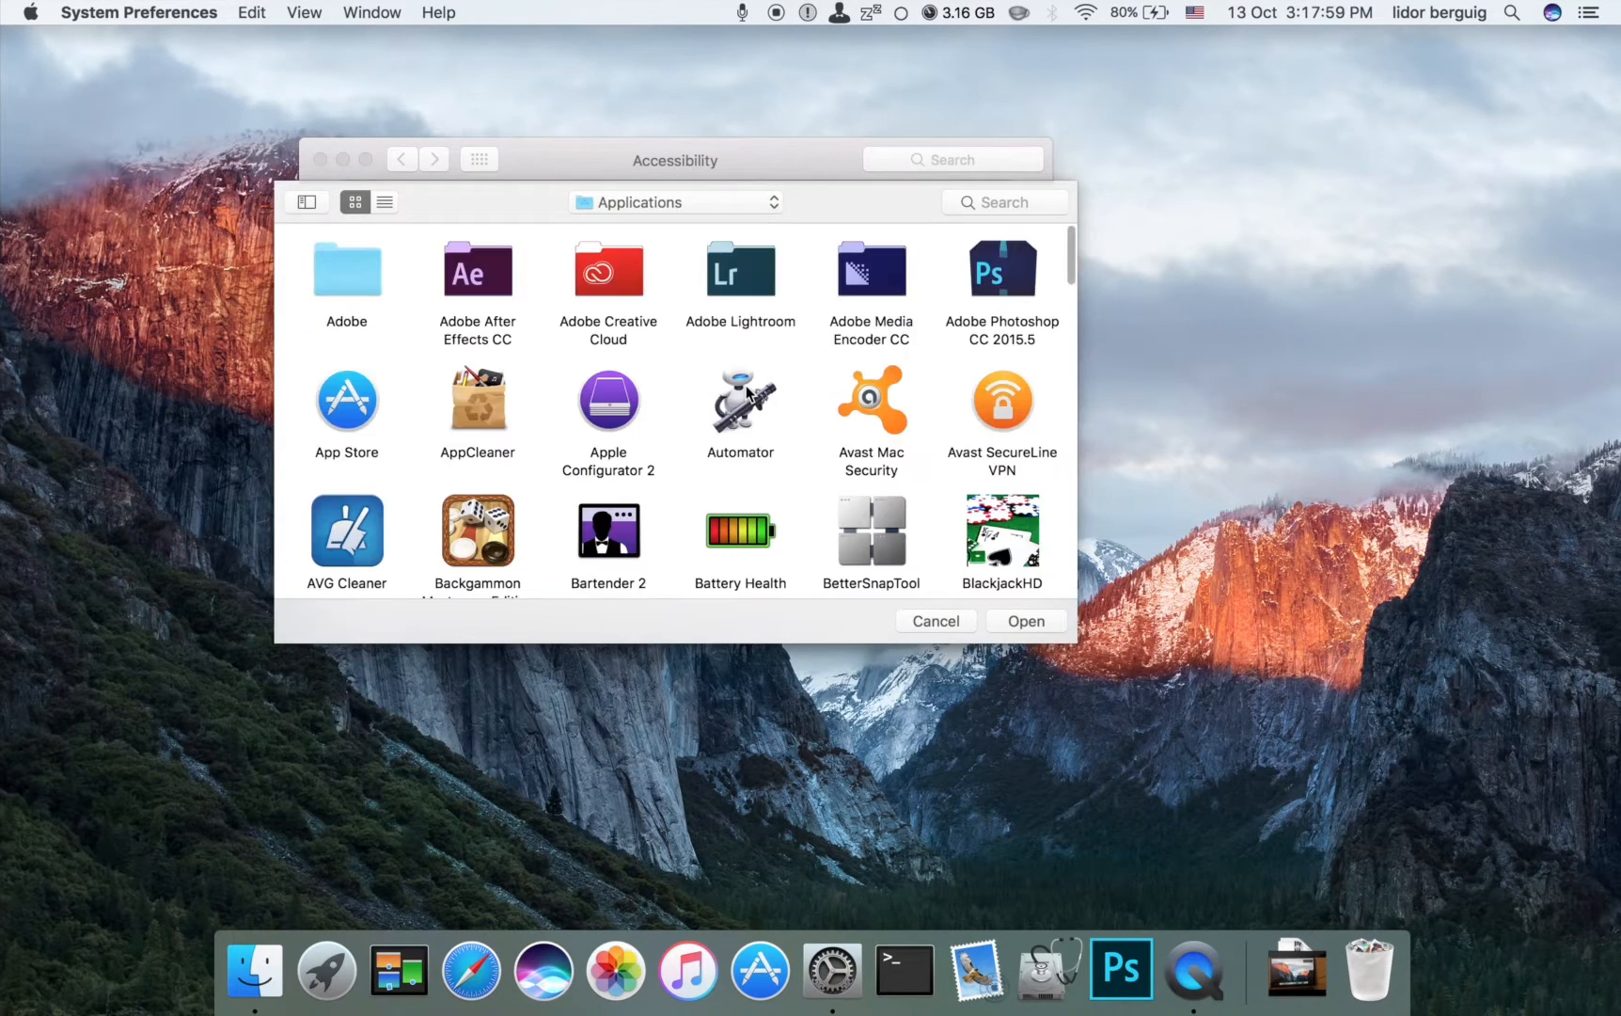
pyautogui.scroll(-3)
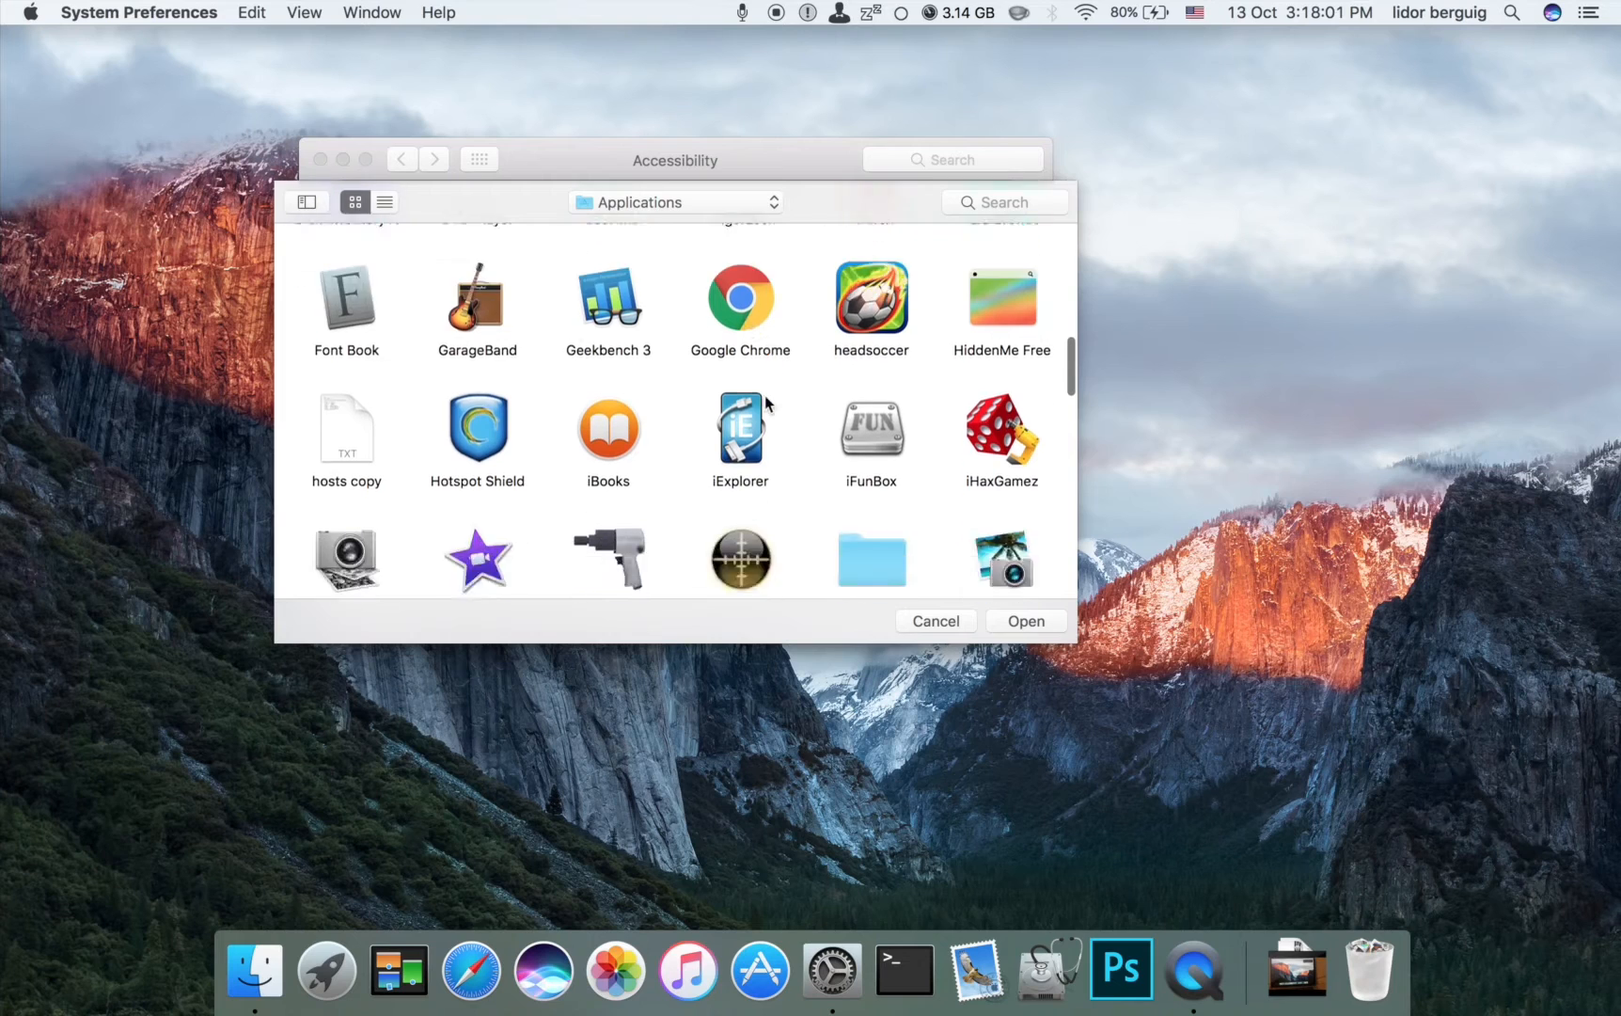
pyautogui.scroll(-3)
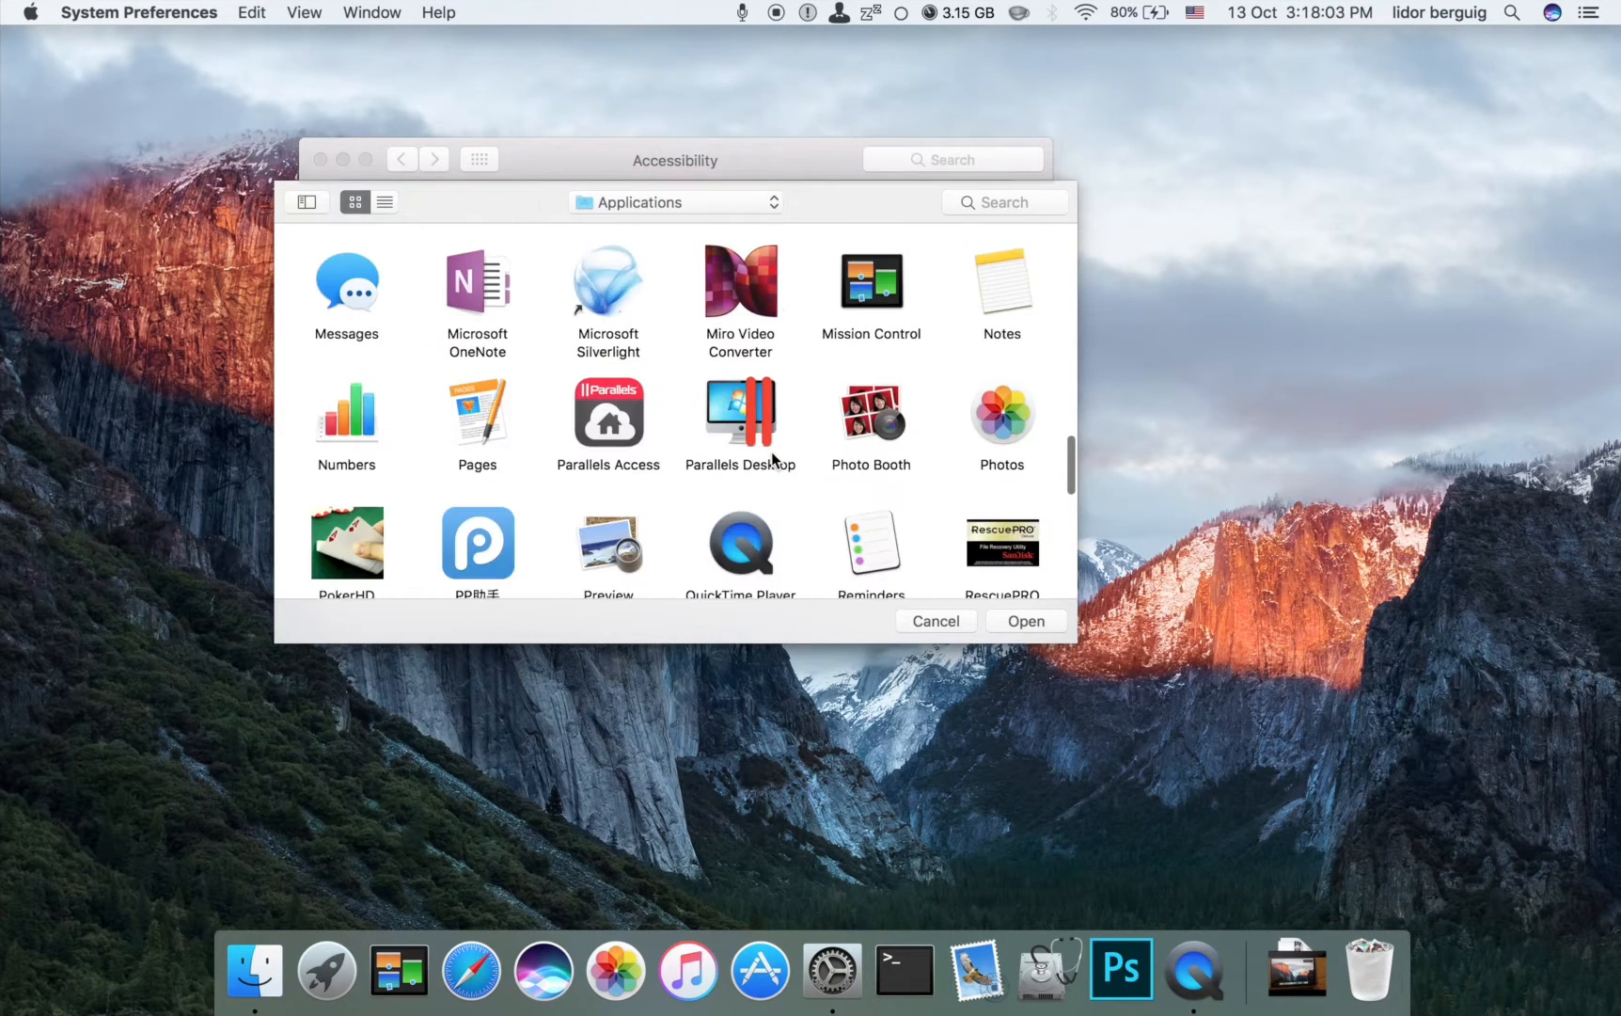
pyautogui.scroll(-3)
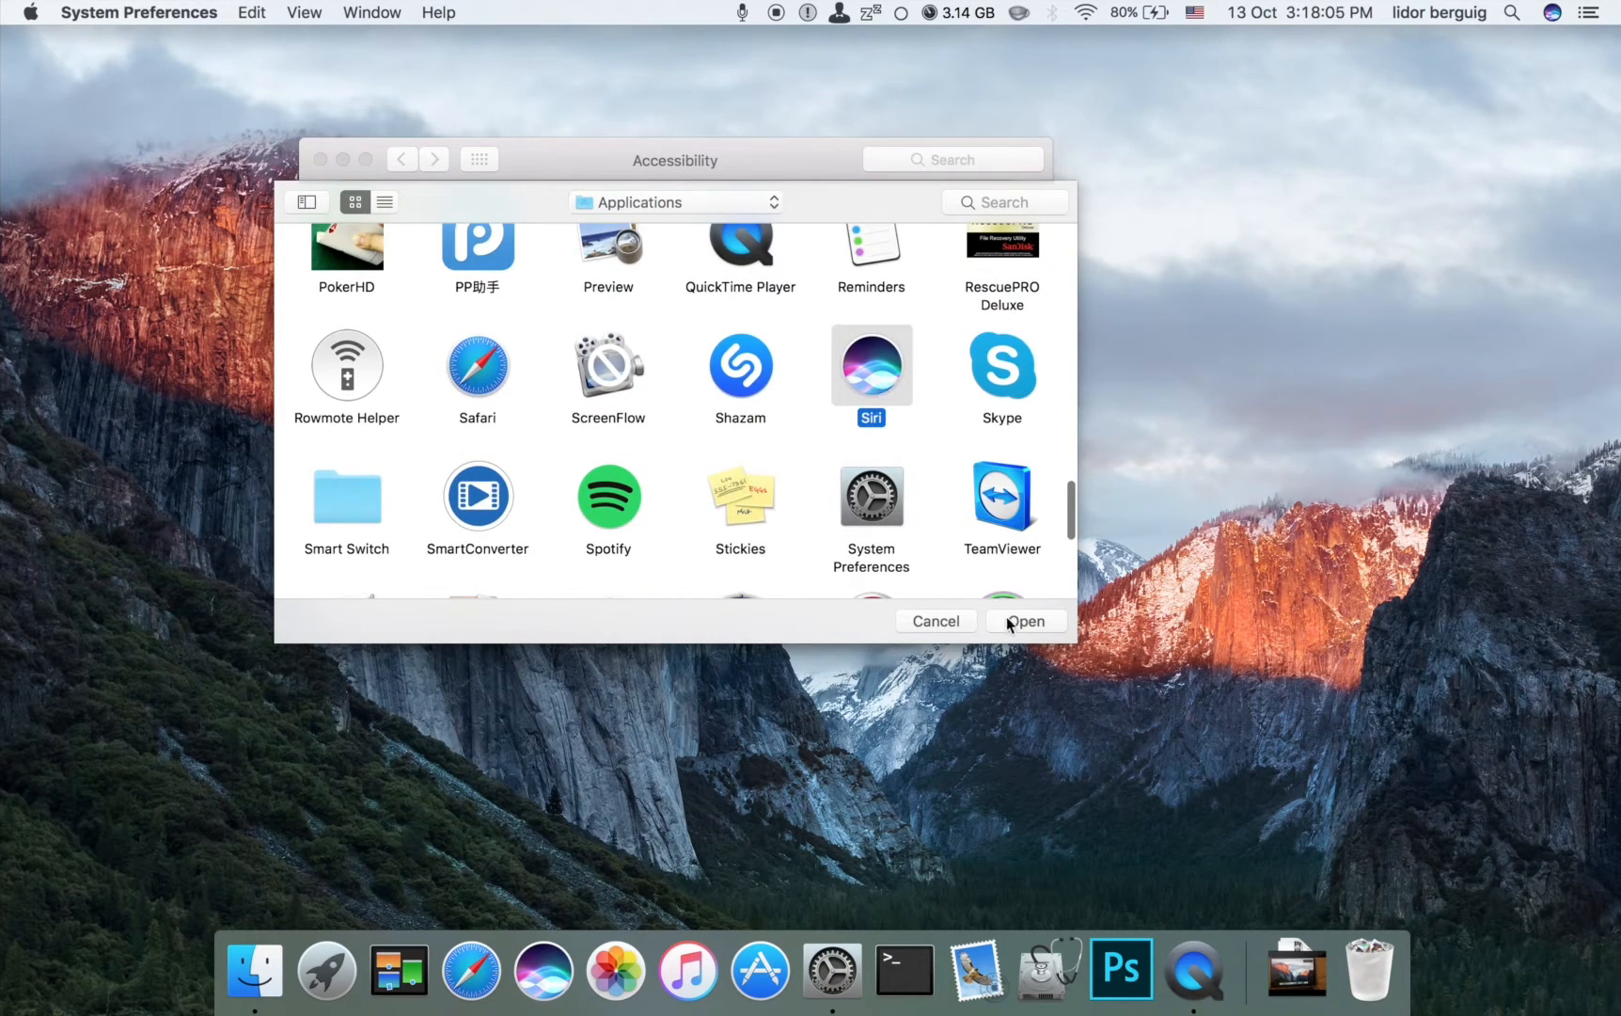
# Step: Confirm Siri.app as the command's target and close the dictation commands sheet
pyautogui.click(1025, 621)
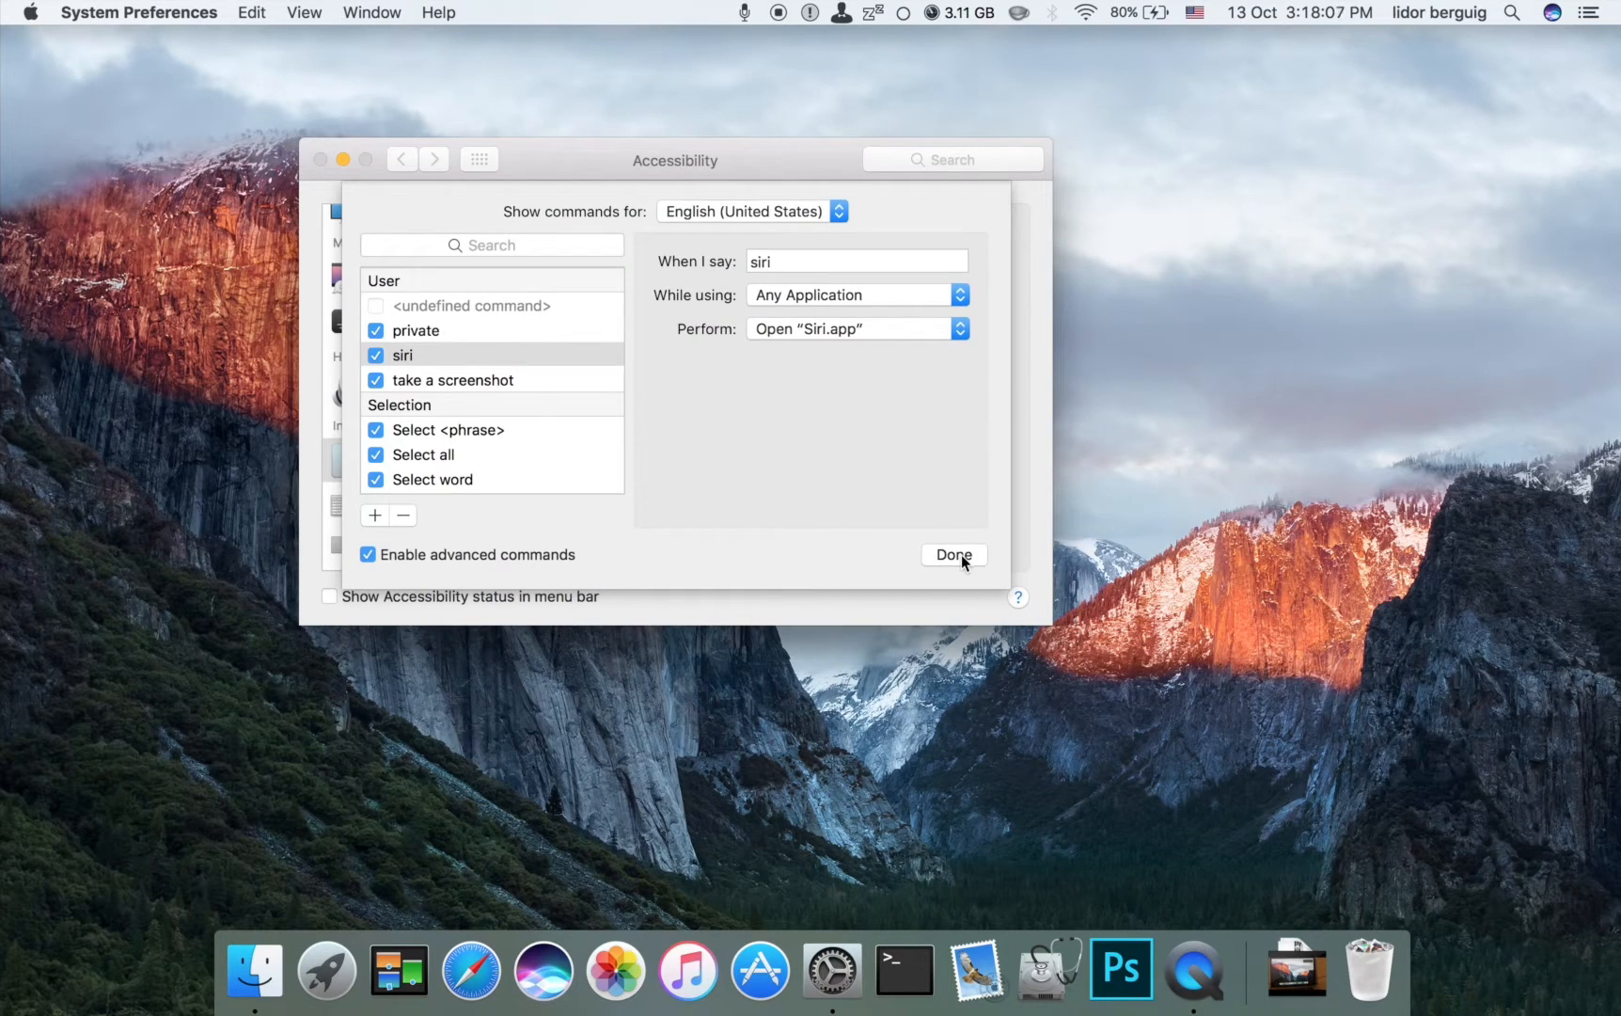
pyautogui.click(953, 556)
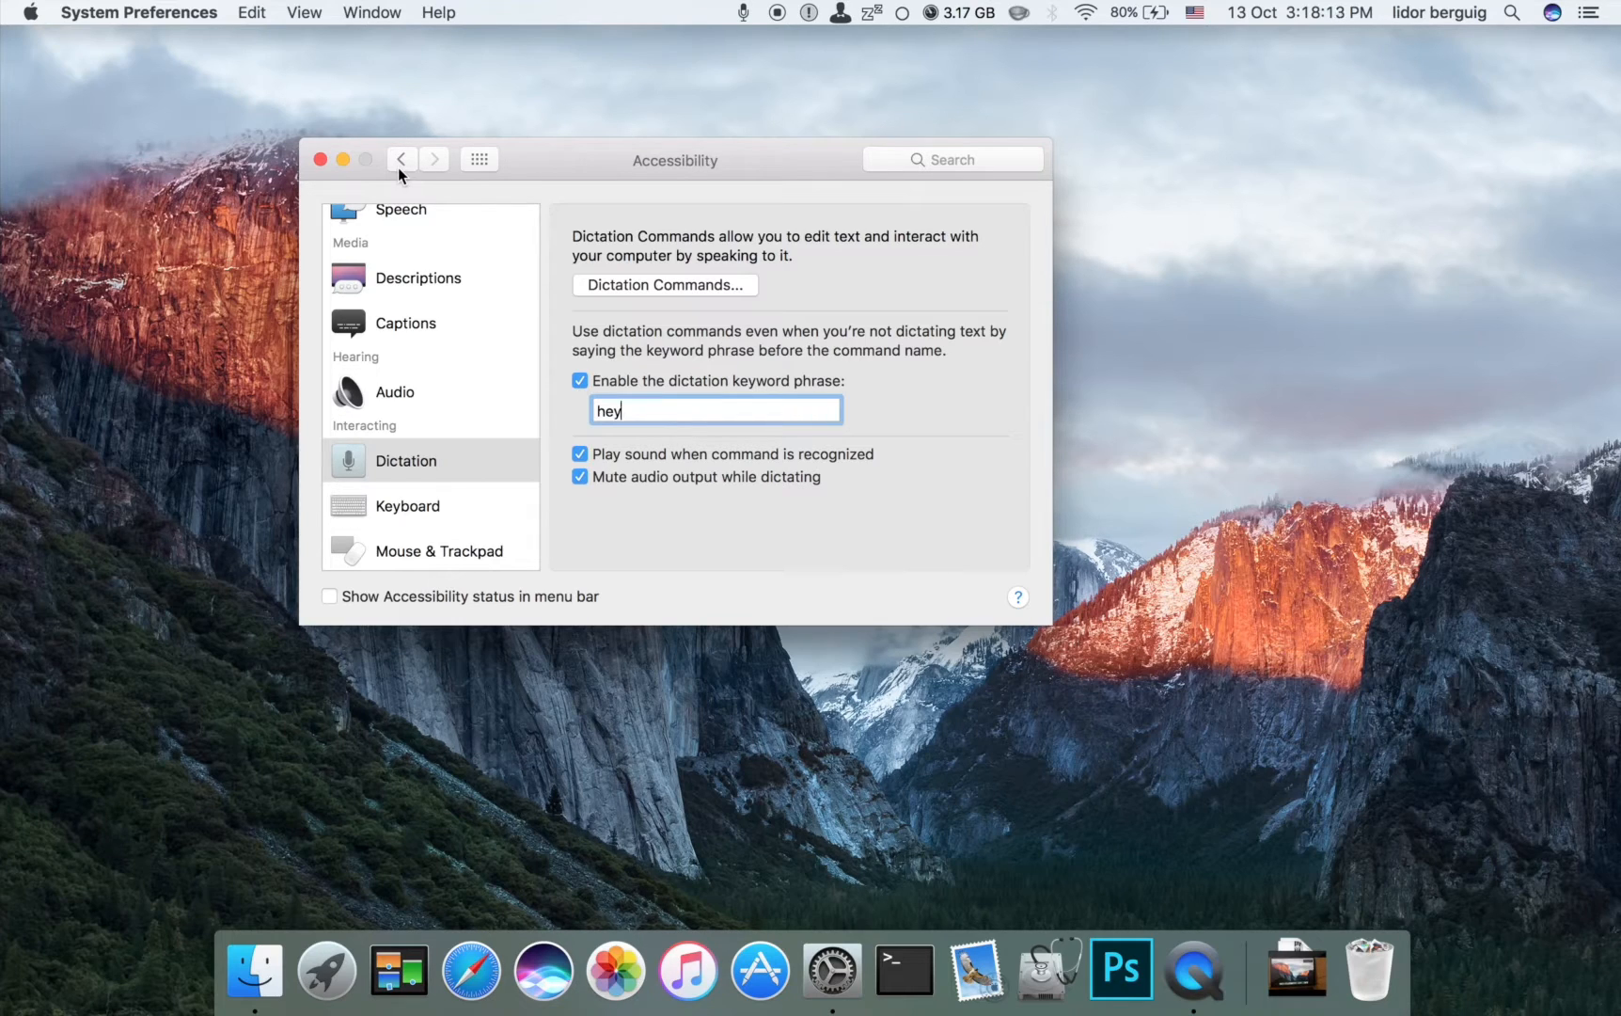
pyautogui.moveTo(465, 293)
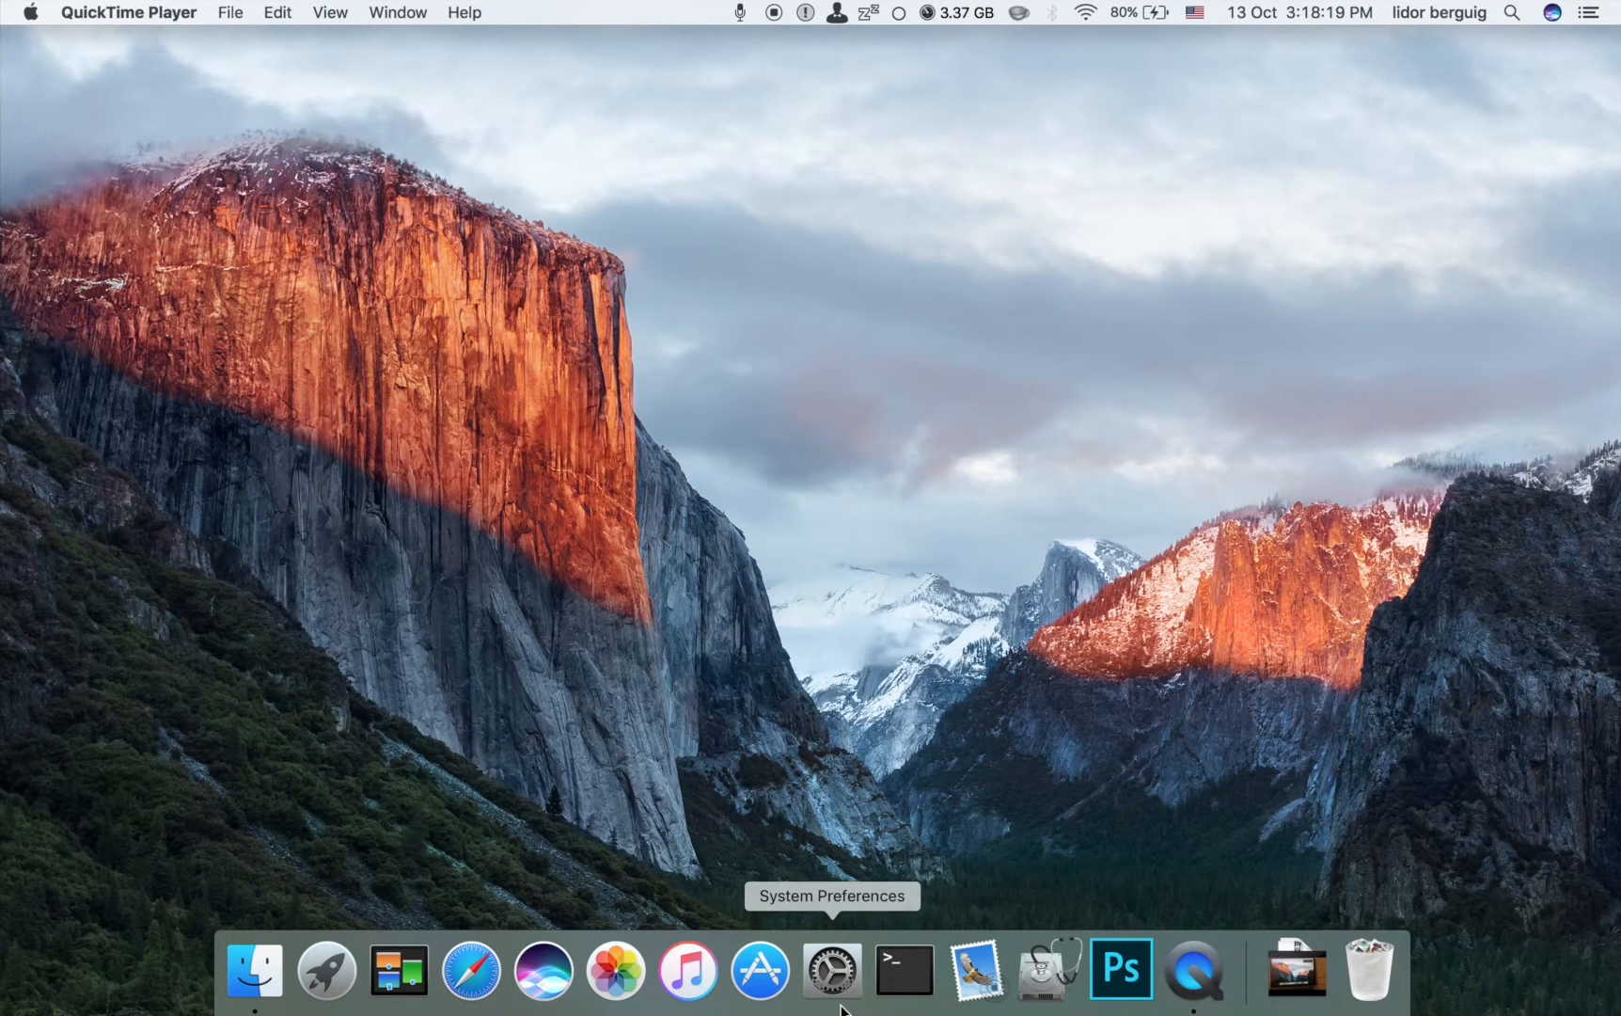
# Step: Change Siri's keyboard shortcut to Control-Option-Space, then return to all preference panes
pyautogui.click(831, 970)
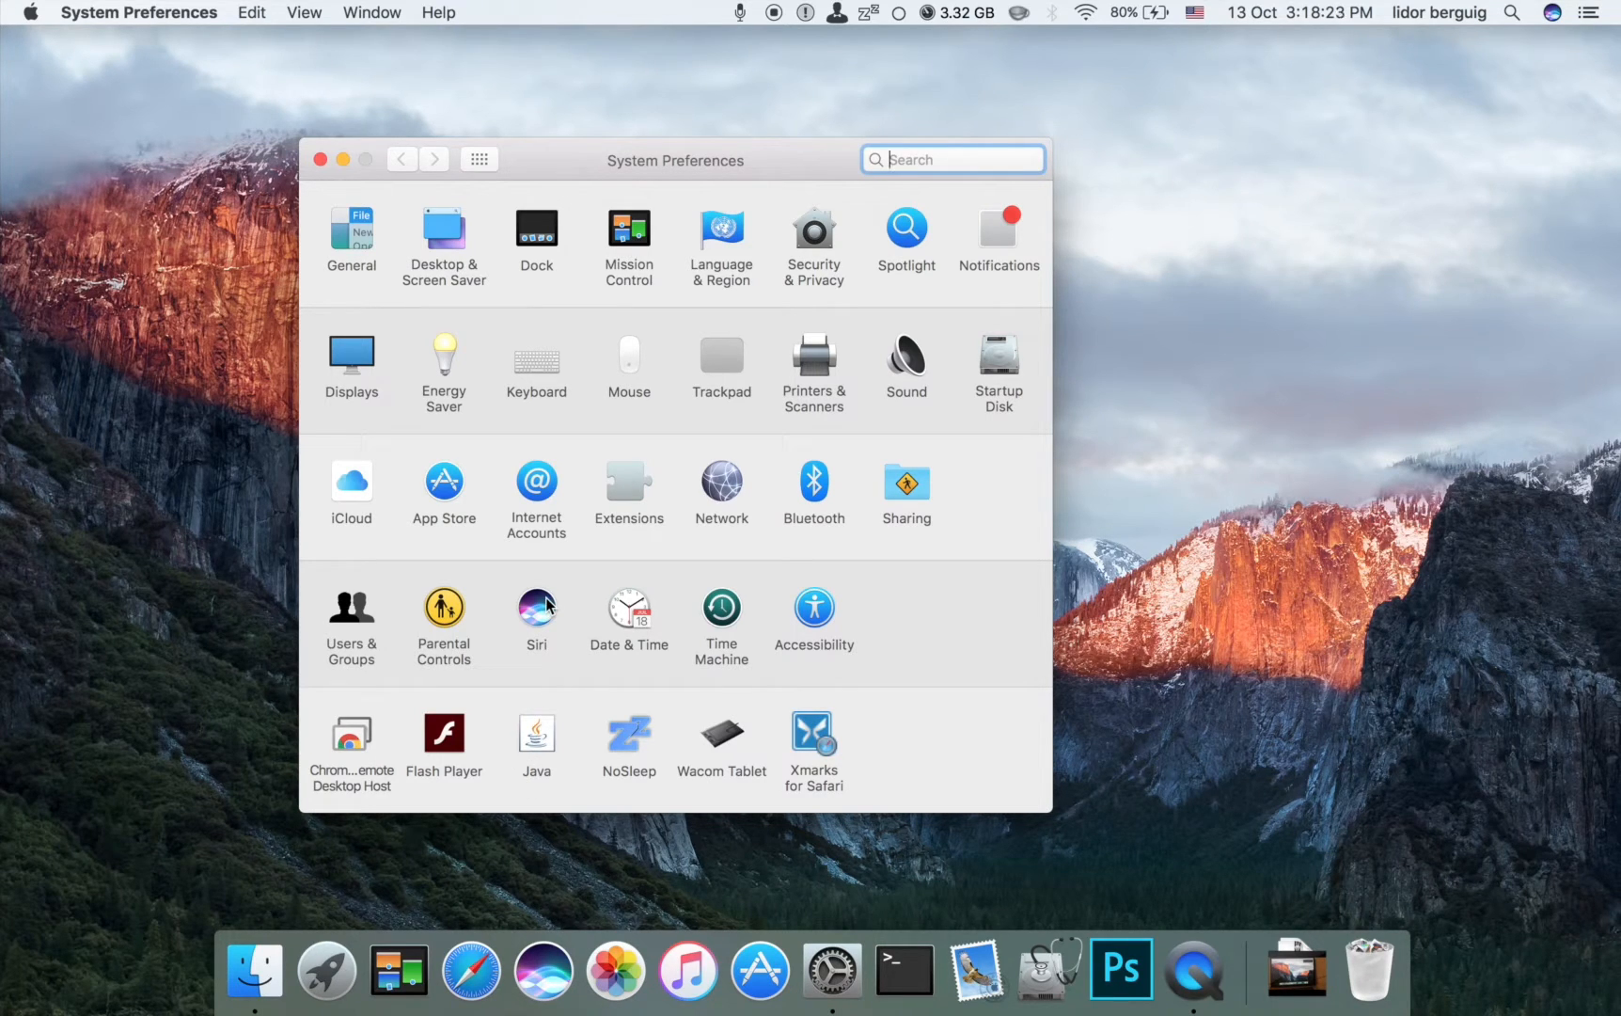
pyautogui.click(536, 611)
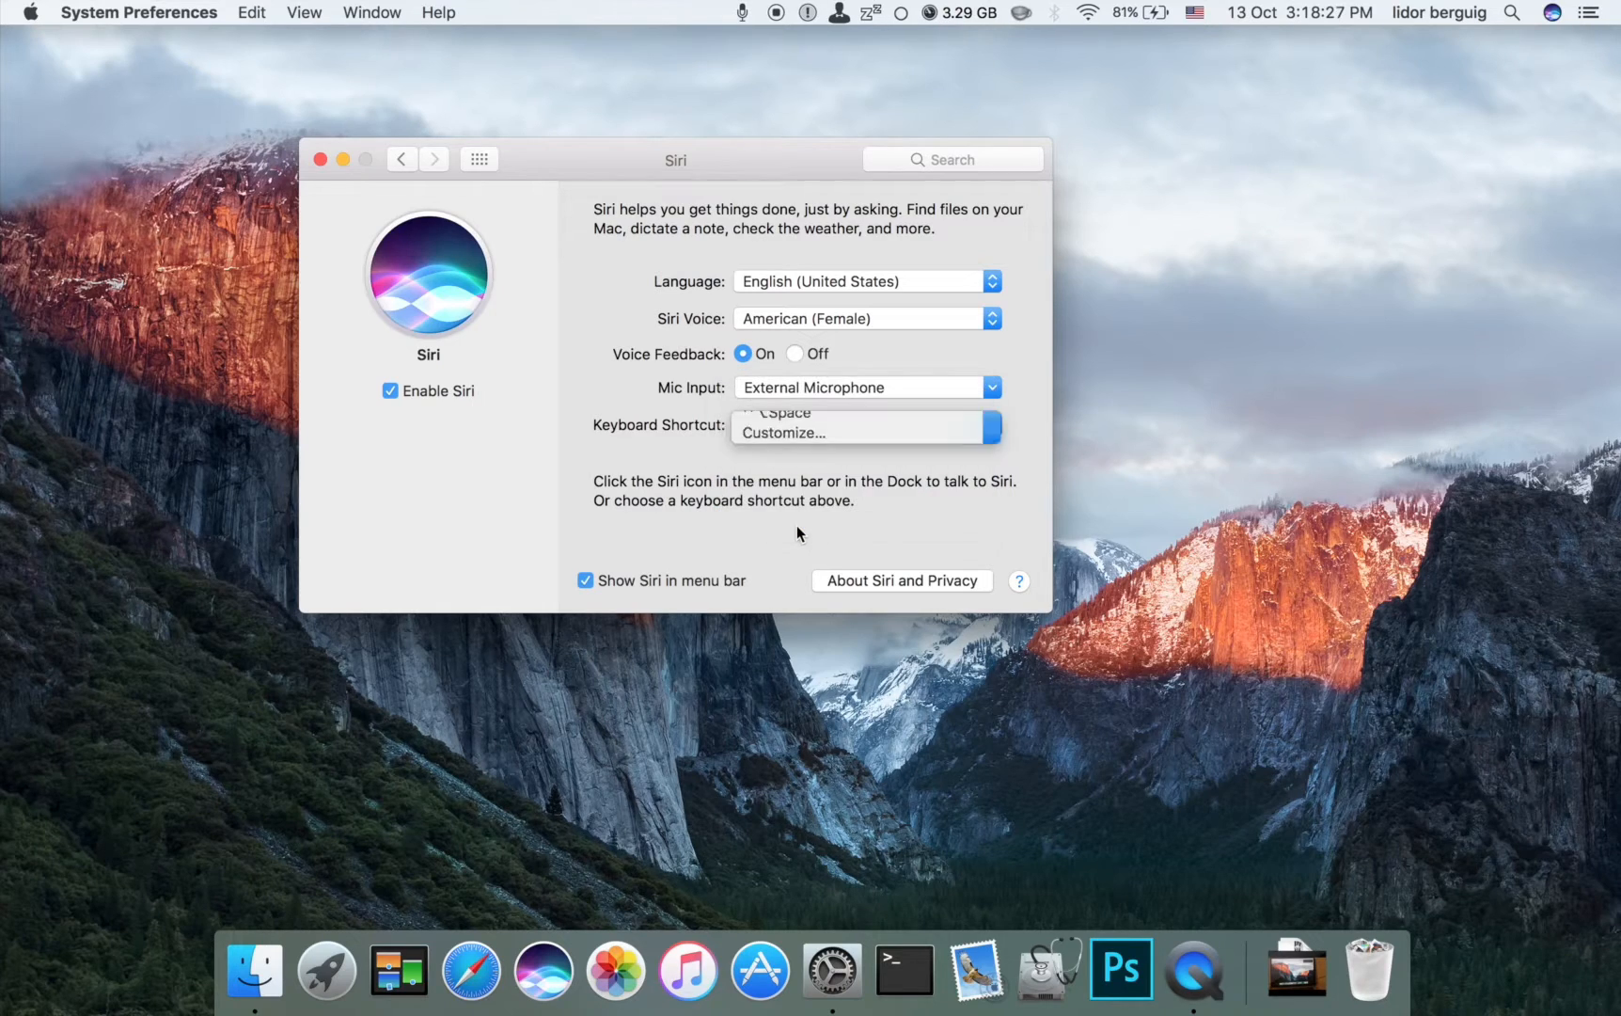
pyautogui.click(782, 431)
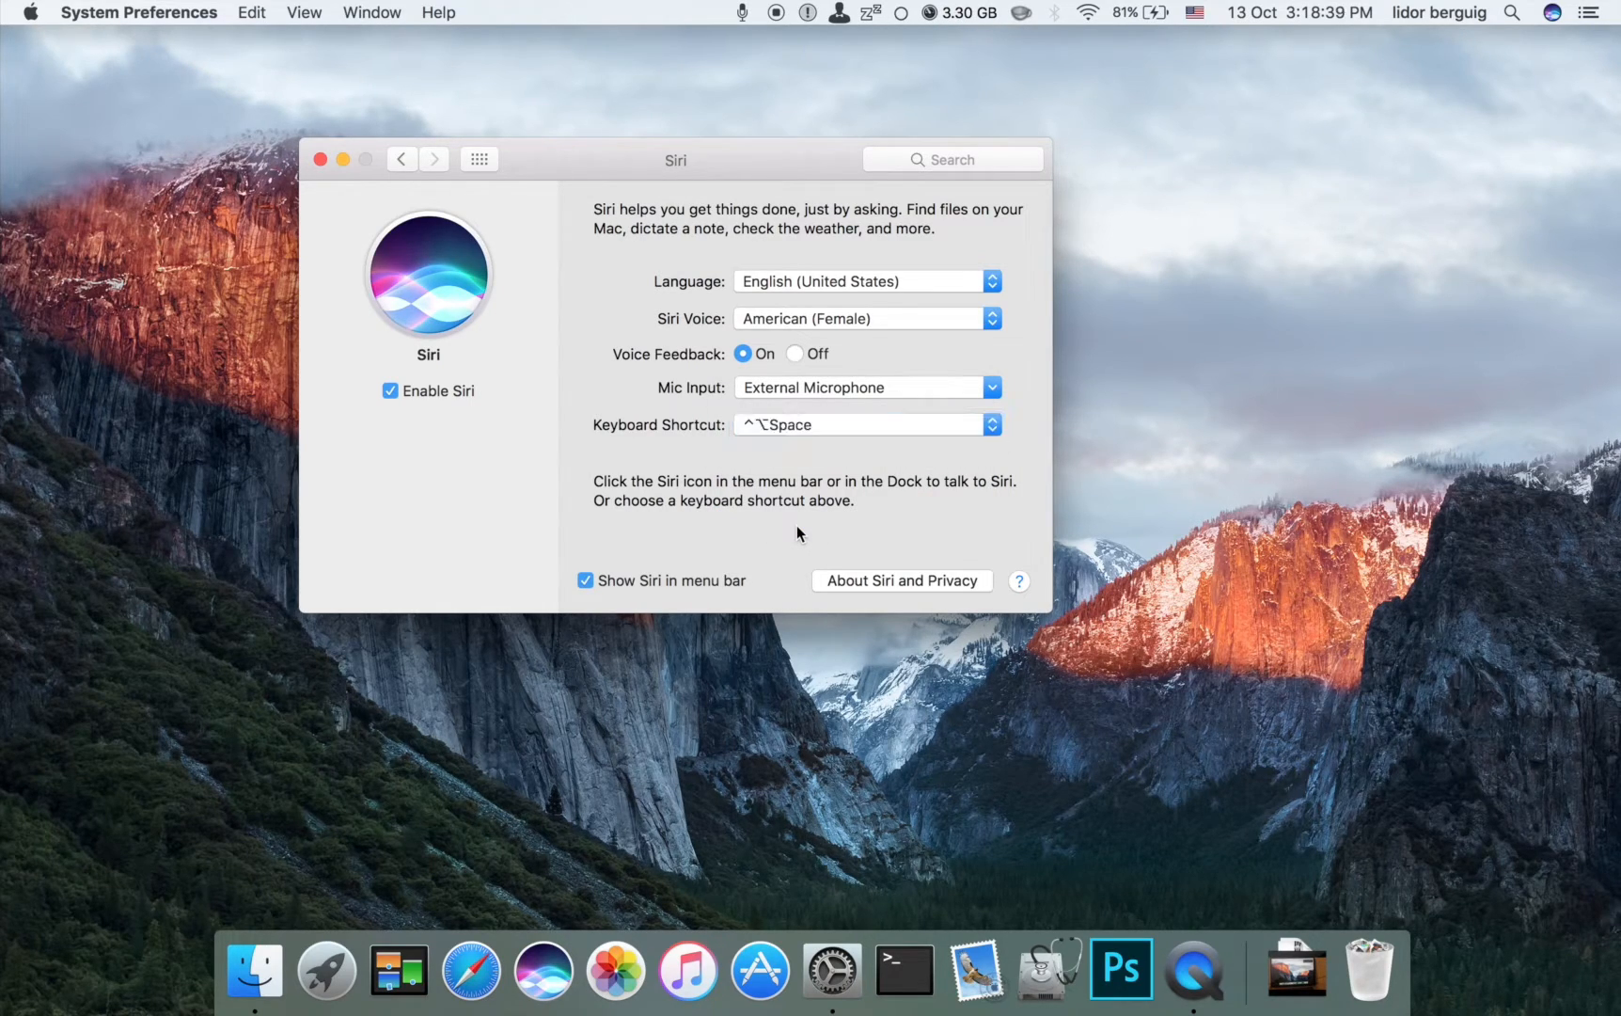
pyautogui.click(402, 159)
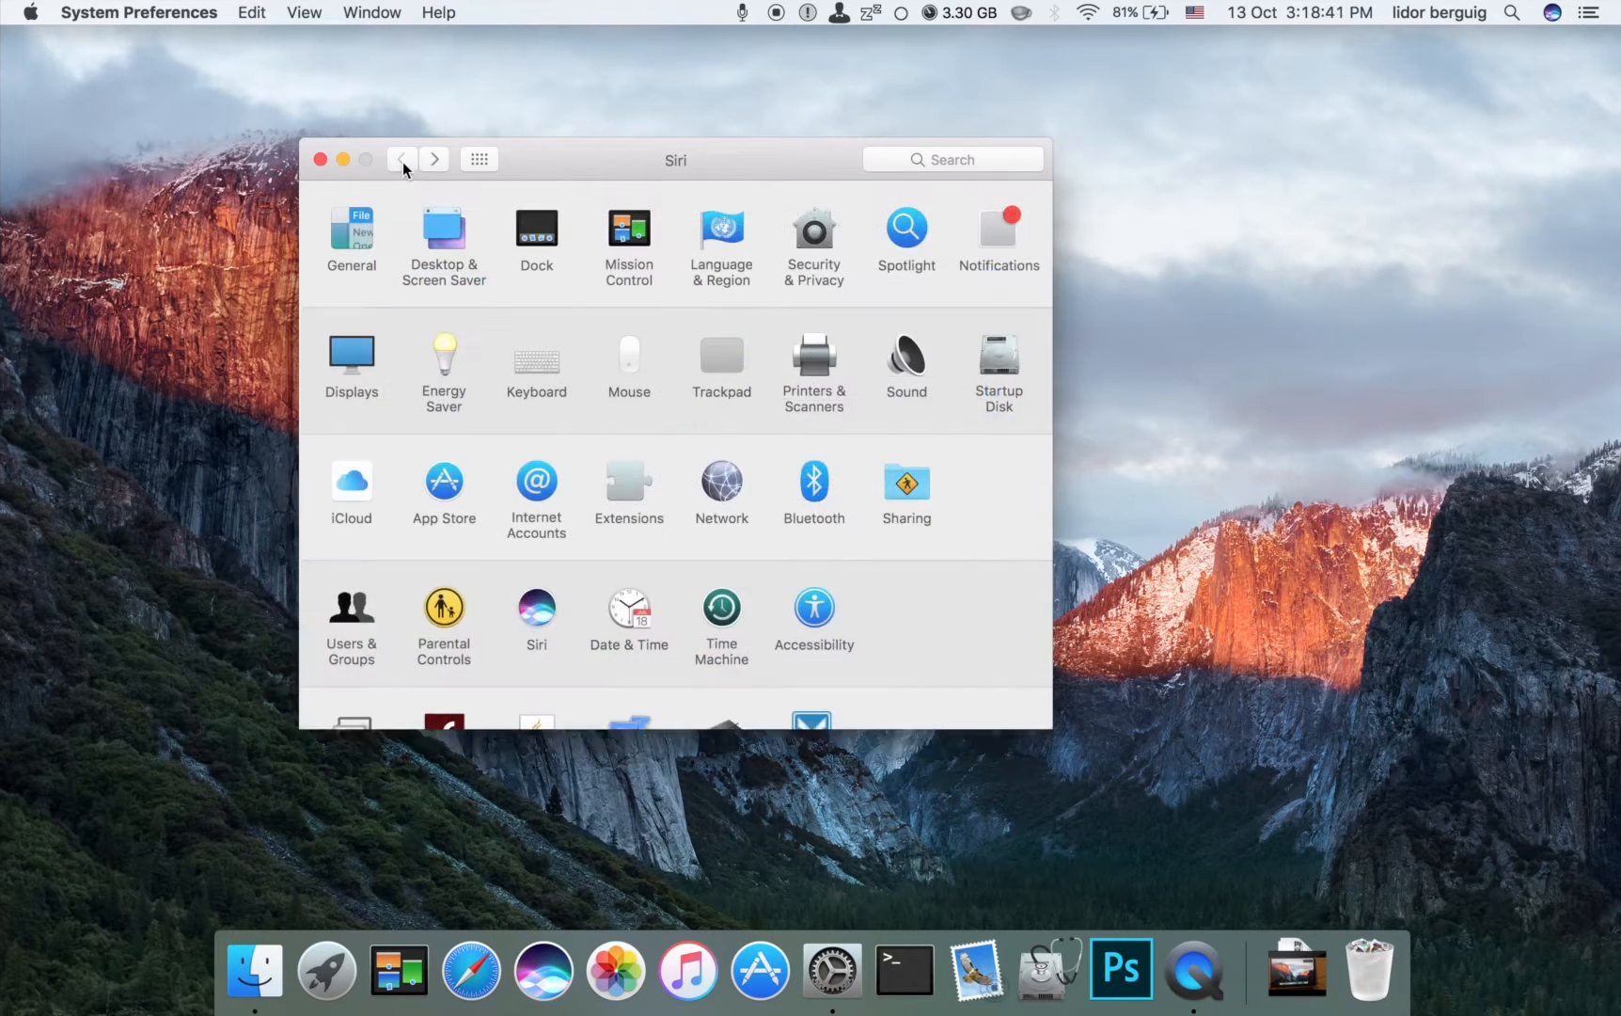
# Step: Reopen Accessibility's Dictation settings and bring up the Dictation Commands list
pyautogui.click(402, 159)
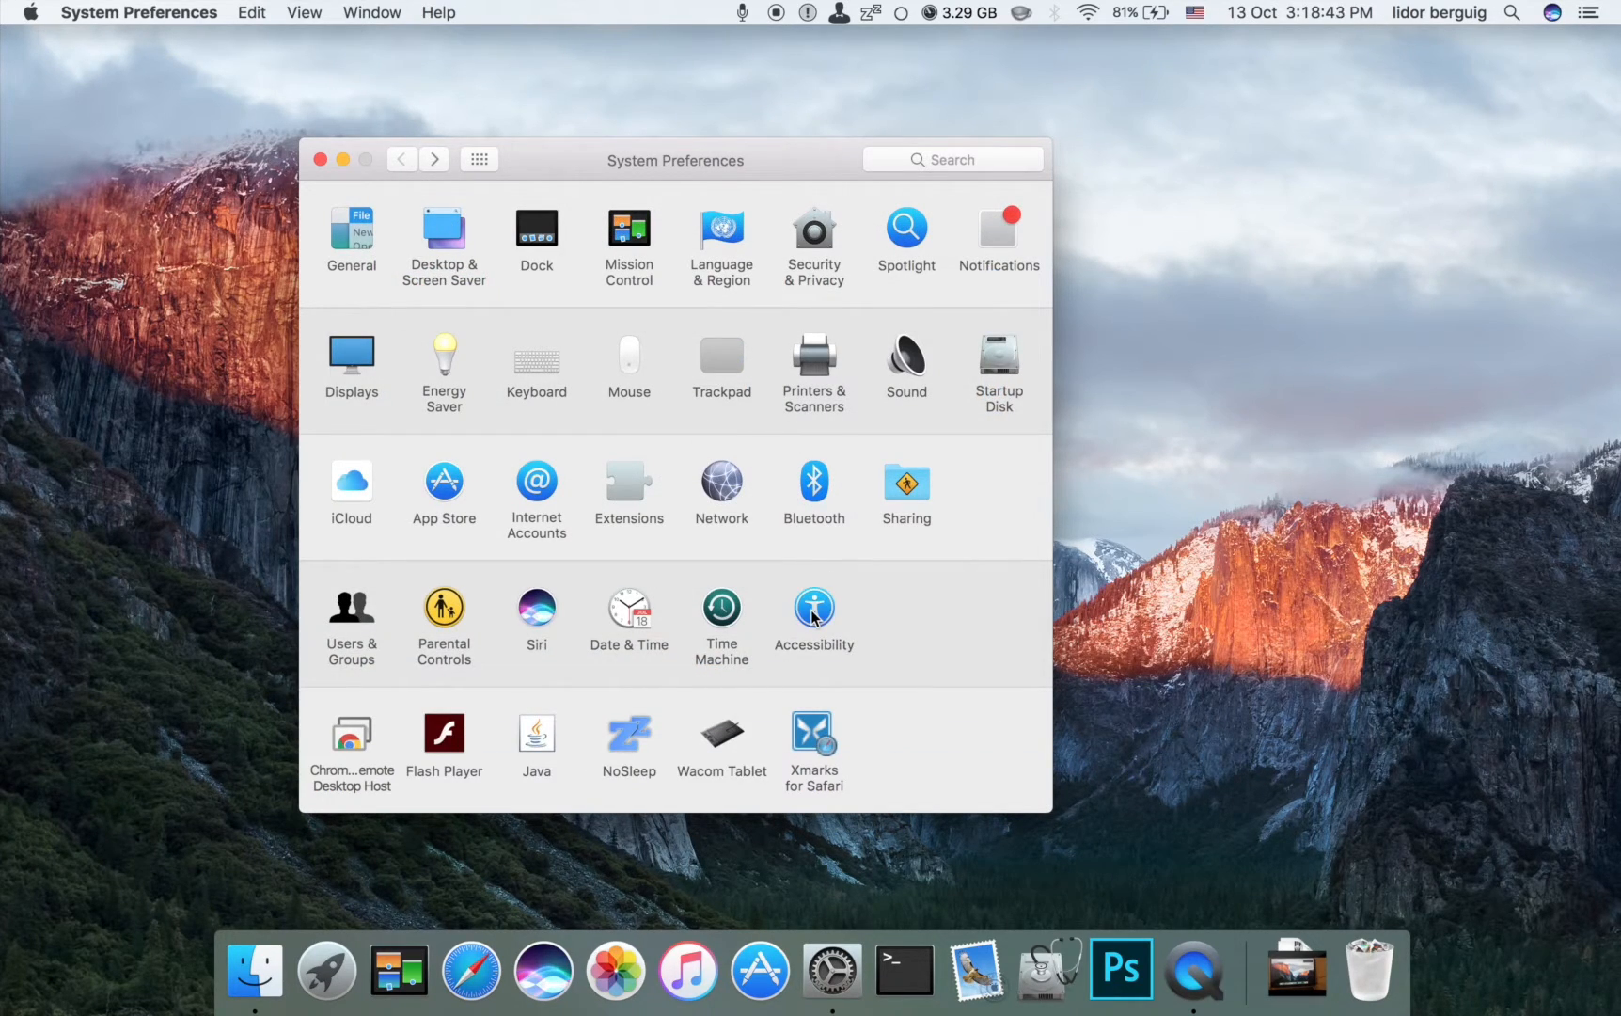
pyautogui.click(813, 607)
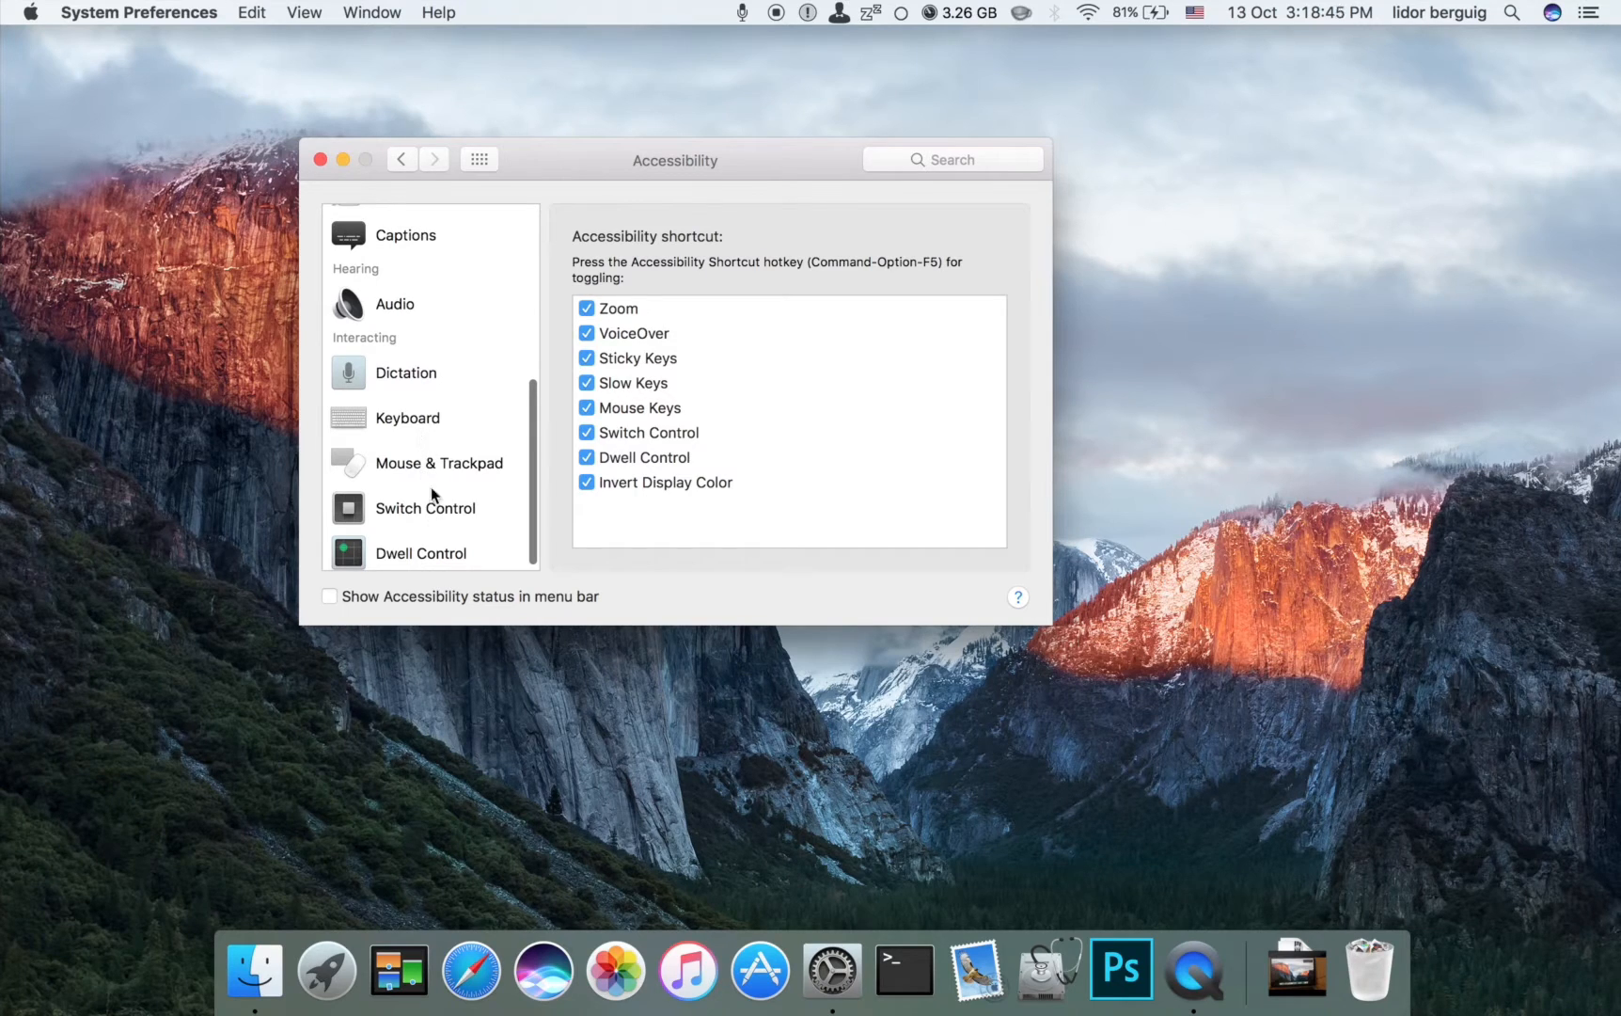
pyautogui.click(405, 372)
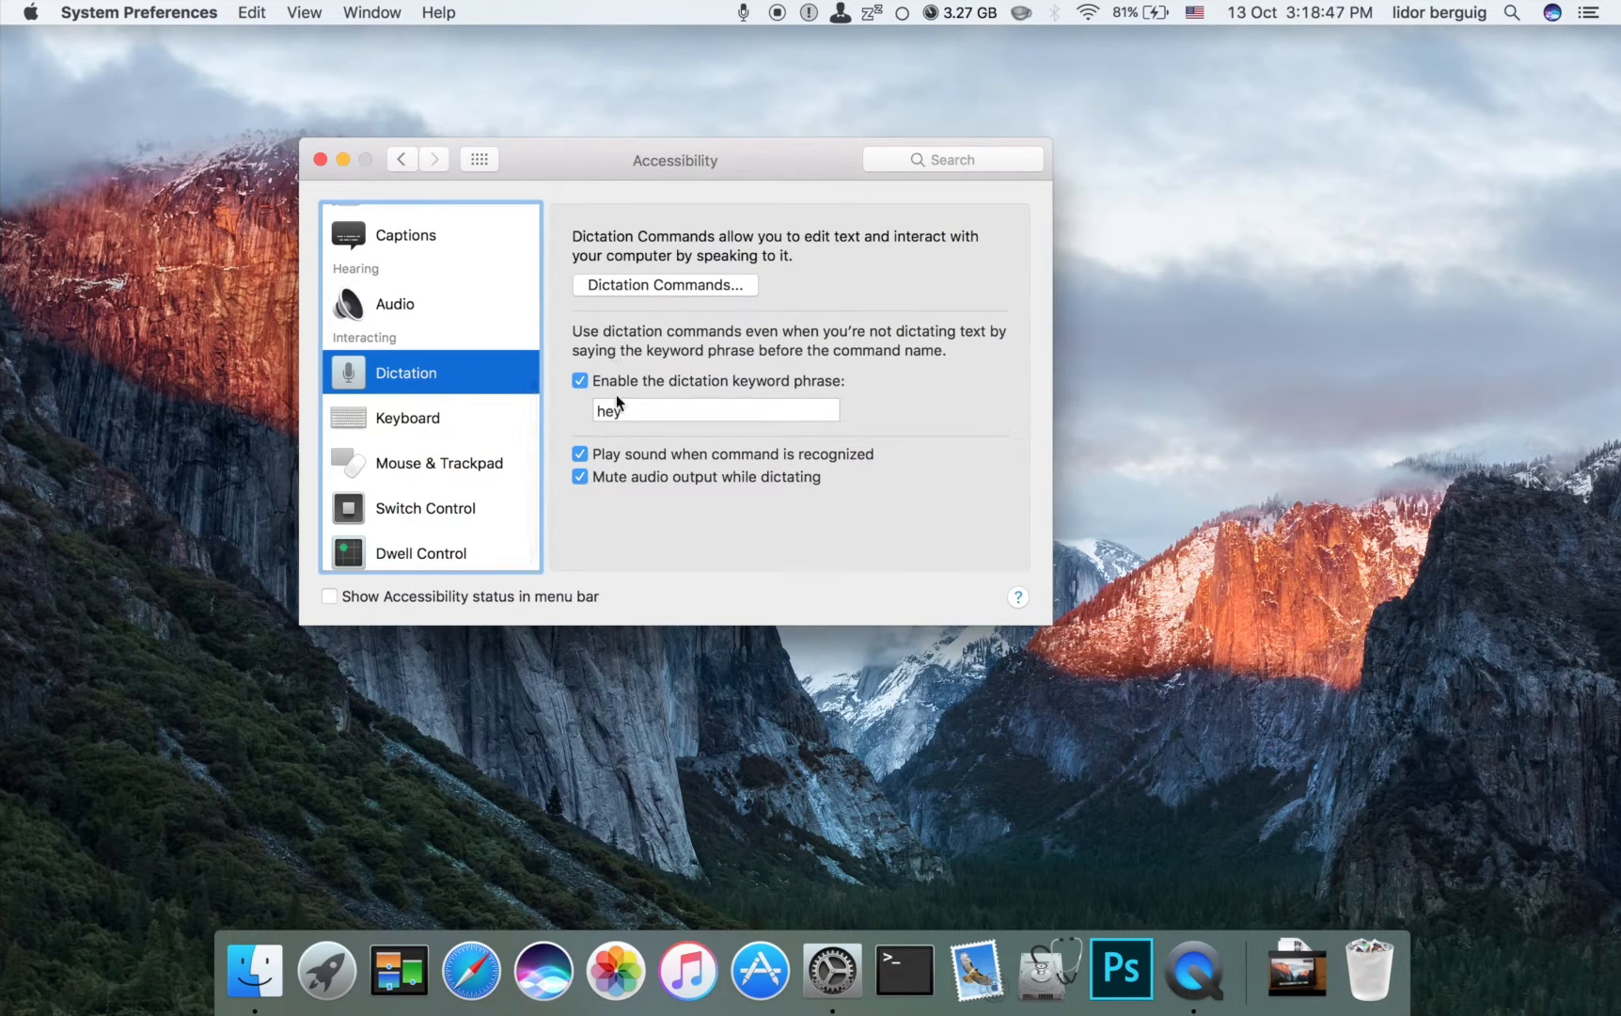
pyautogui.click(665, 284)
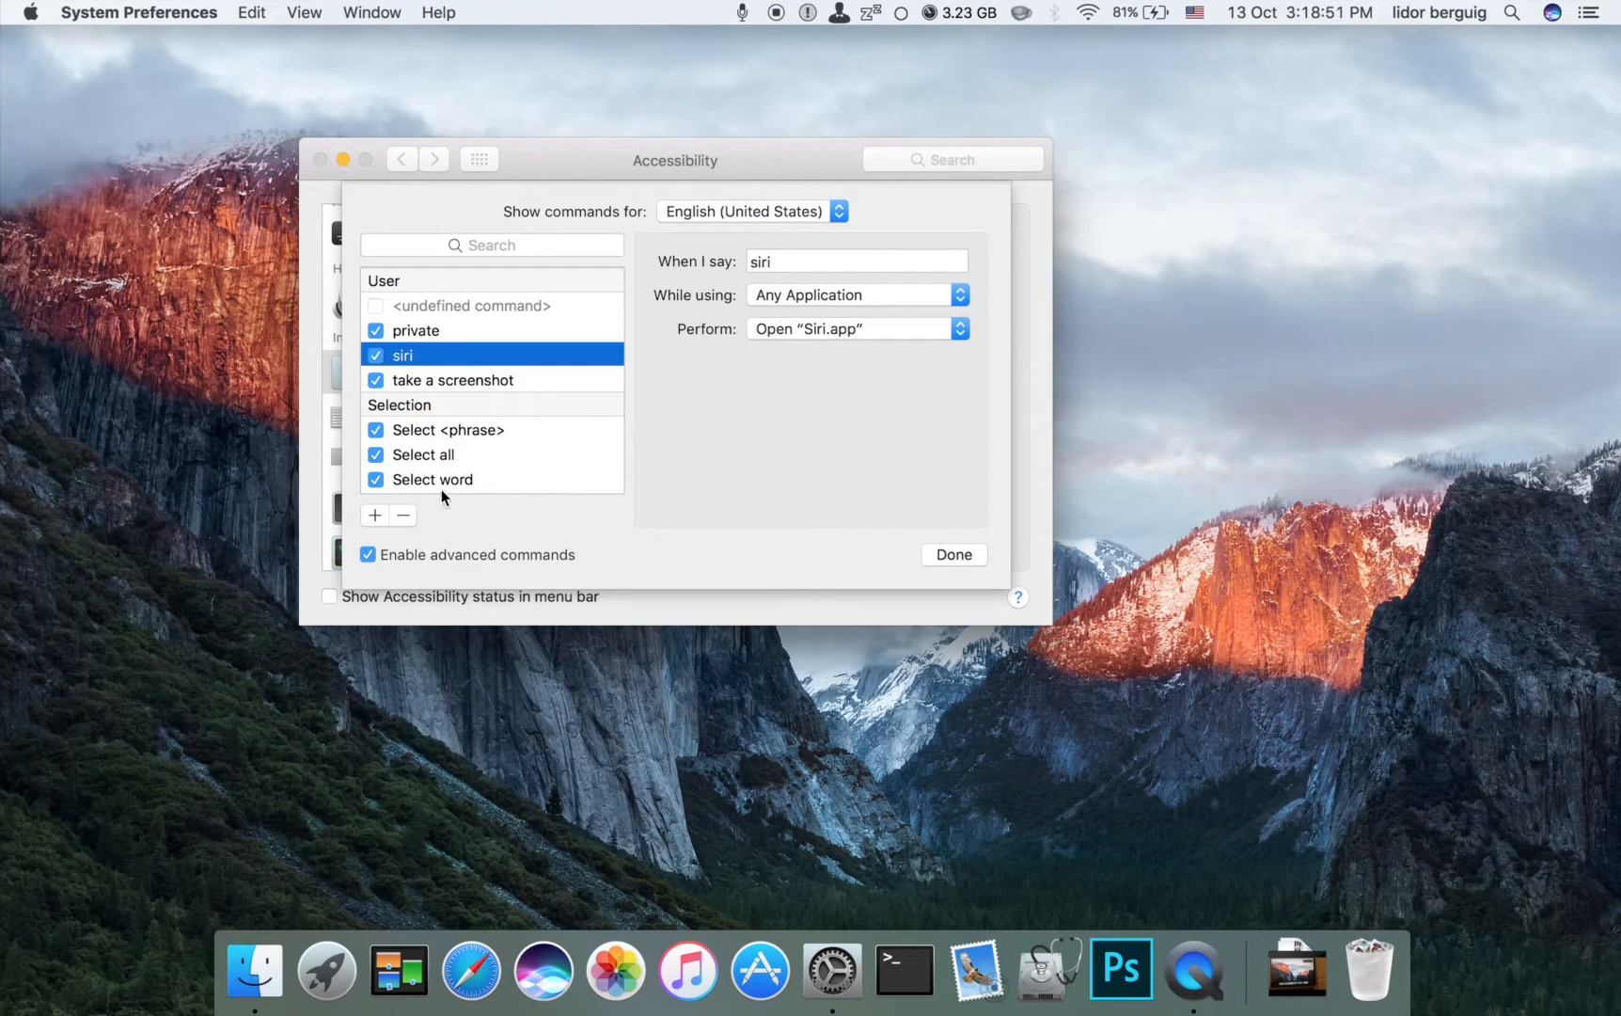
# Step: Recreate the 'siri' command to press Control-Option-Space, then save the list
pyautogui.click(451, 380)
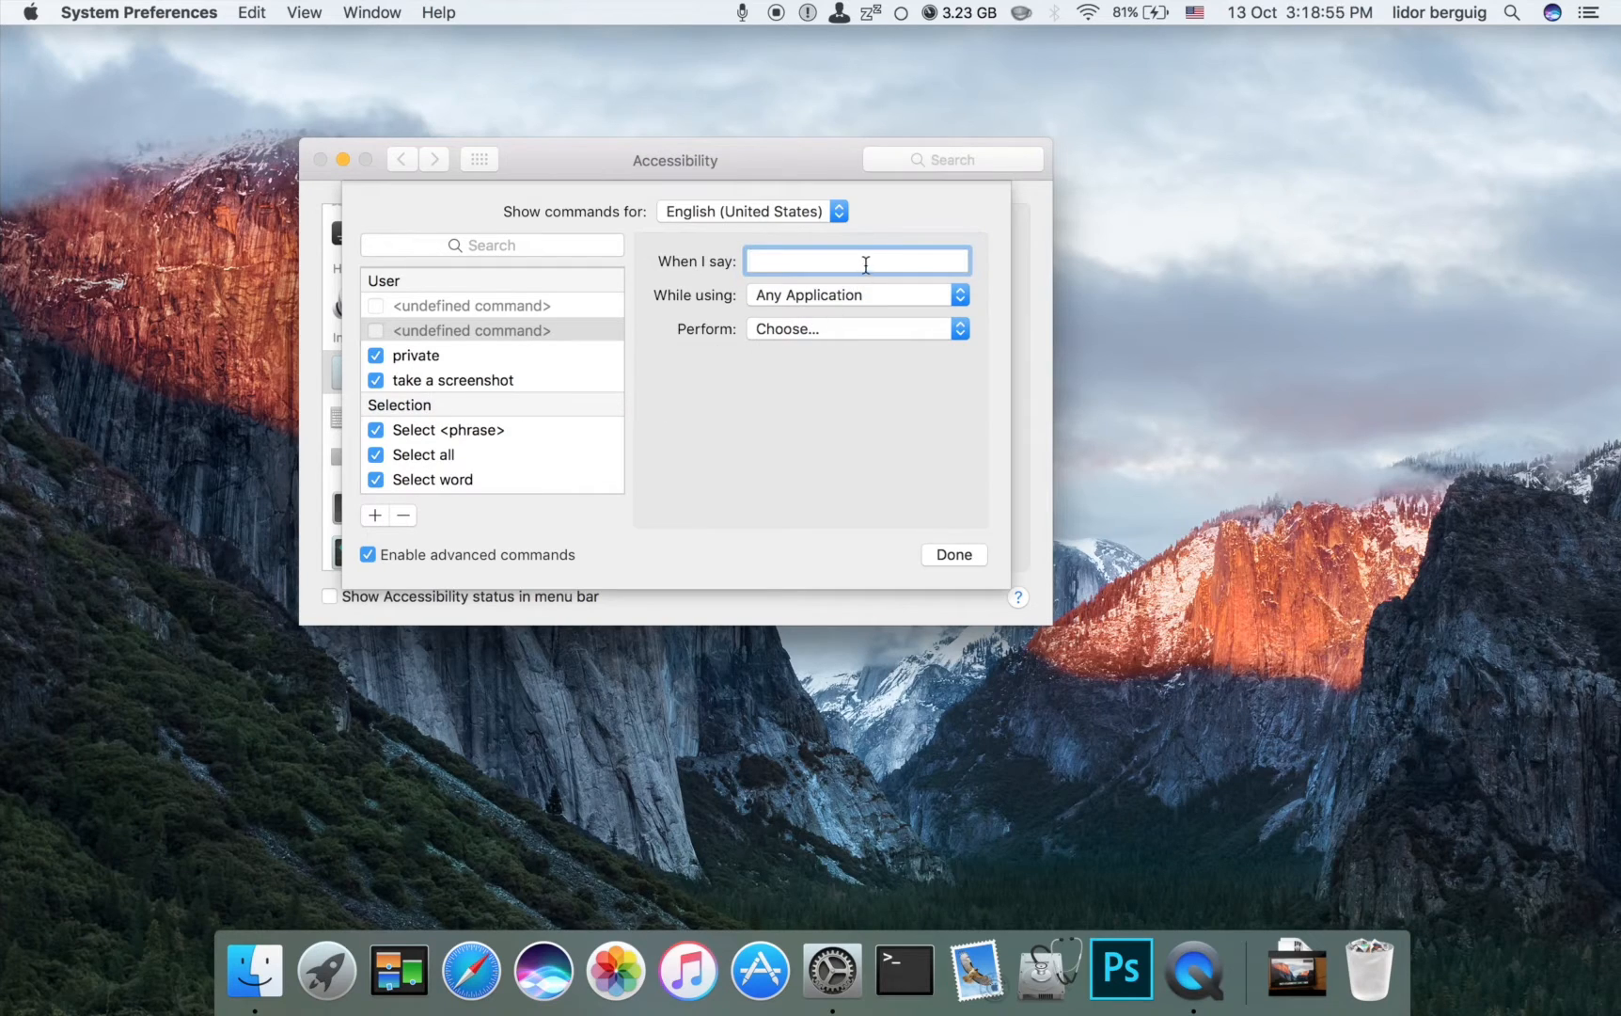
pyautogui.write('siri')
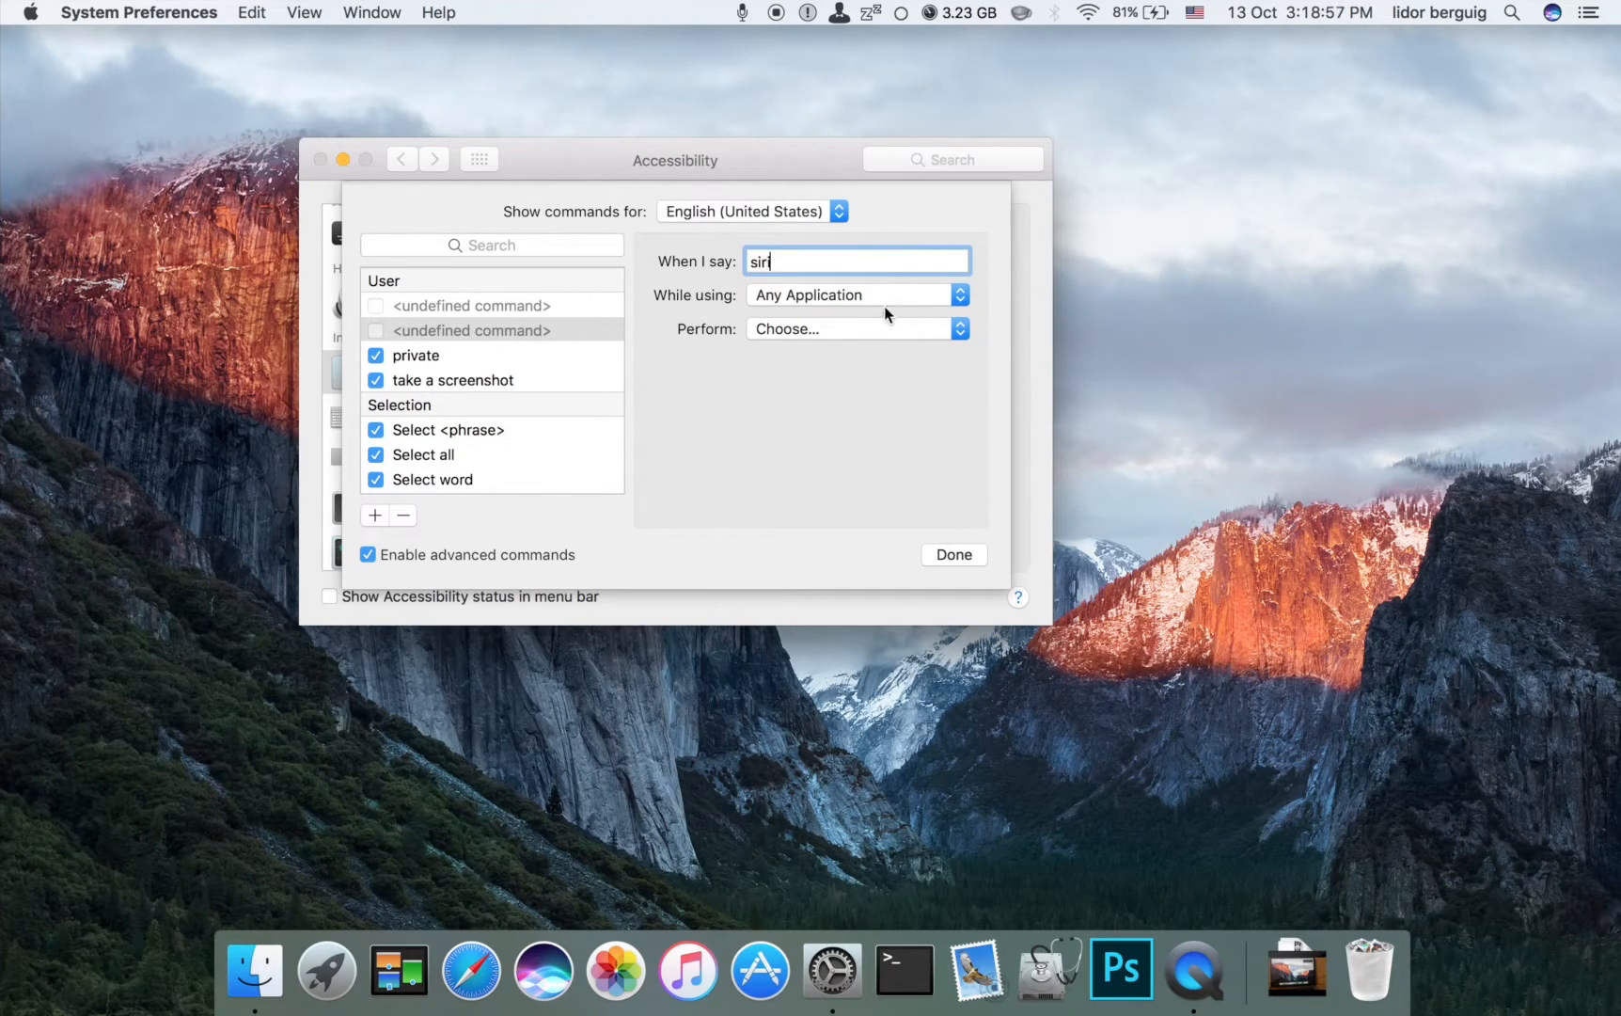
pyautogui.click(856, 328)
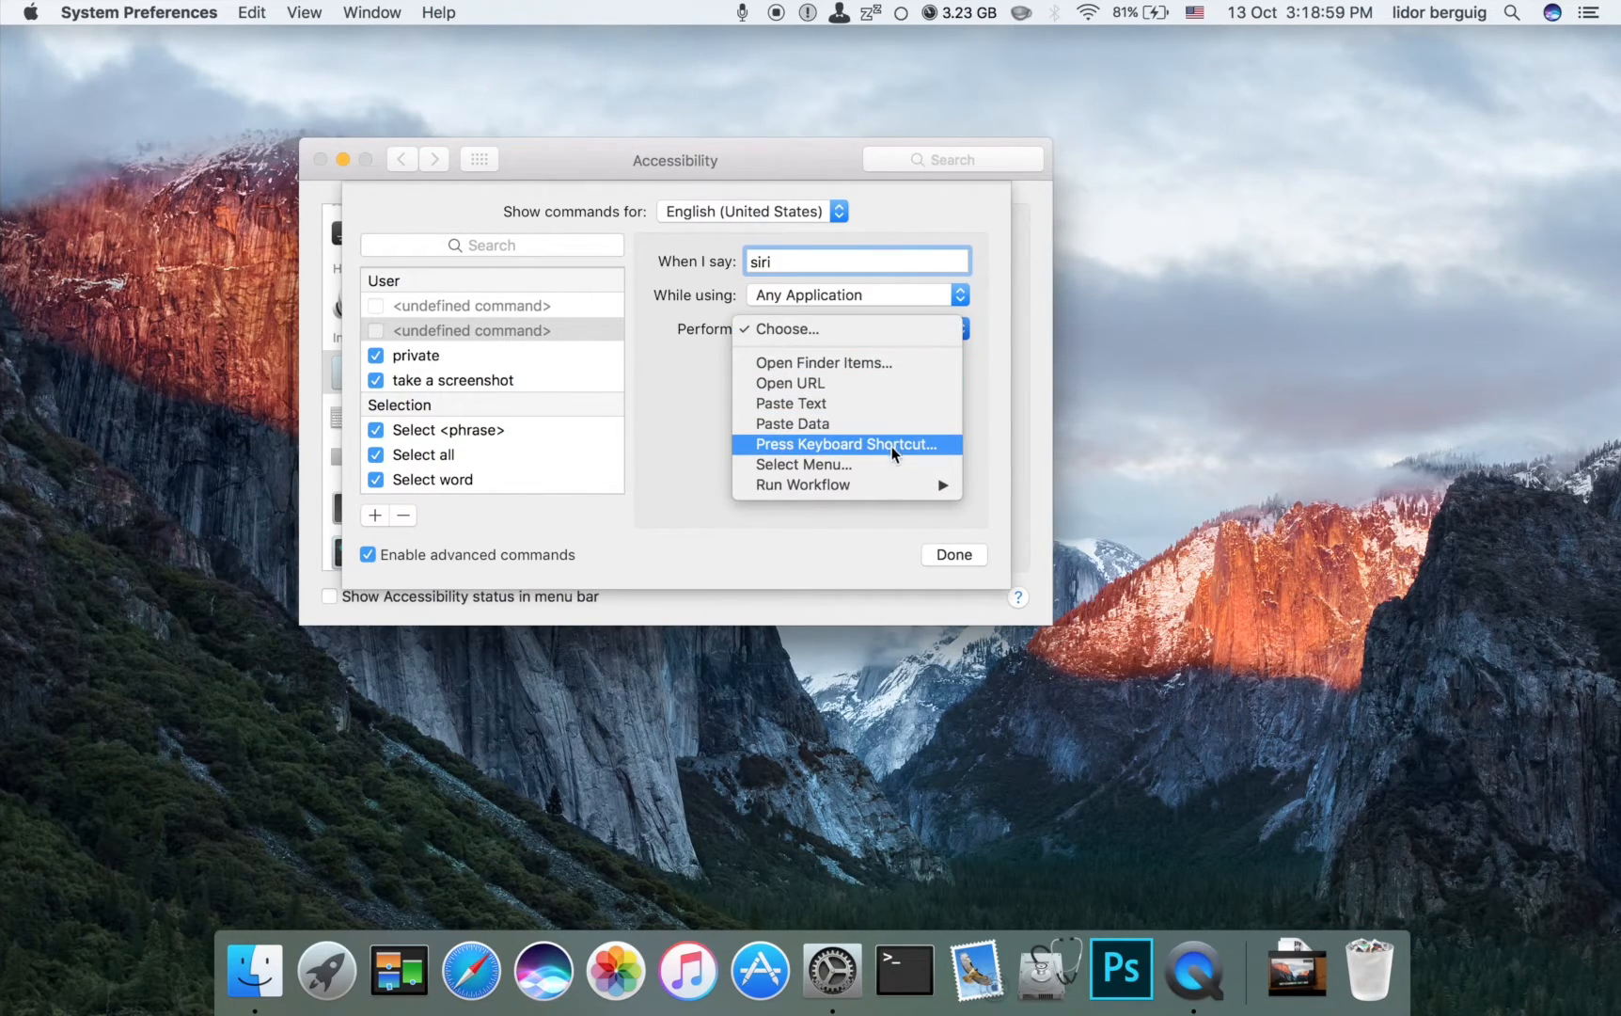
pyautogui.click(843, 444)
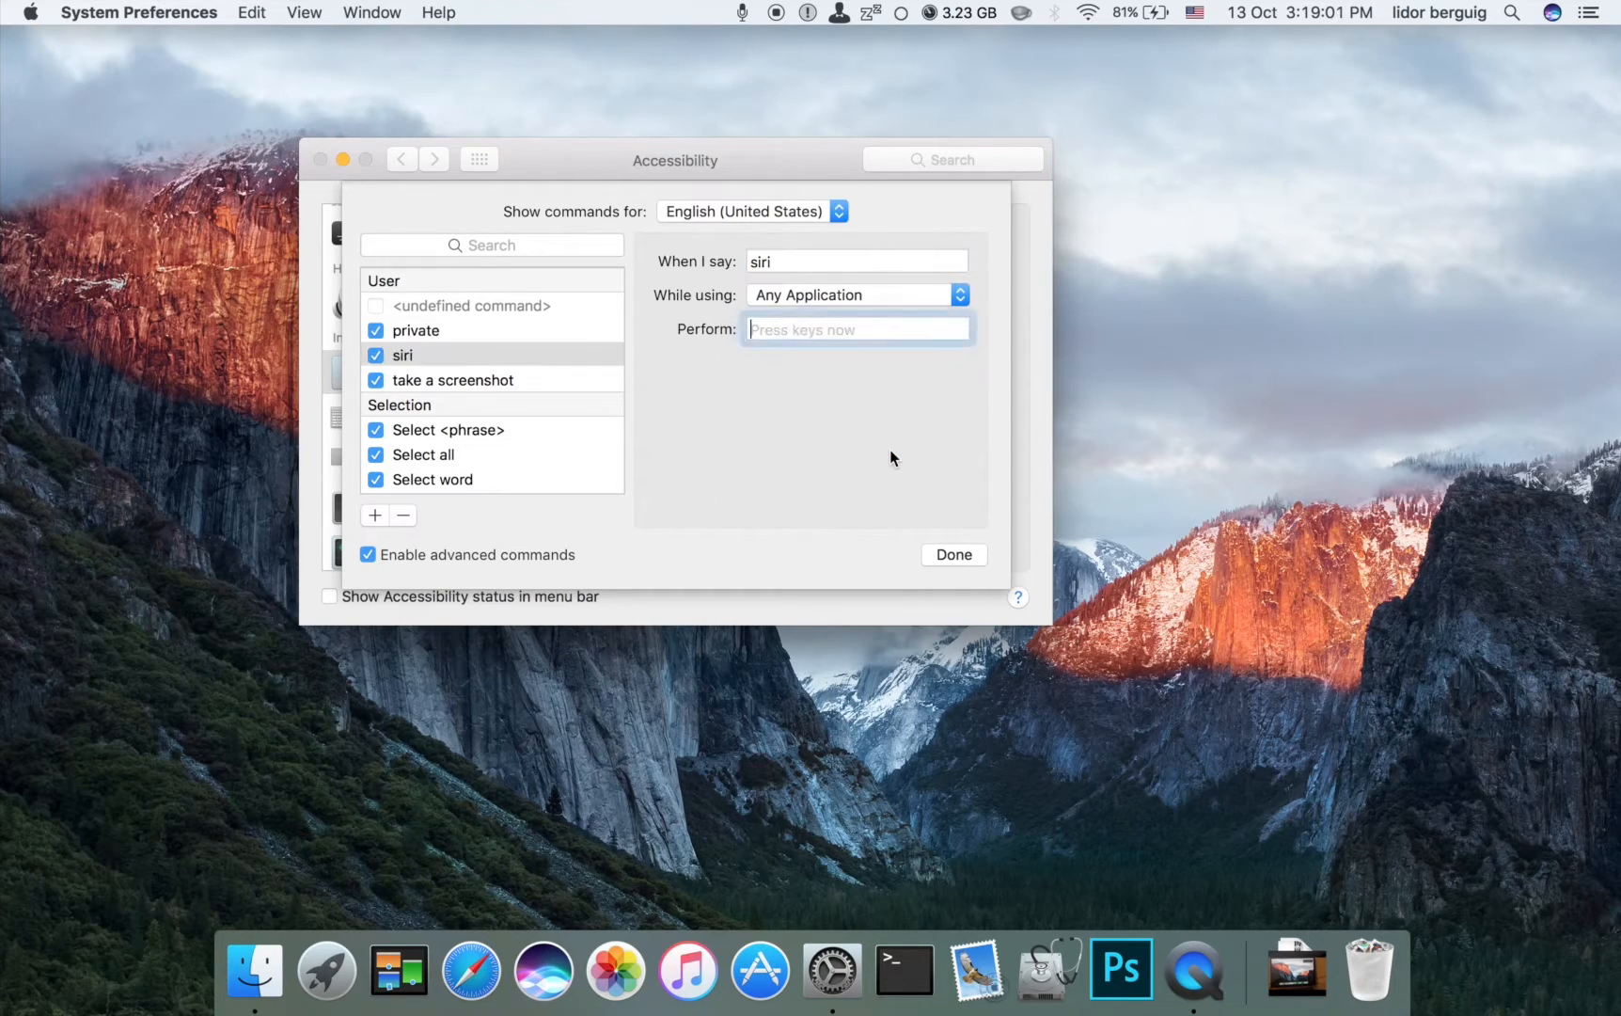
pyautogui.press('ctrl+alt+space')
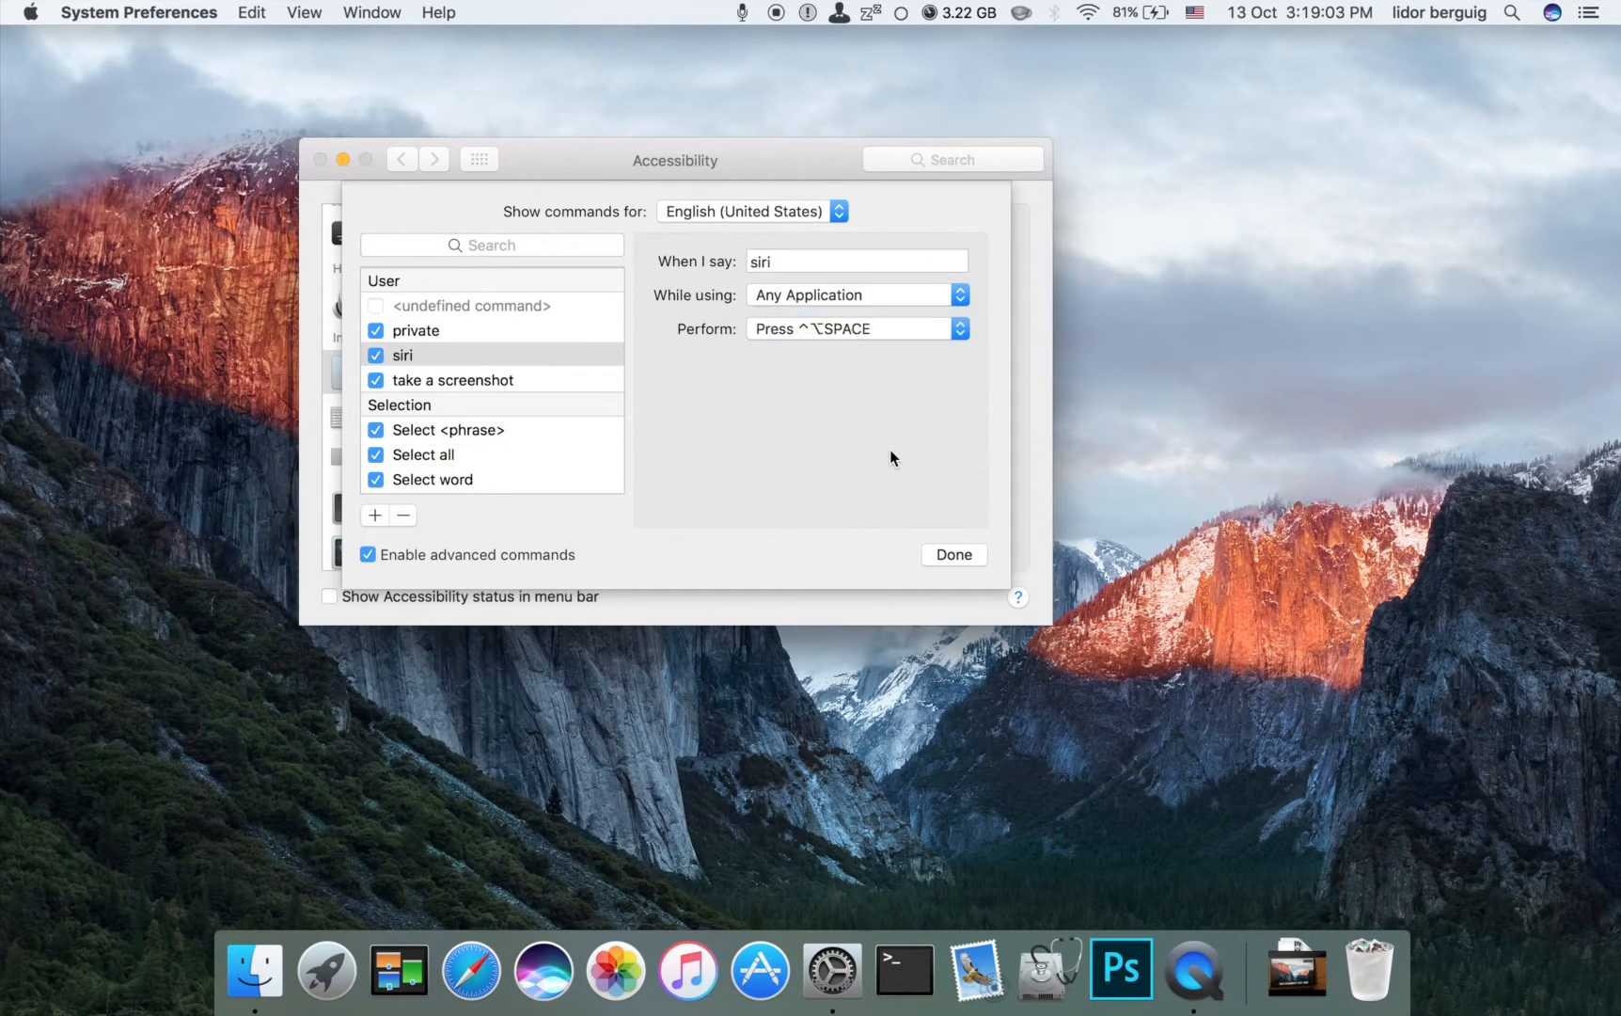
pyautogui.click(953, 554)
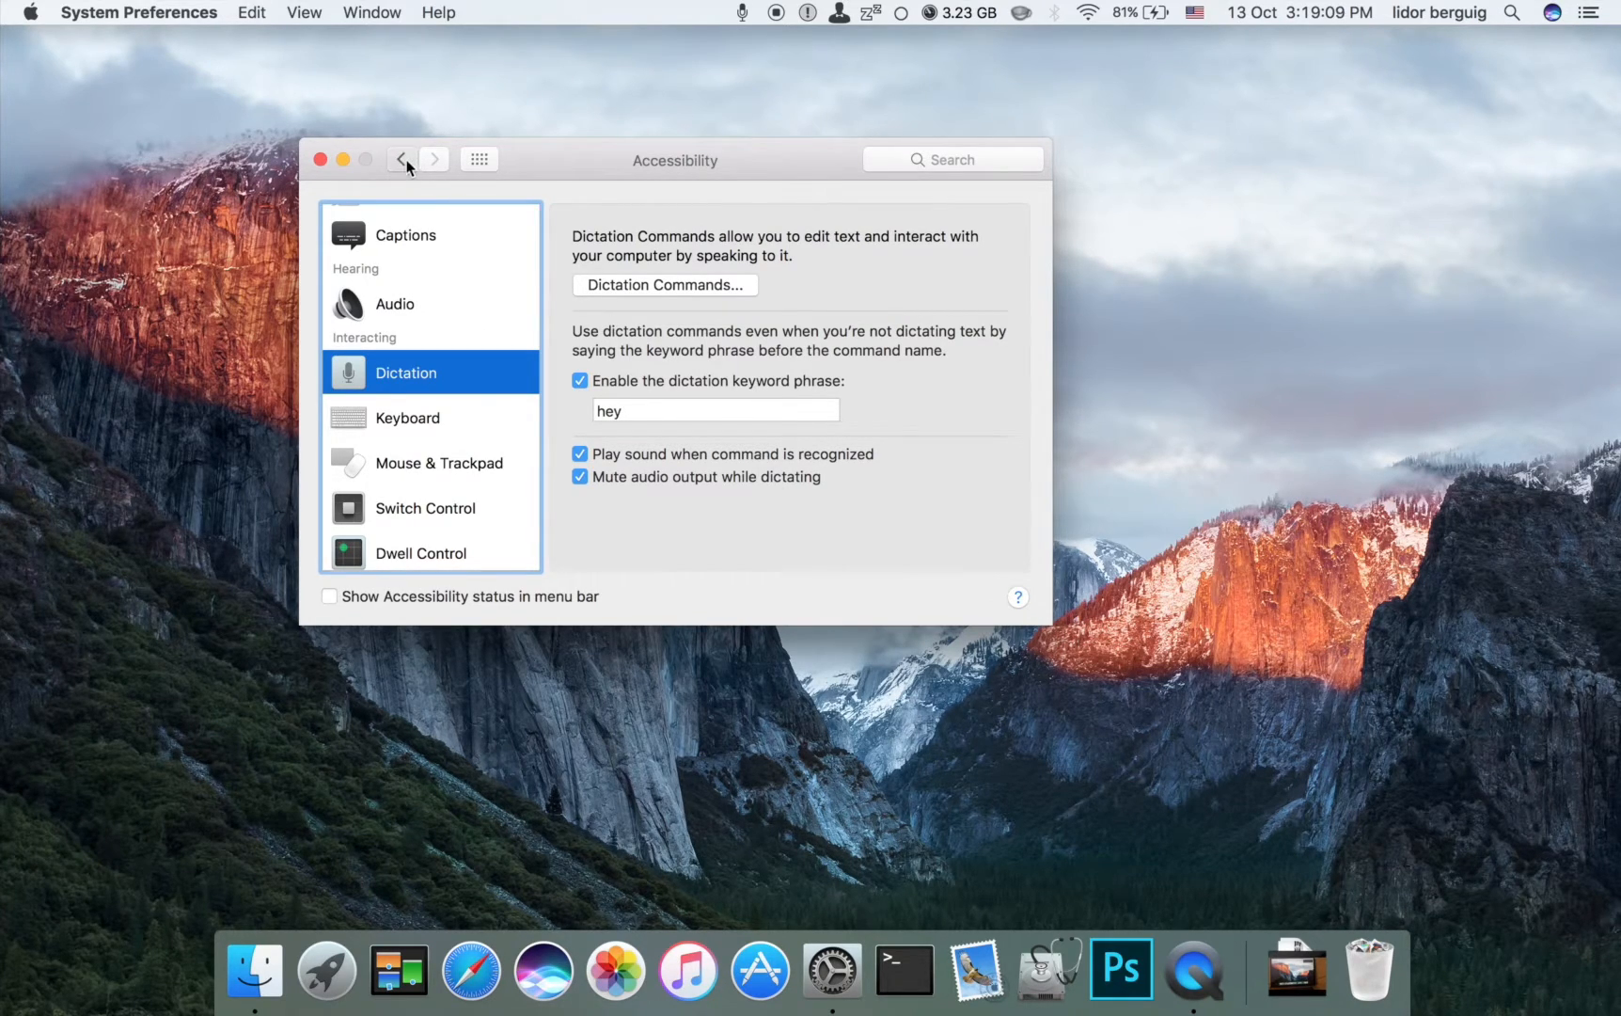
# Step: Leave Dictation settings, briefly open Keyboard preferences, then return to all panes
pyautogui.click(404, 159)
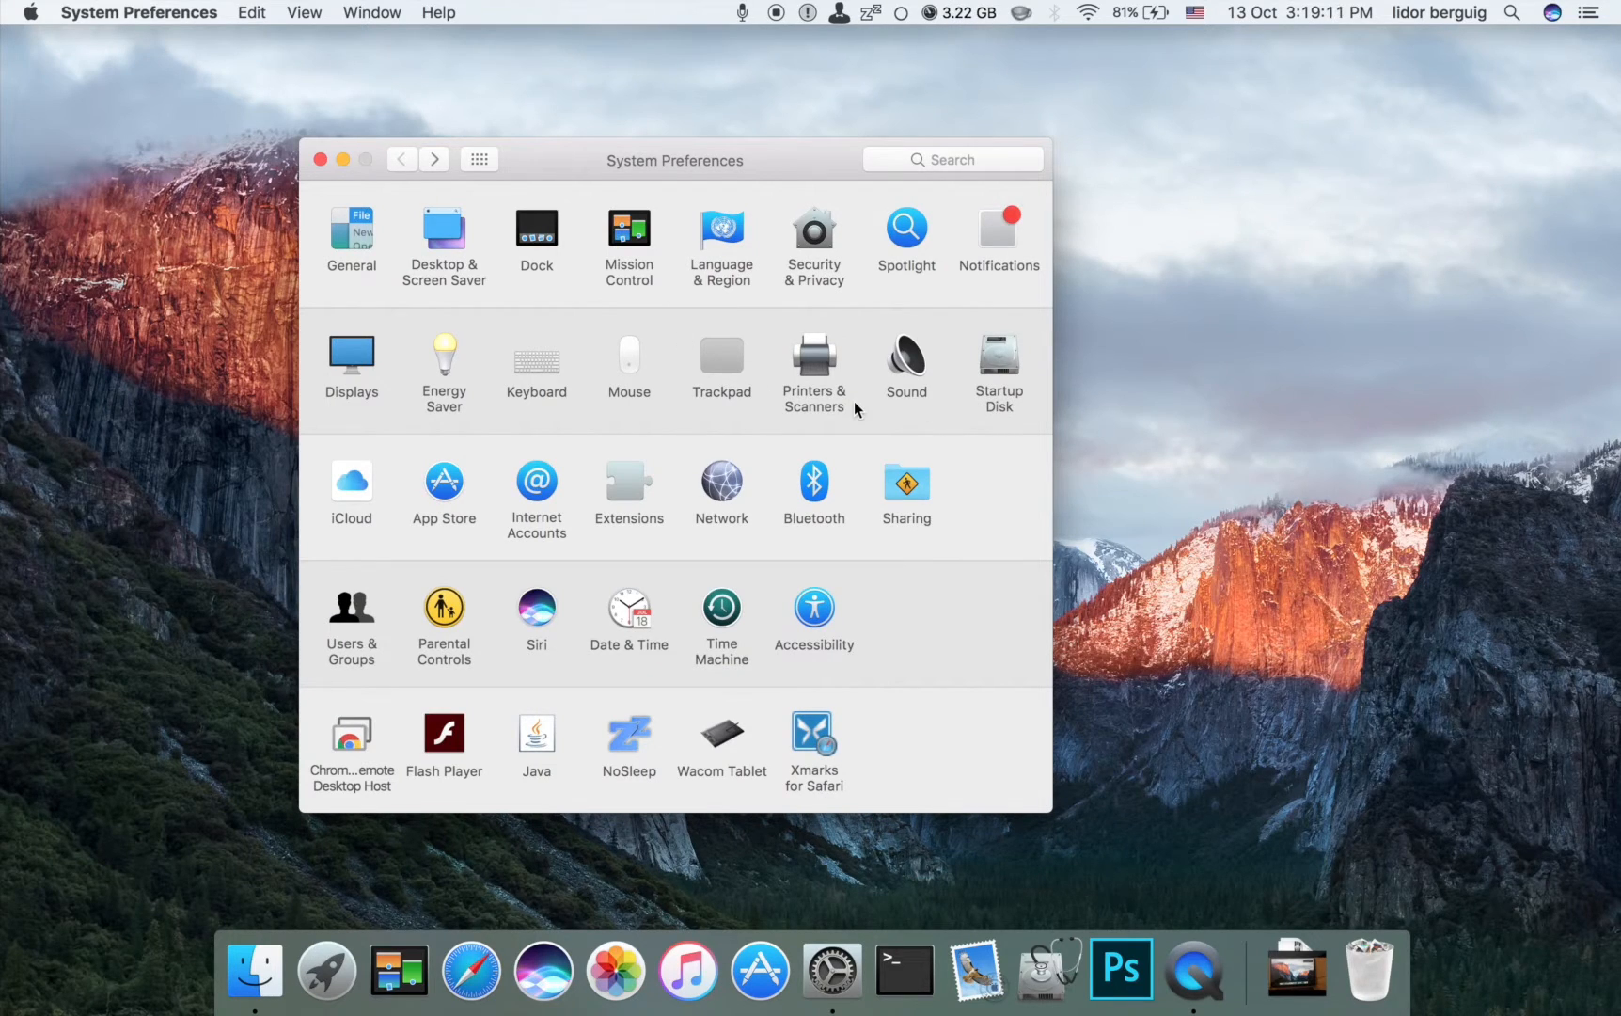
pyautogui.moveTo(721, 363)
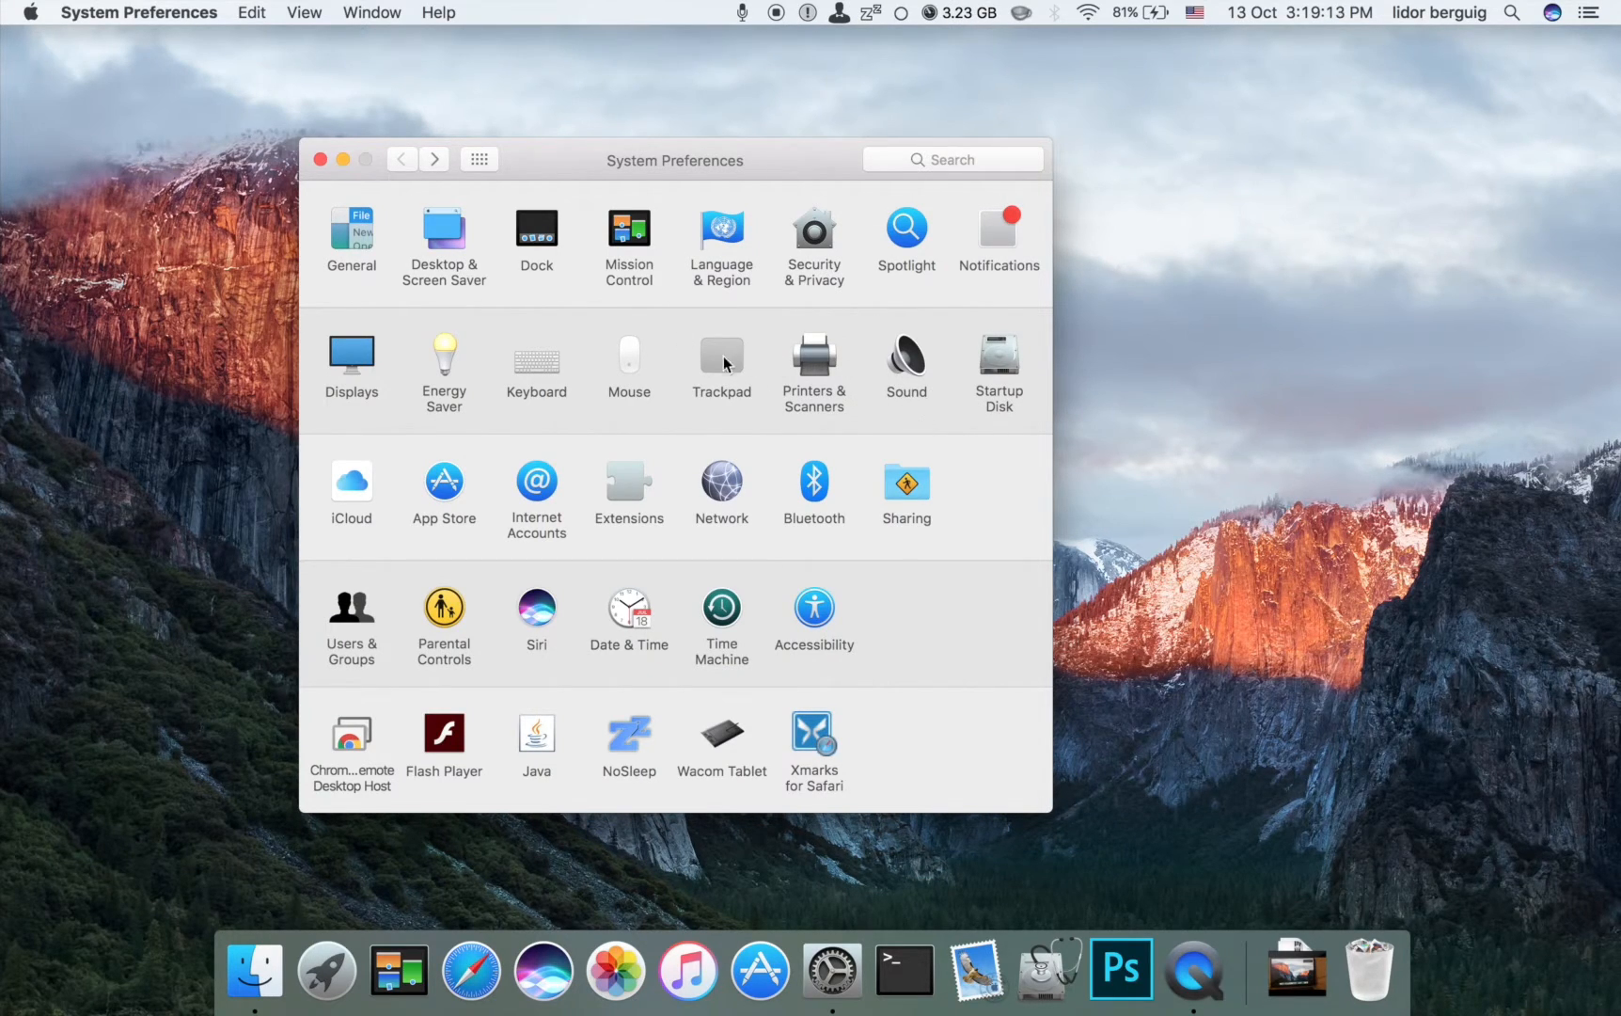
pyautogui.moveTo(536, 374)
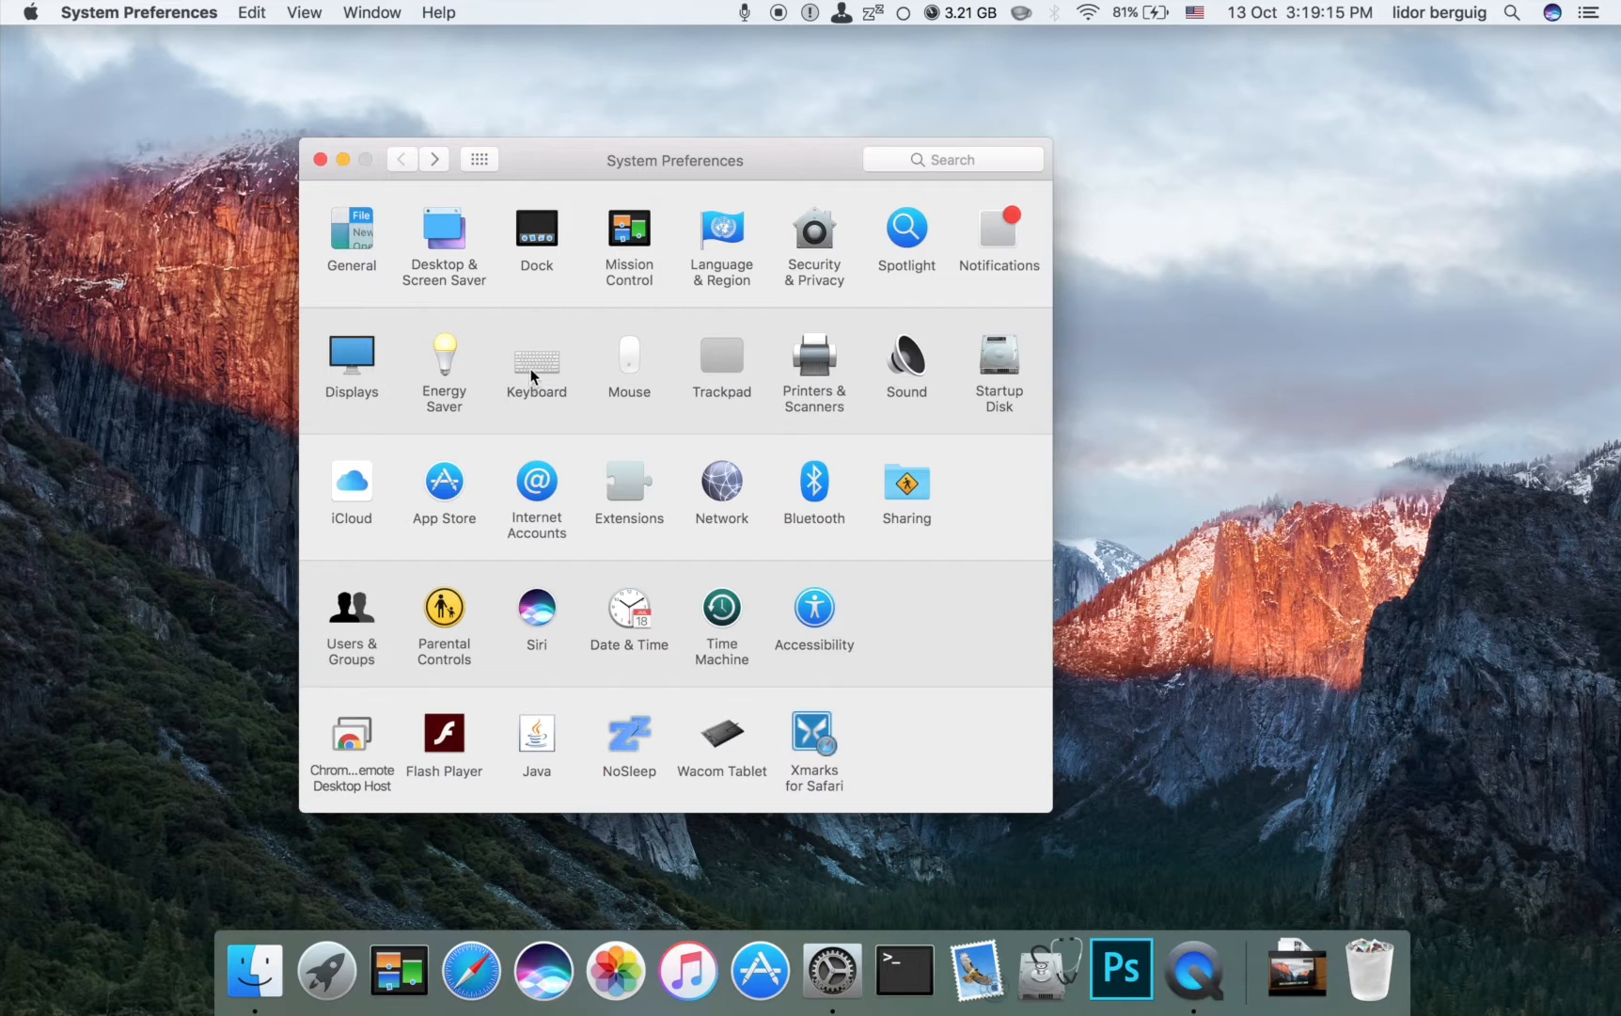
pyautogui.click(537, 357)
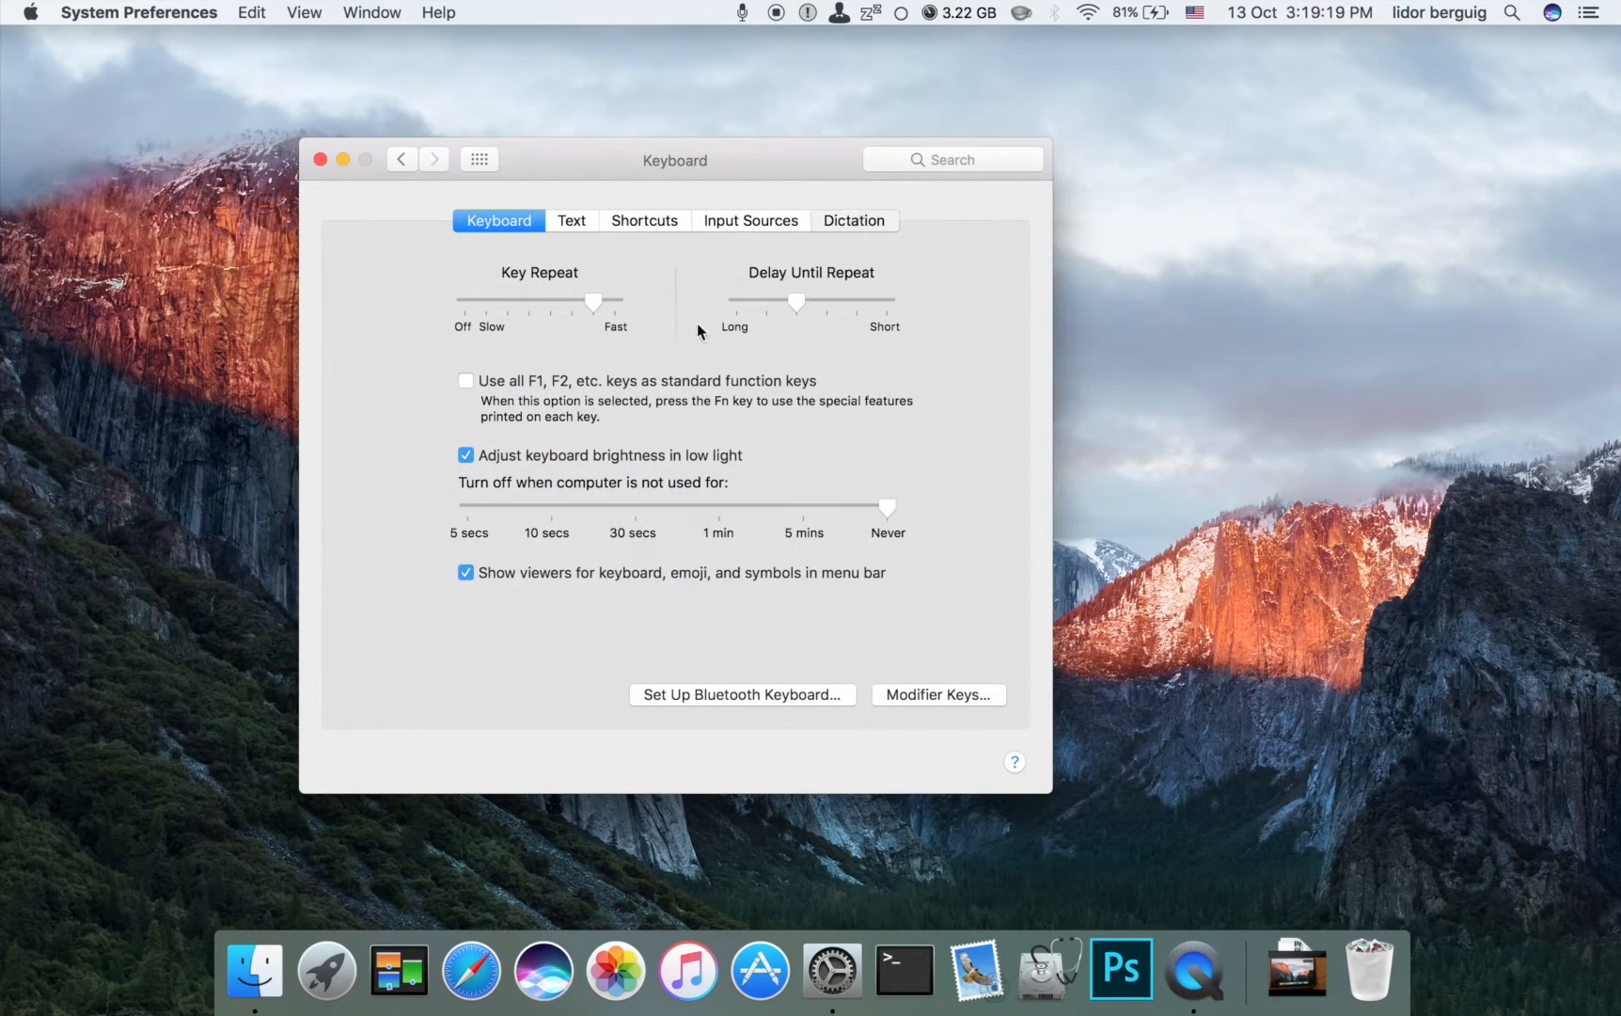
pyautogui.click(854, 221)
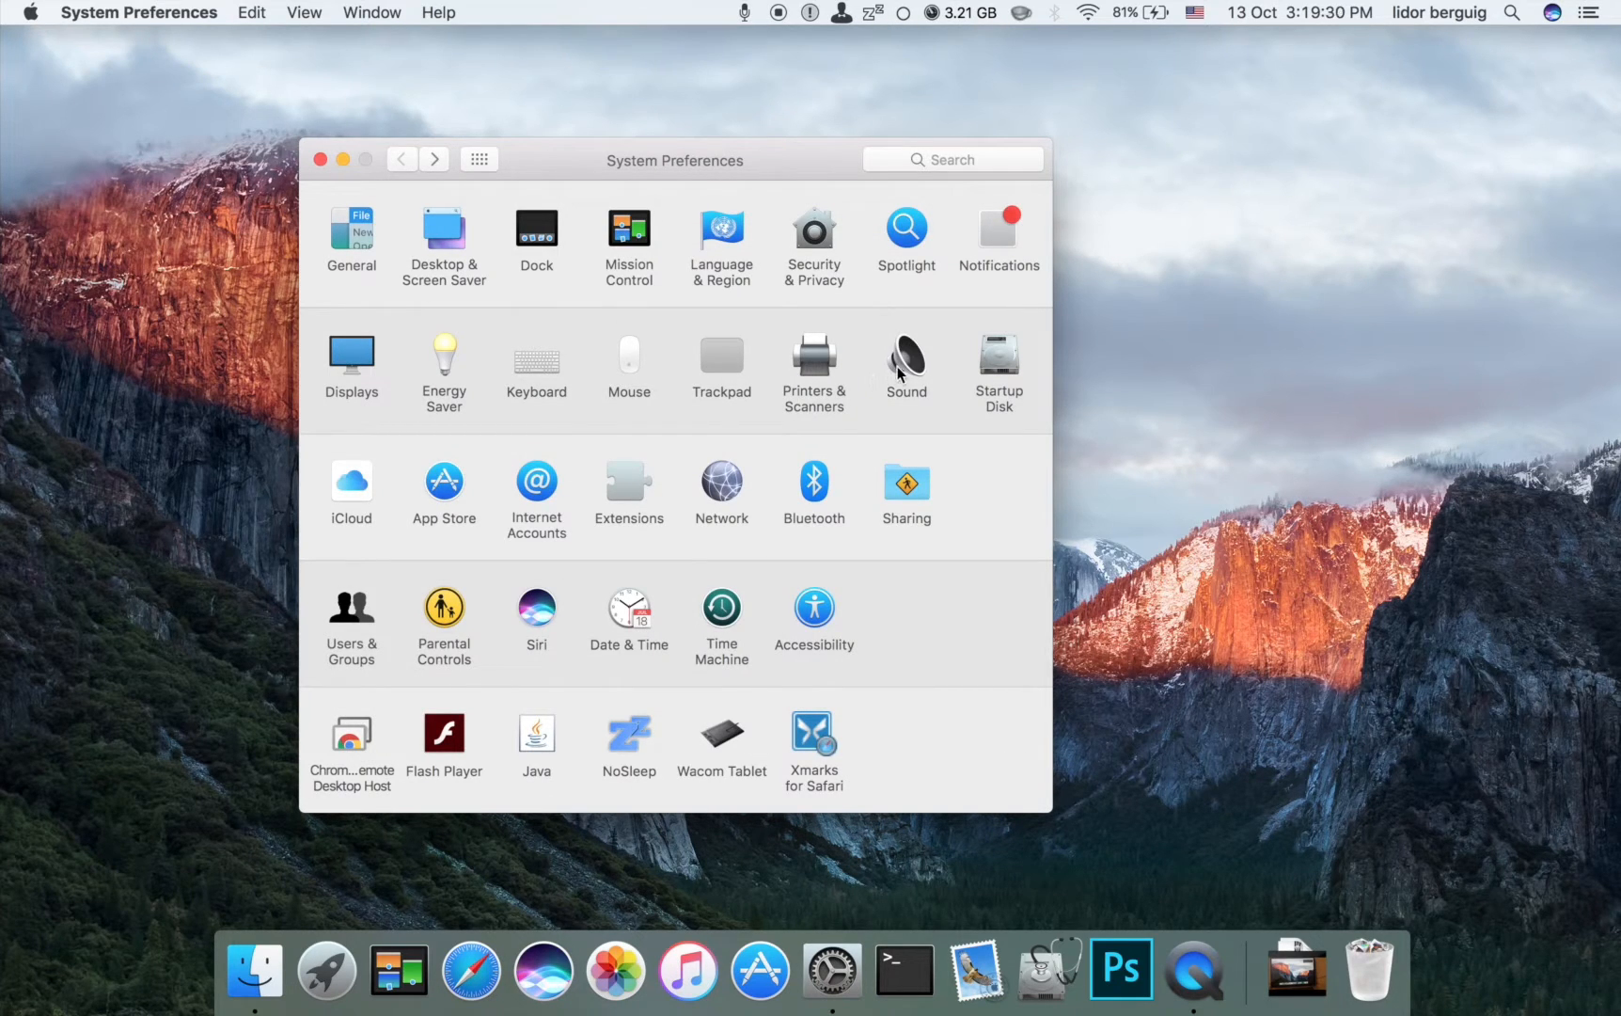
pyautogui.click(905, 356)
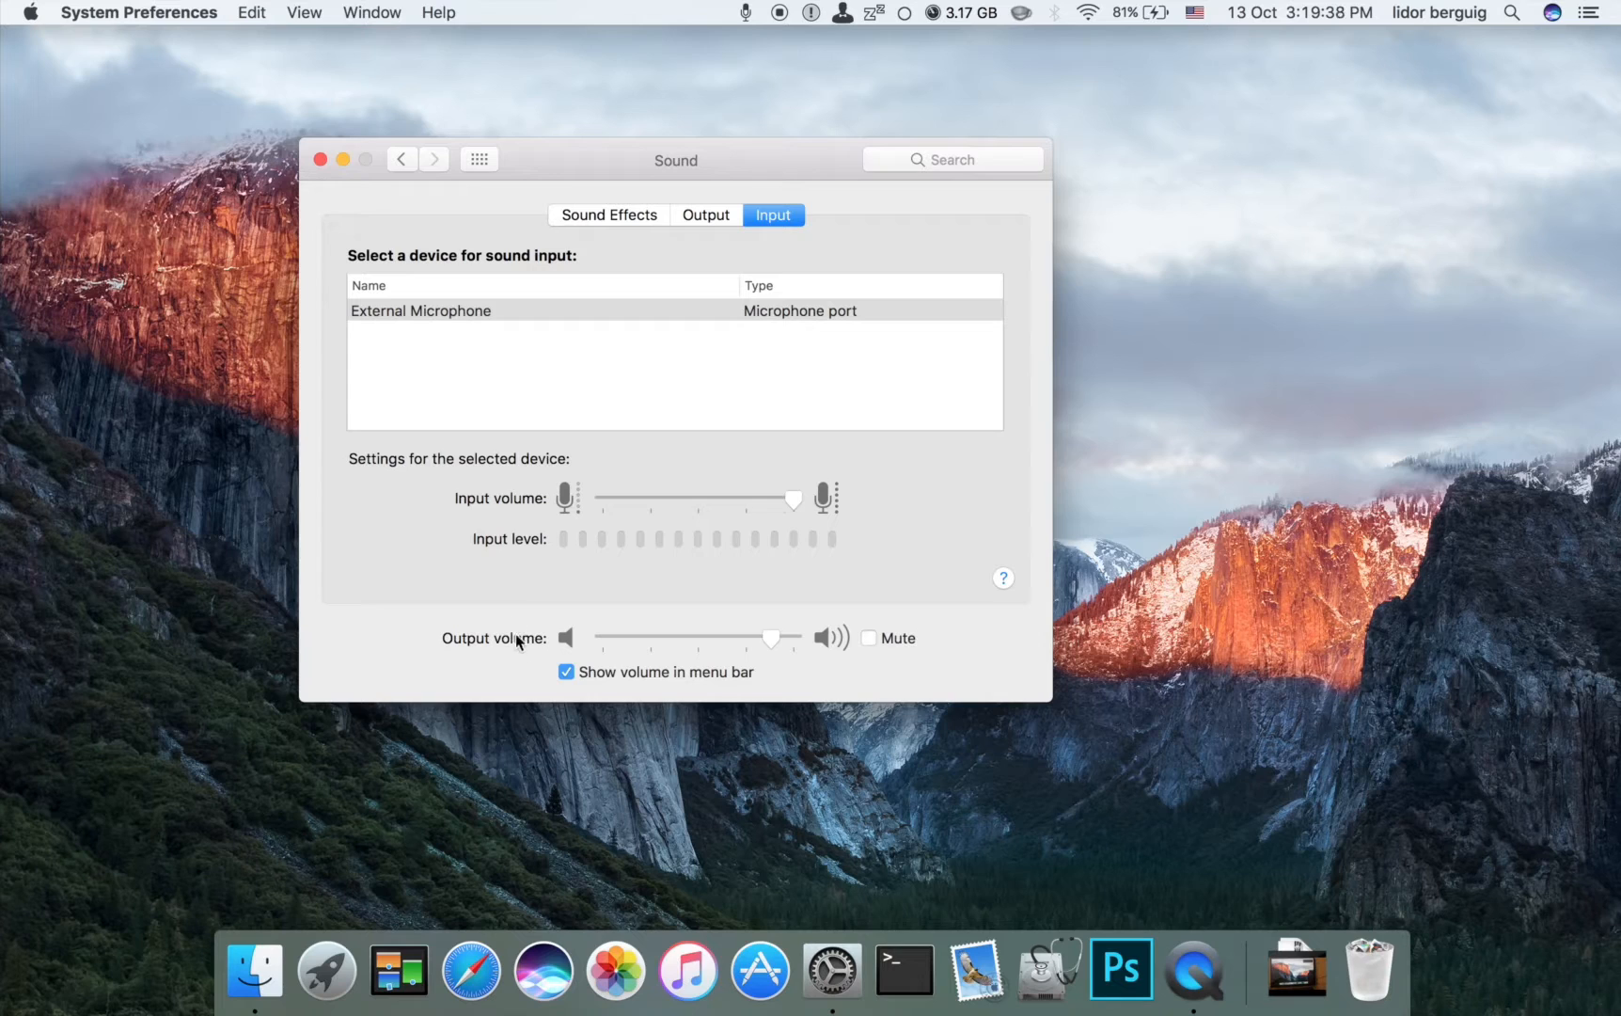
pyautogui.click(402, 158)
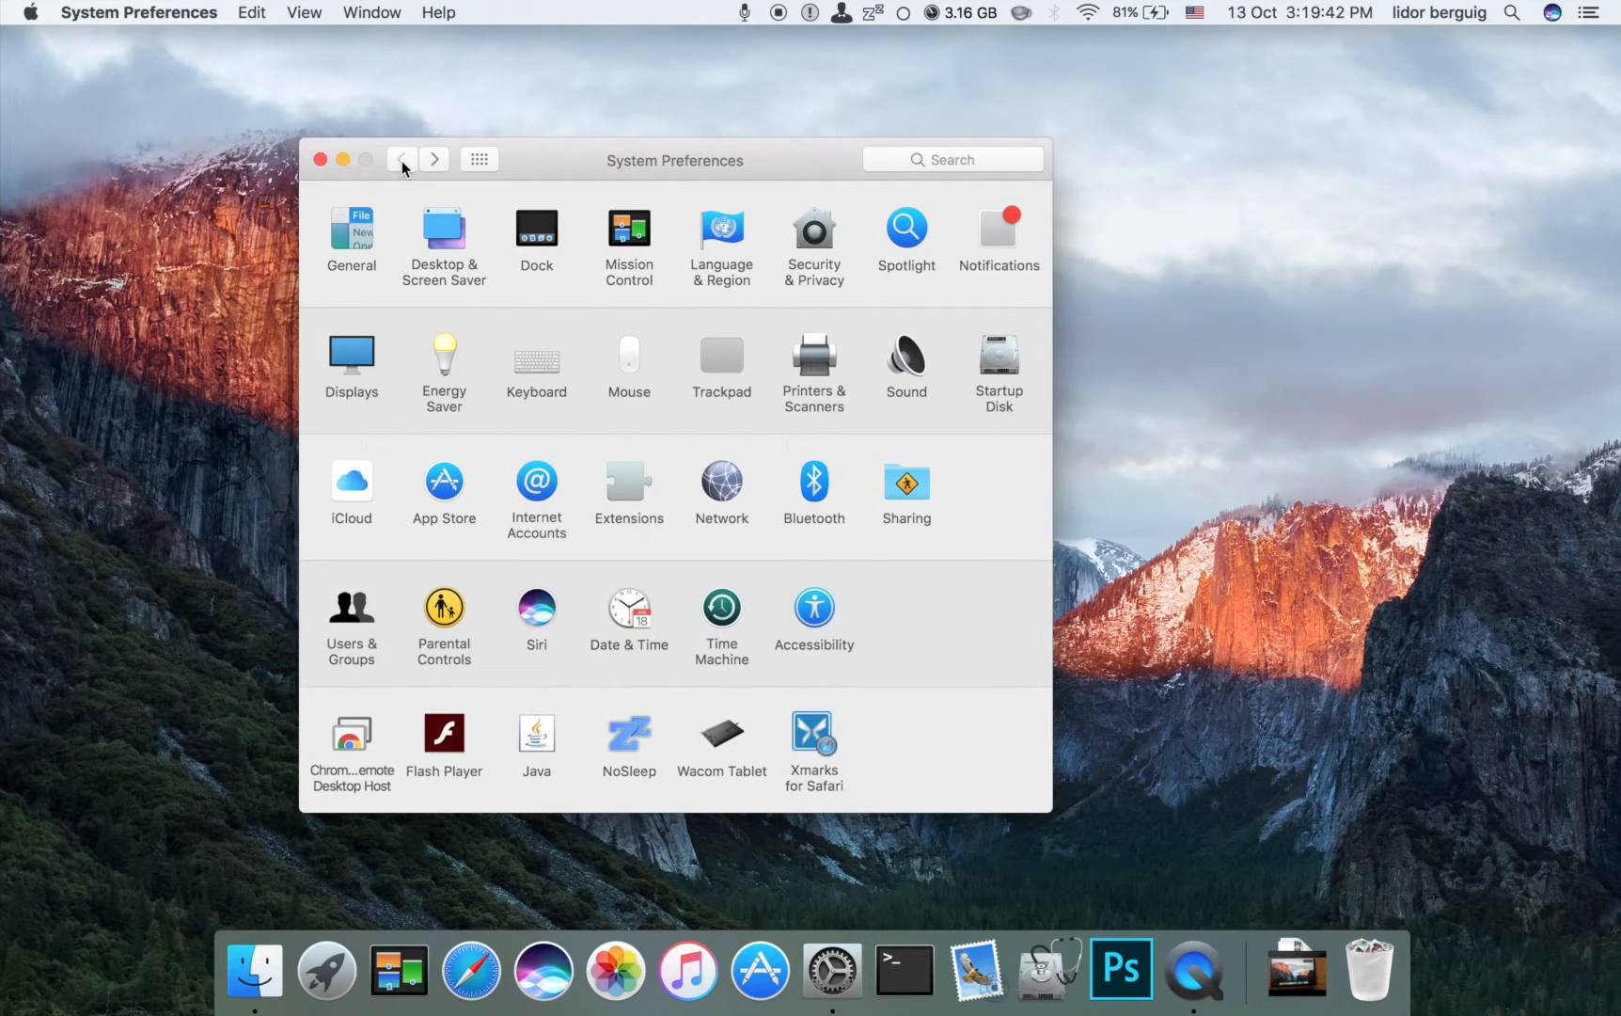
pyautogui.click(320, 159)
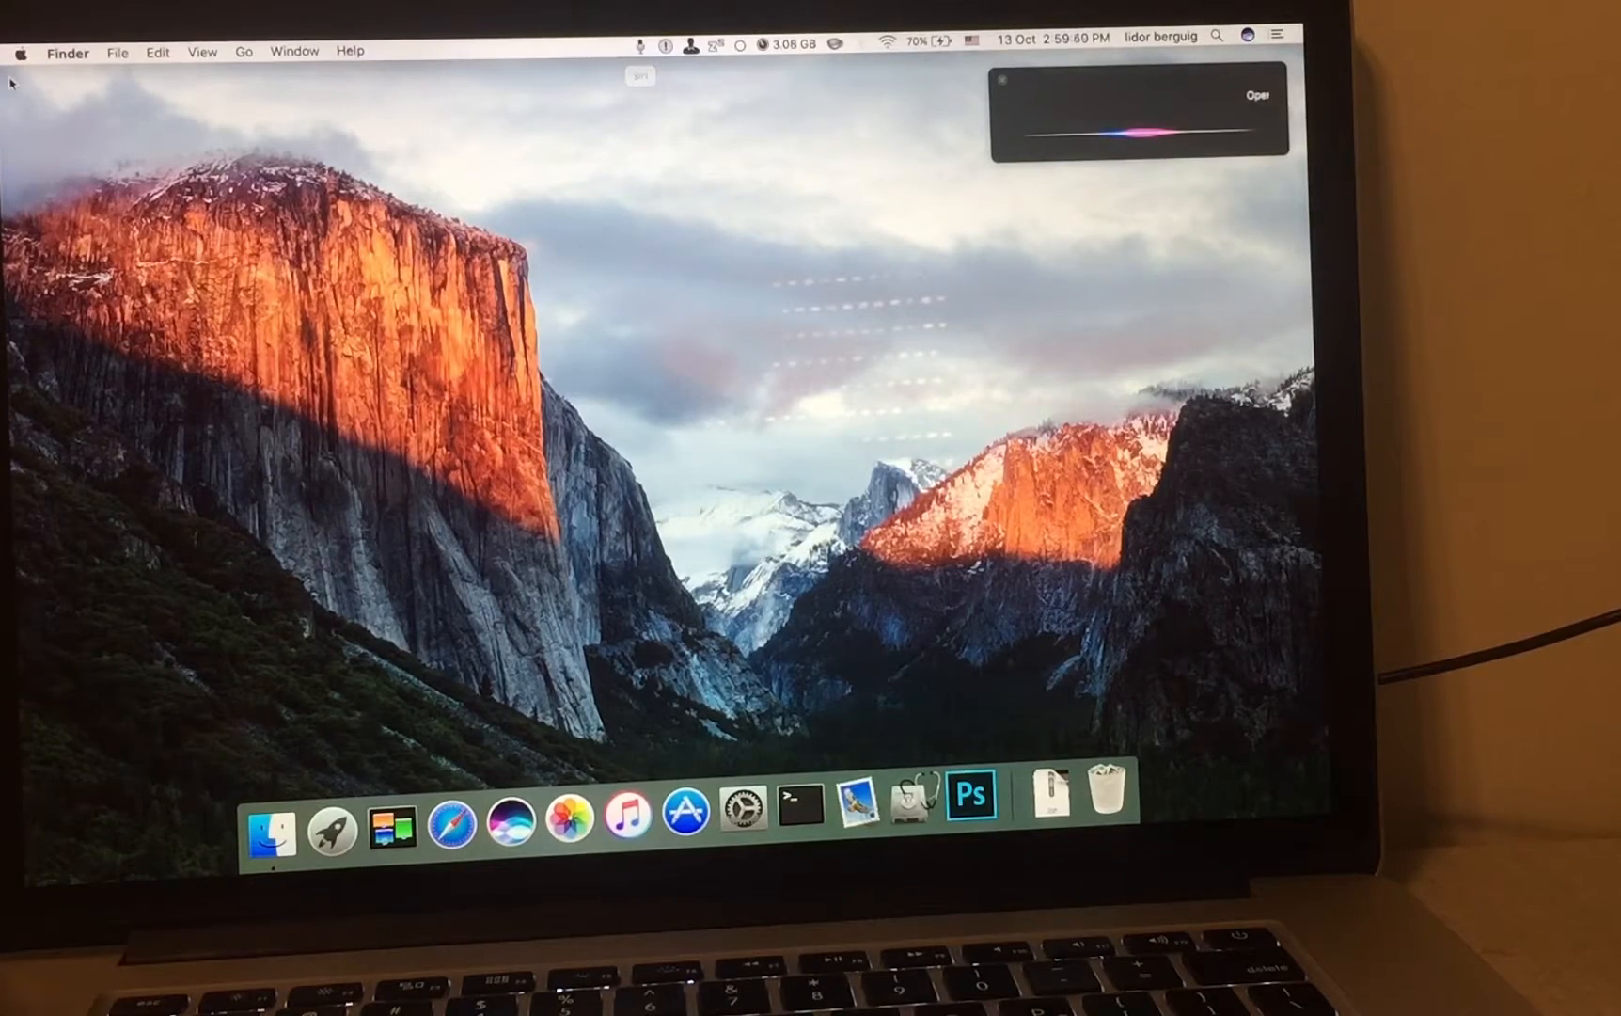
# Step: Say 'hey siri' then 'Open Safari' to launch Safari, and bring Finder forward
pyautogui.write('Open Safari')
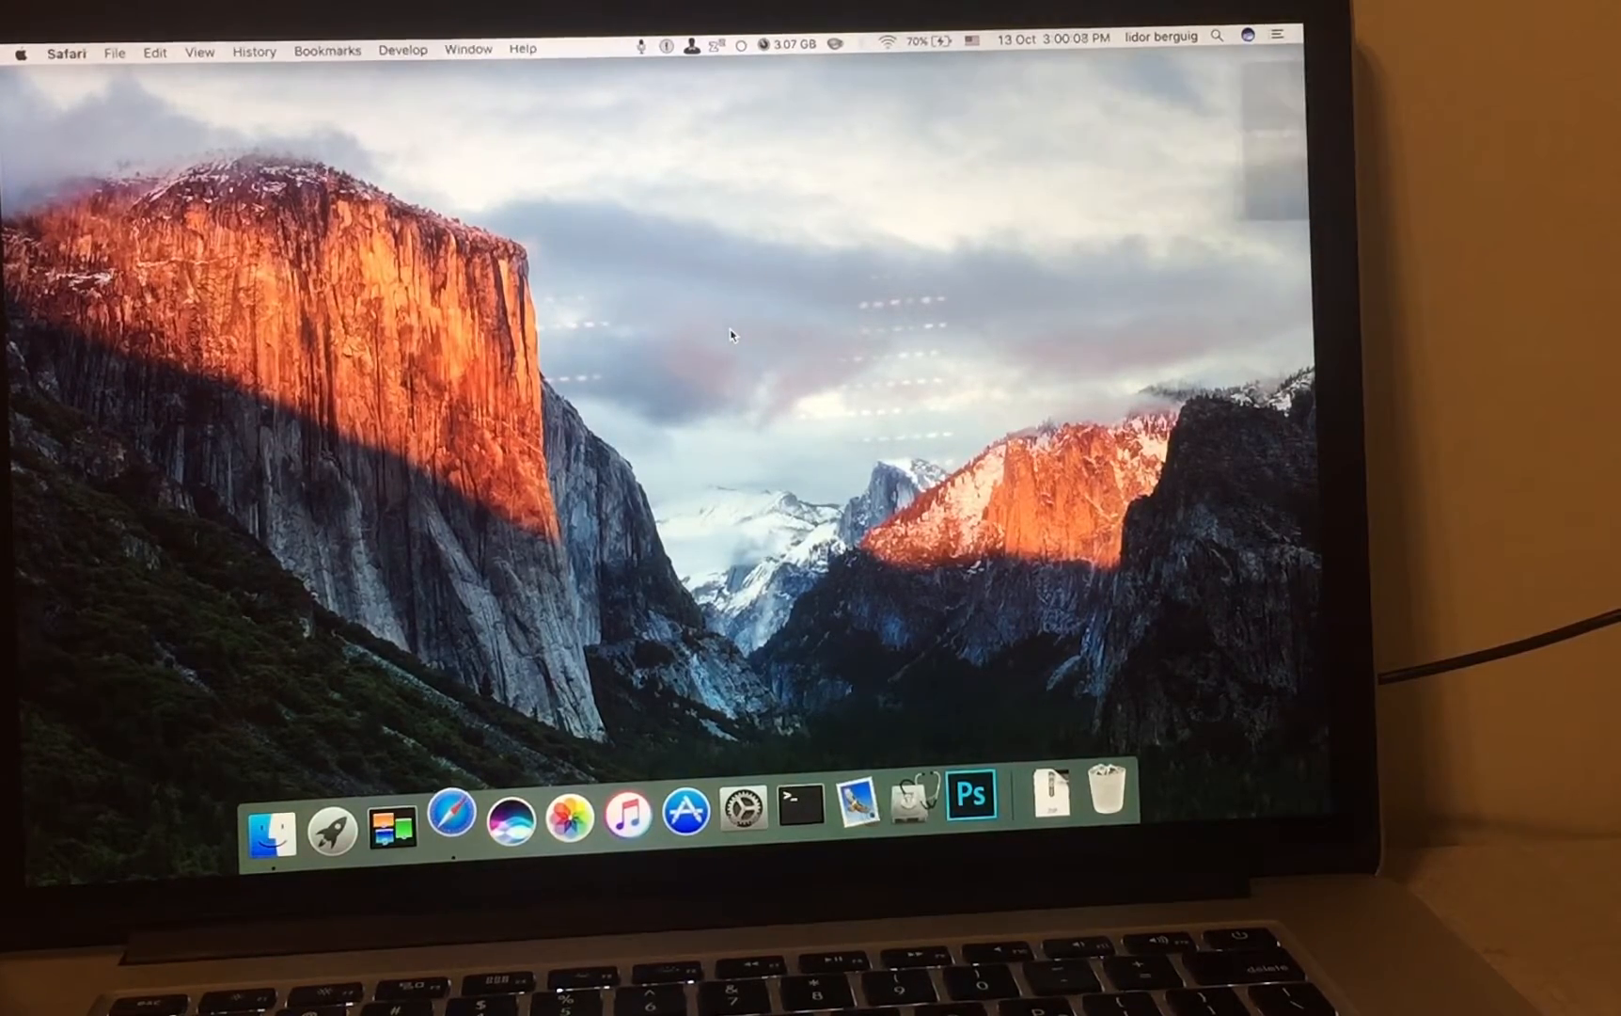
pyautogui.click(448, 817)
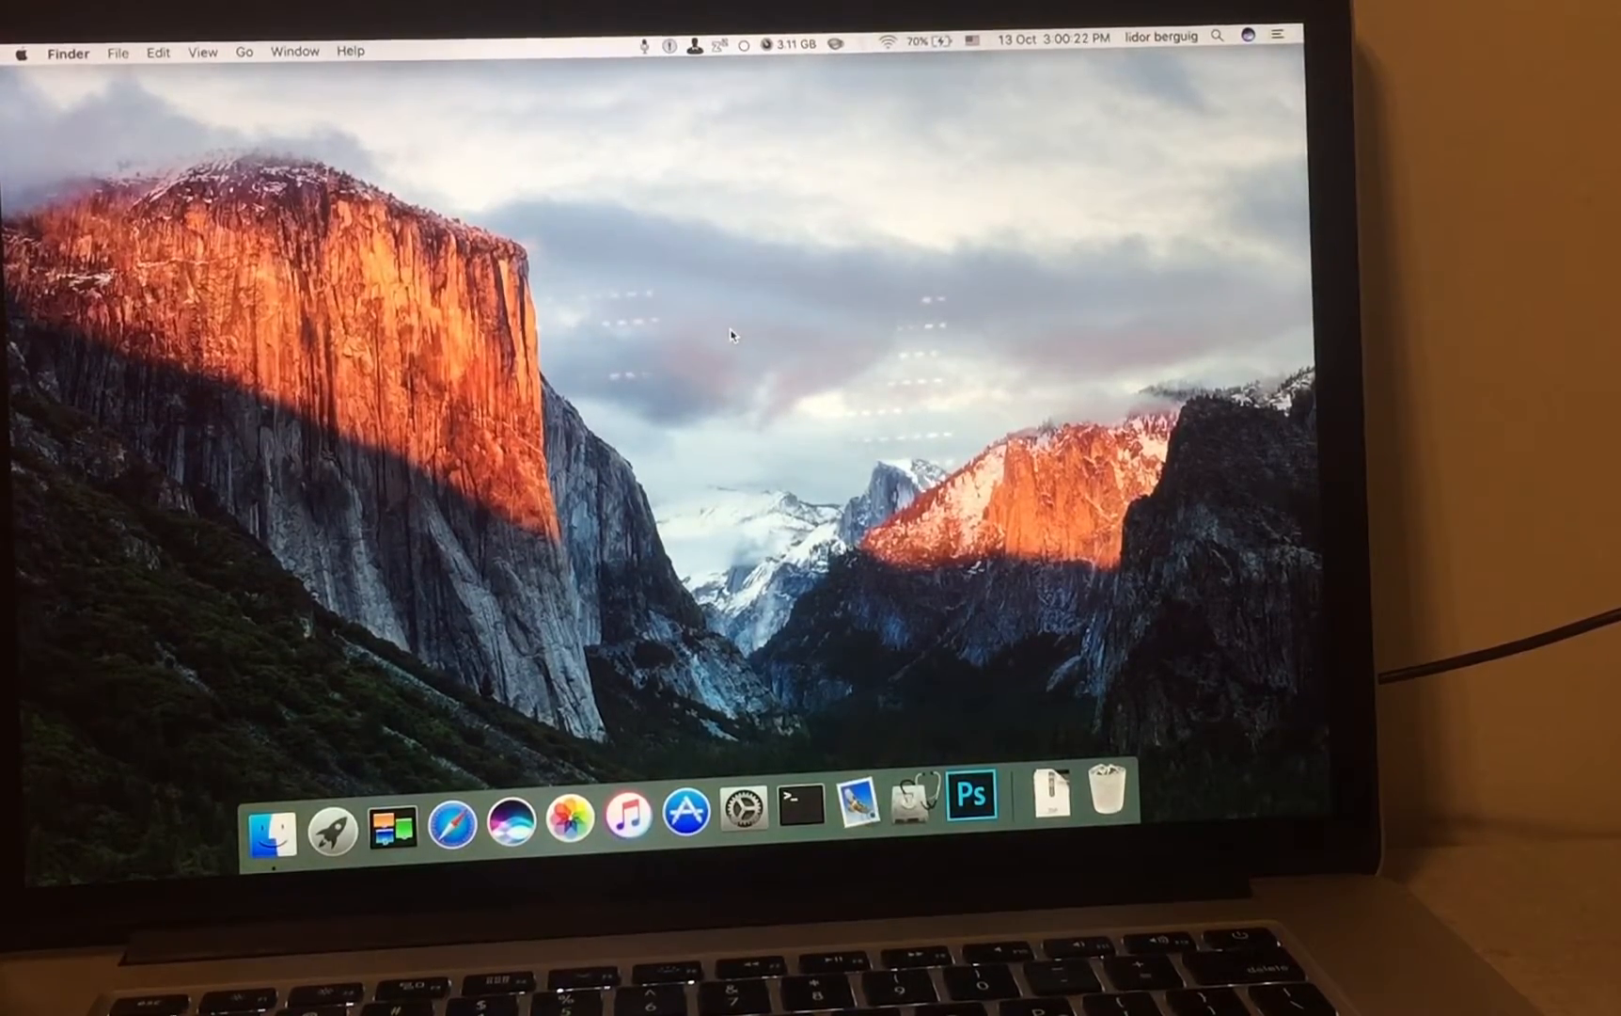
# Step: Reopen System Preferences, review Accessibility's Dictation keyword phrase settings, then show the Siri pane
pyautogui.click(20, 50)
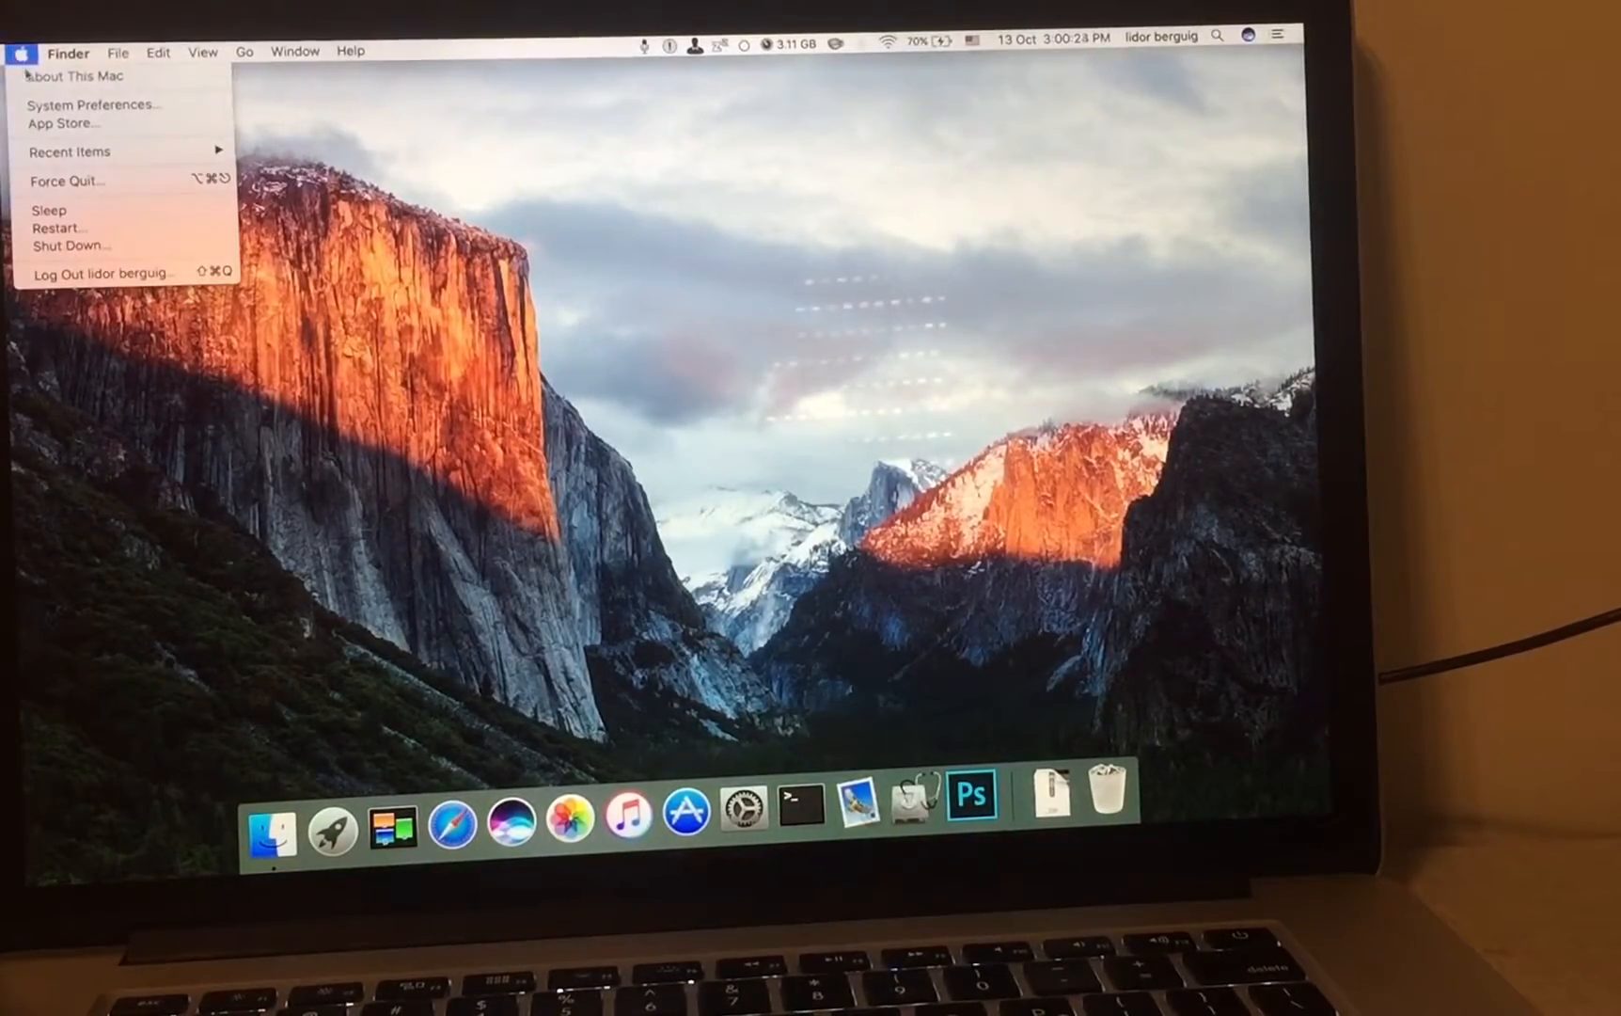
pyautogui.click(93, 105)
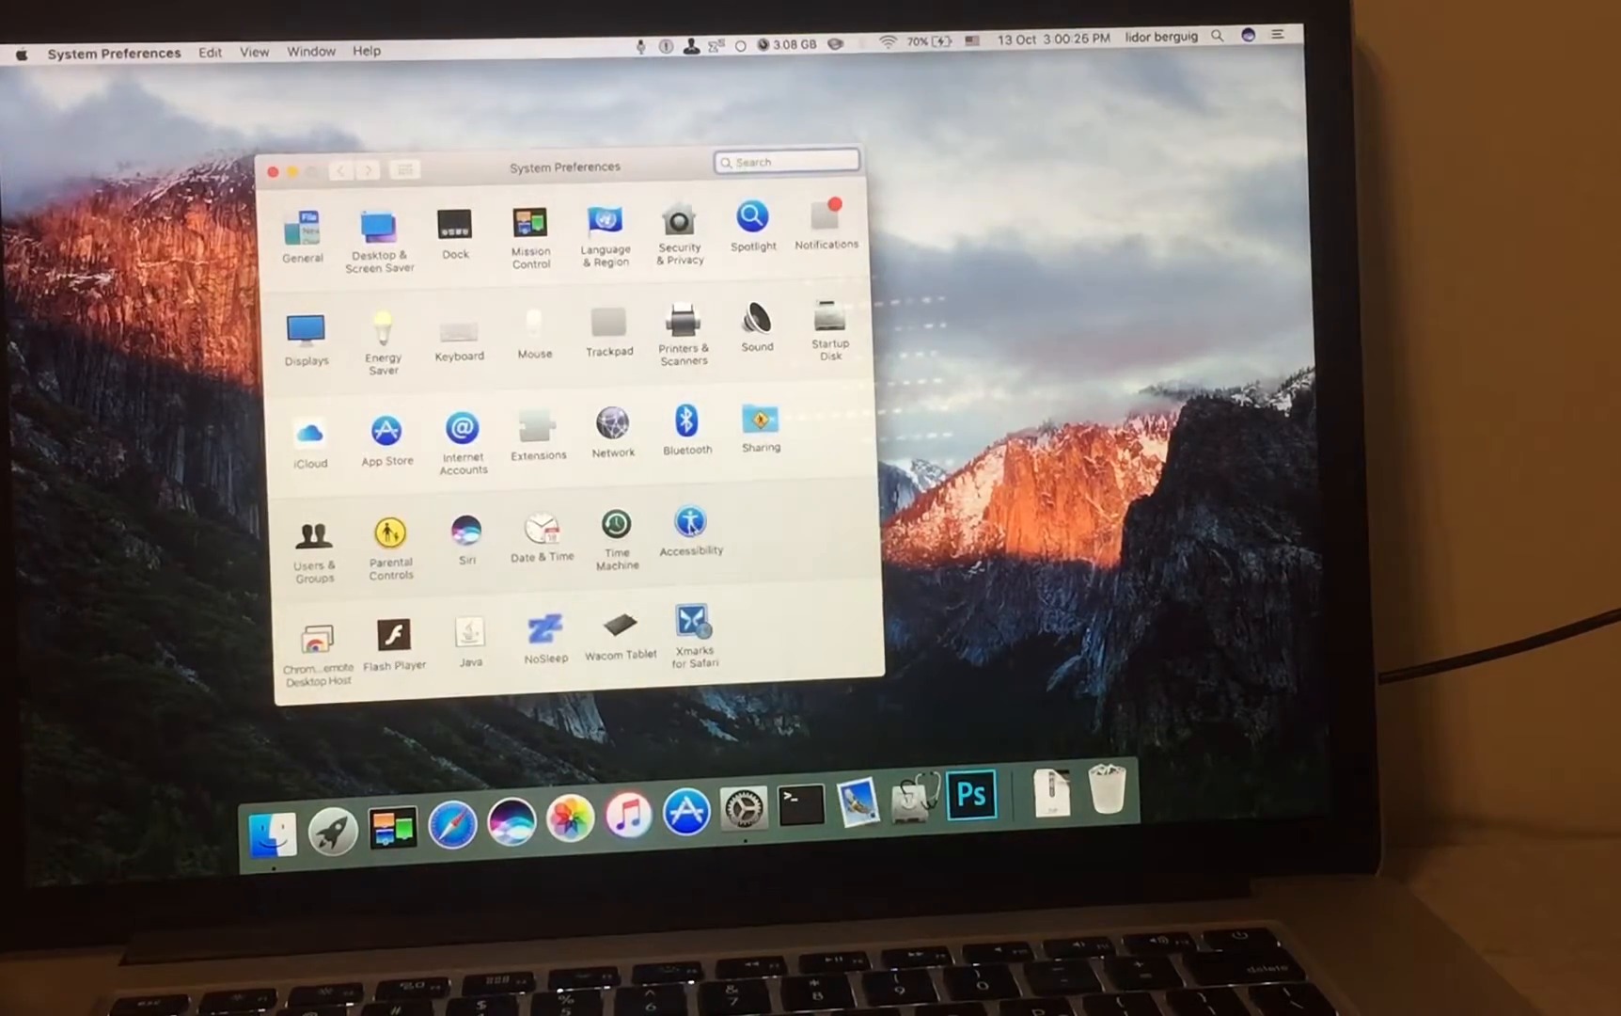
pyautogui.click(692, 521)
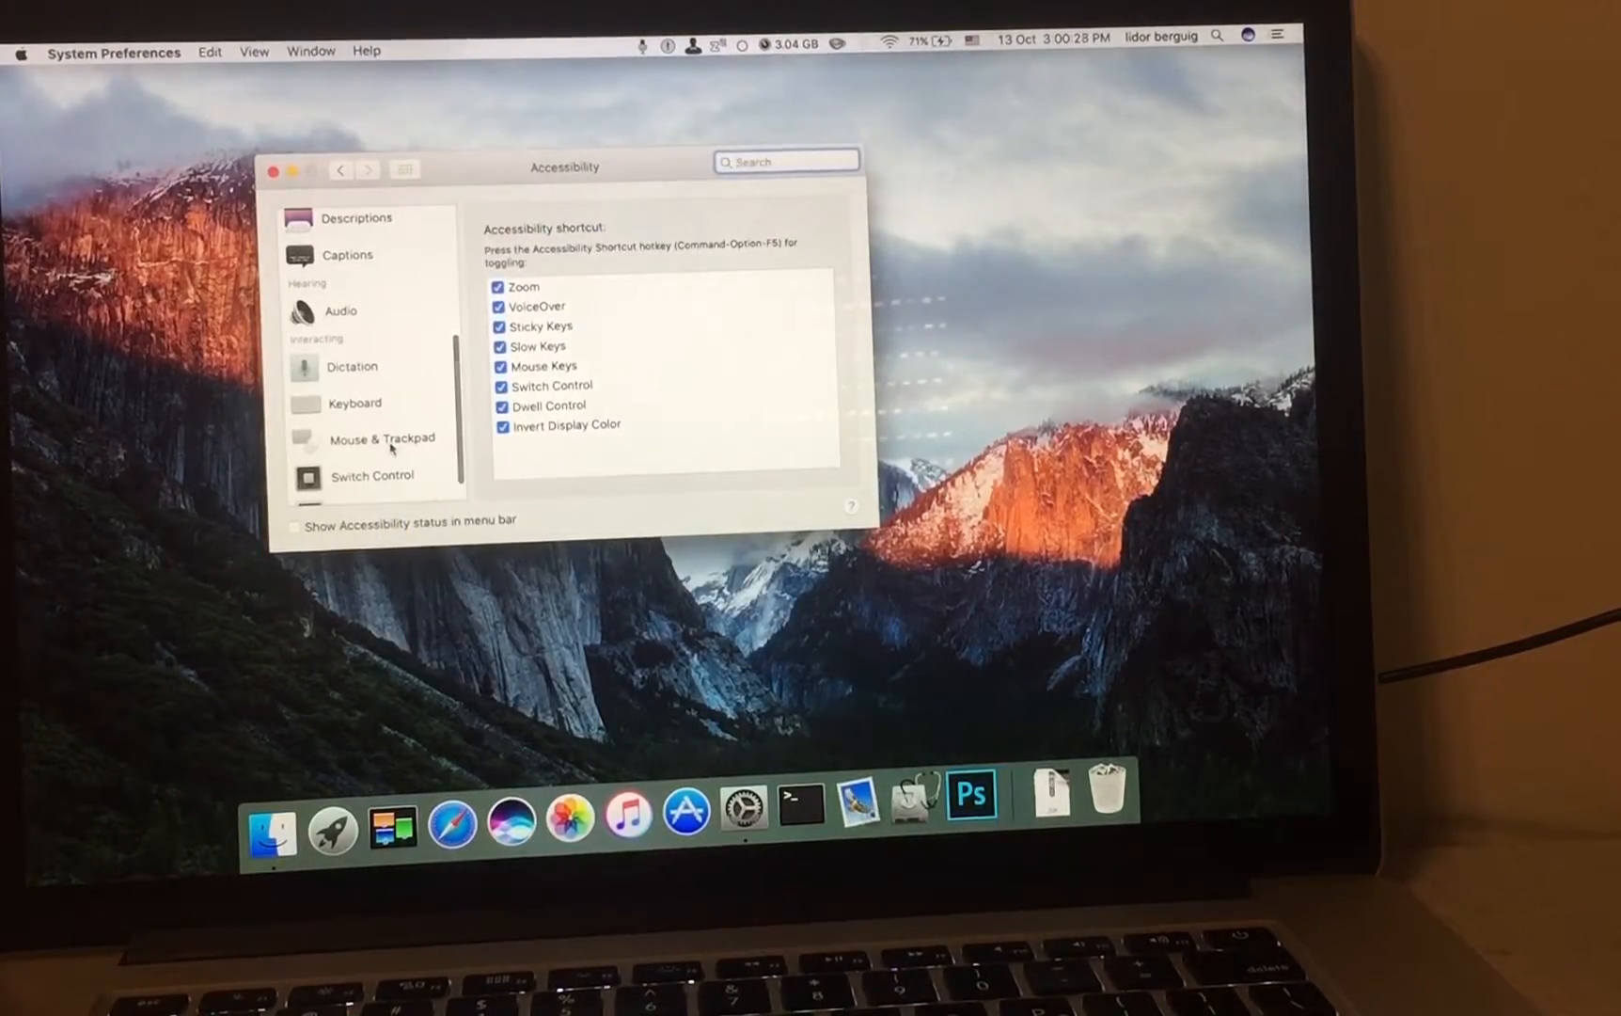
pyautogui.click(352, 366)
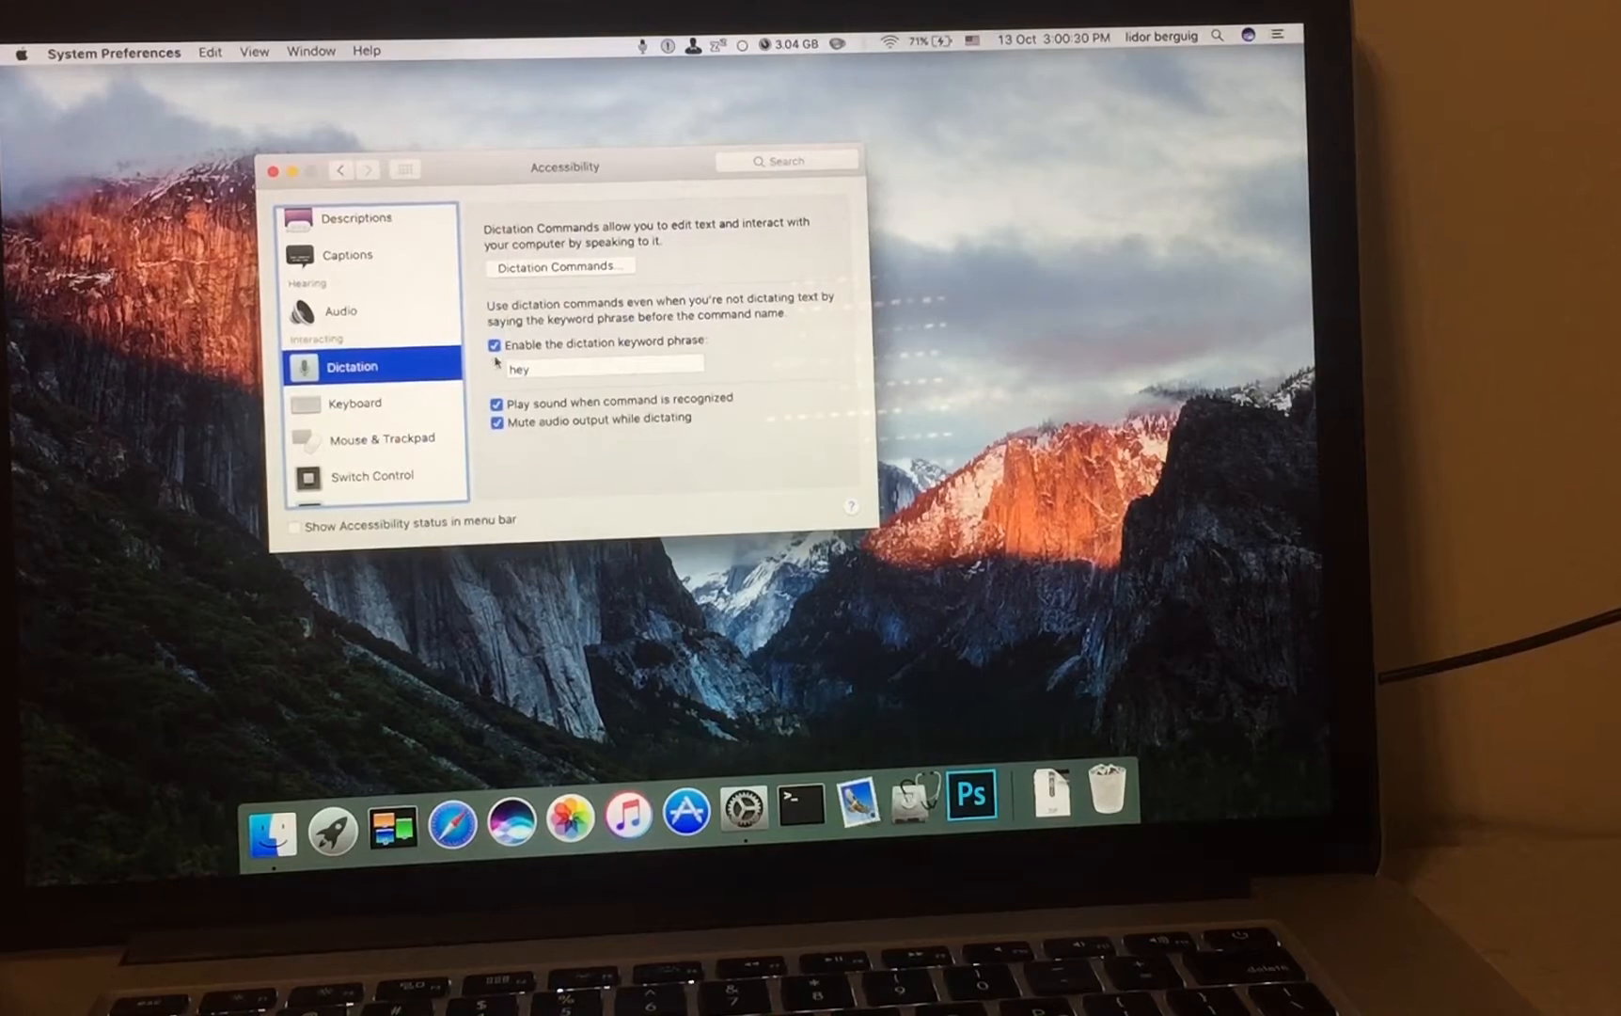
pyautogui.click(559, 267)
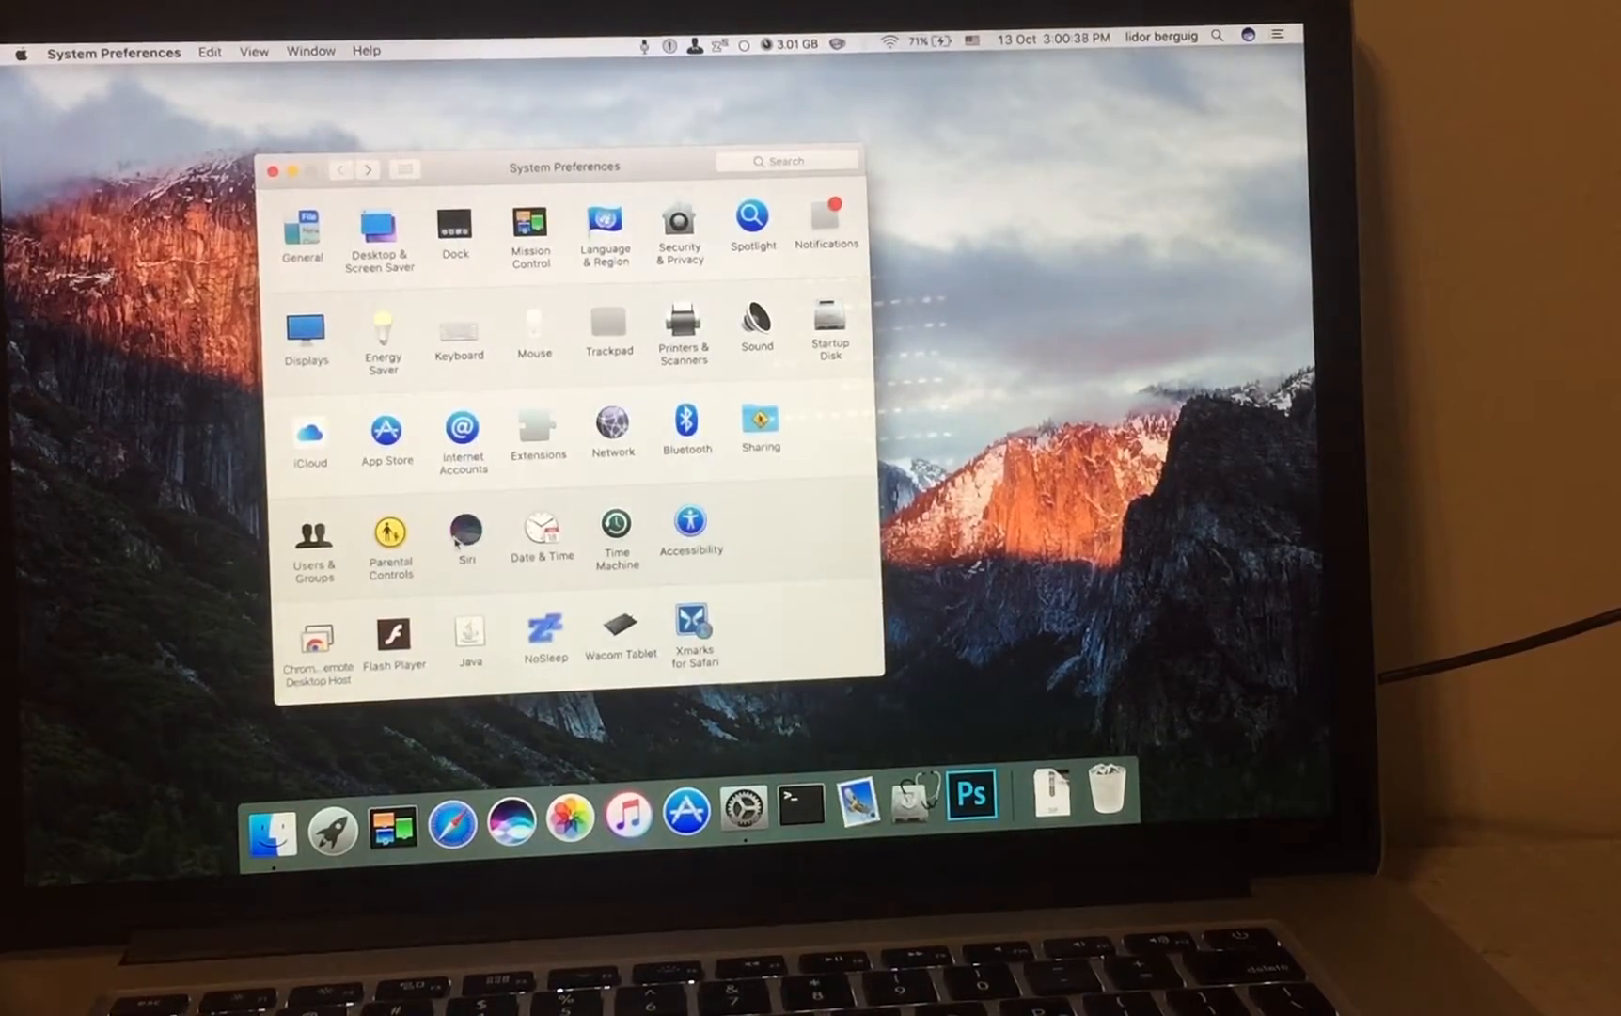
pyautogui.click(466, 530)
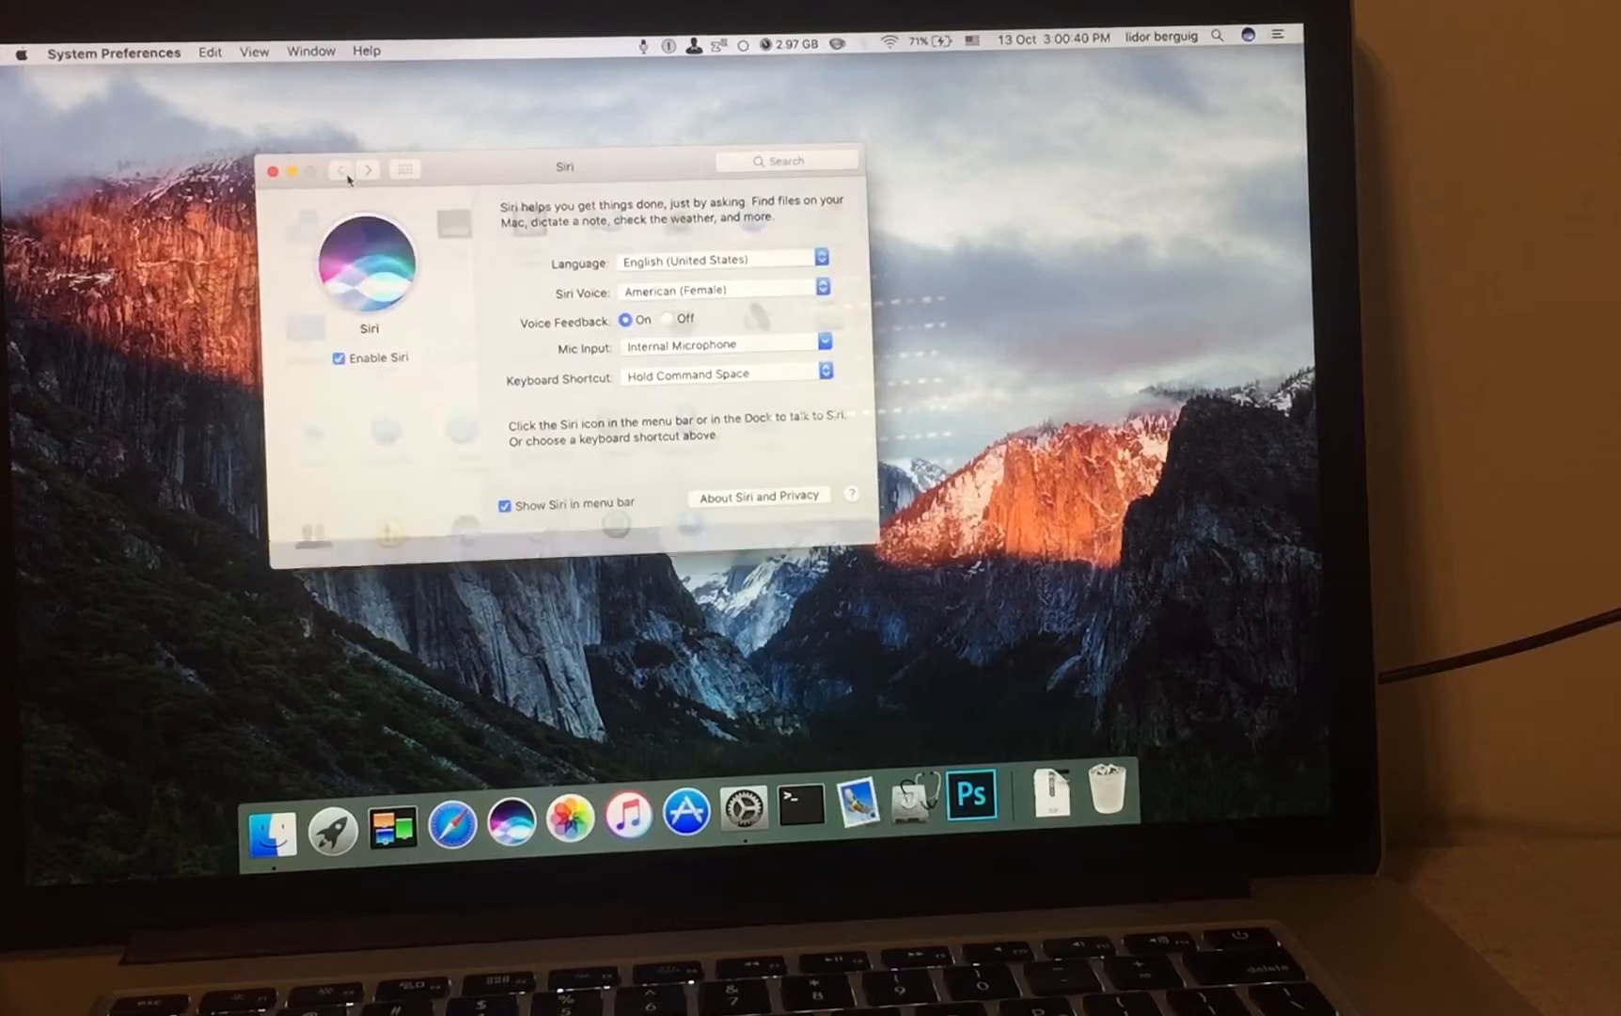